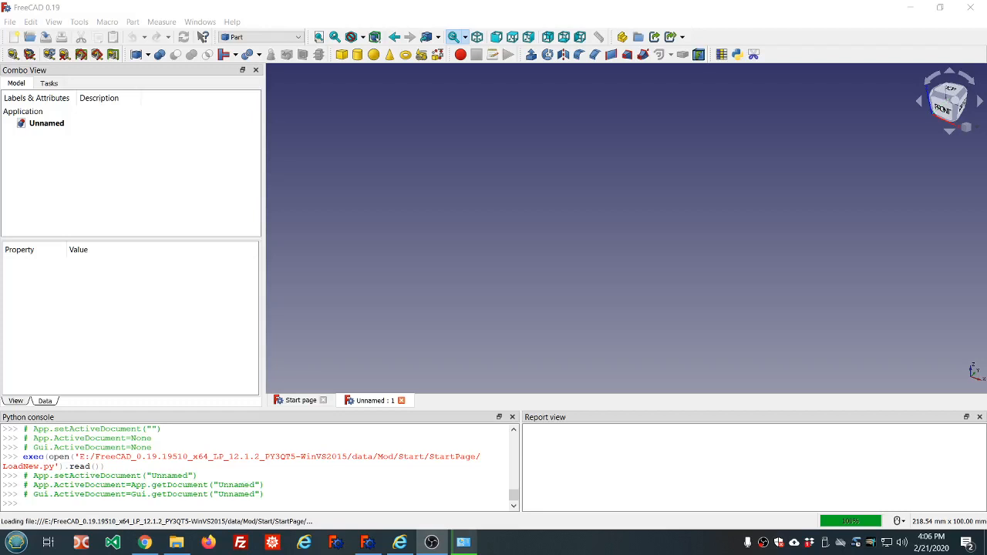
{"action": "mouse_move", "coordinate": [344, 274]}
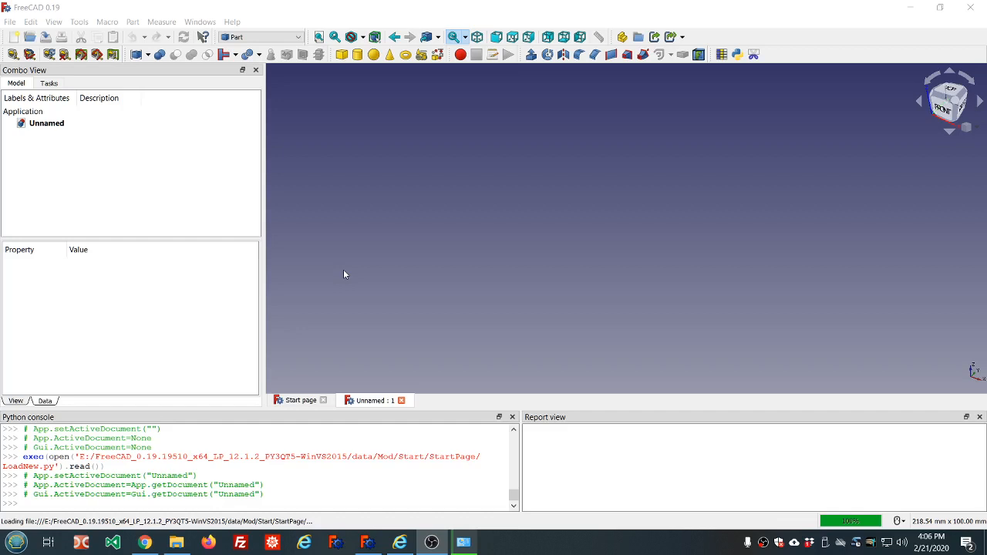
{"action": "mouse_move", "coordinate": [373, 232]}
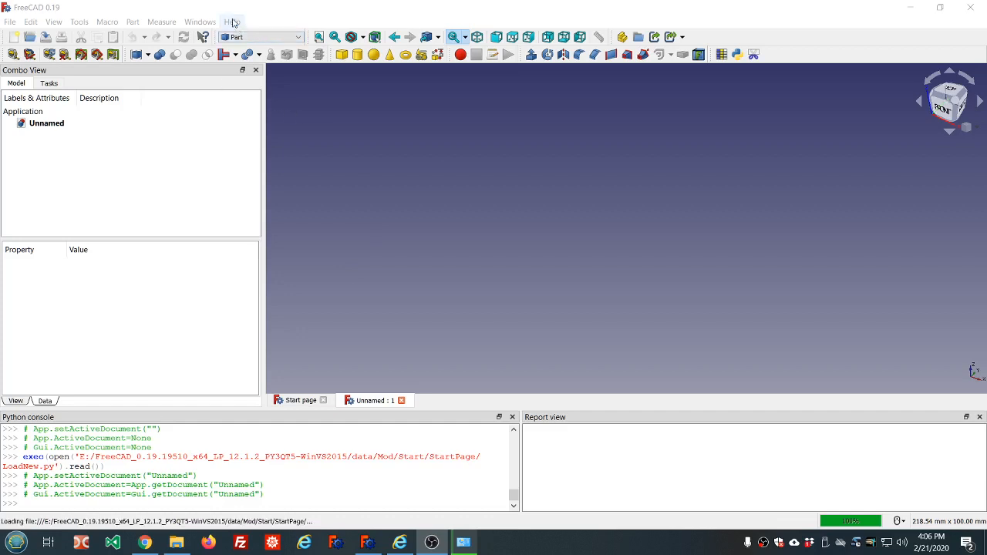
Show FreeCAD's About dialog with version 0.19, revision 19510 build details
{"action": "left_click", "coordinate": [232, 21]}
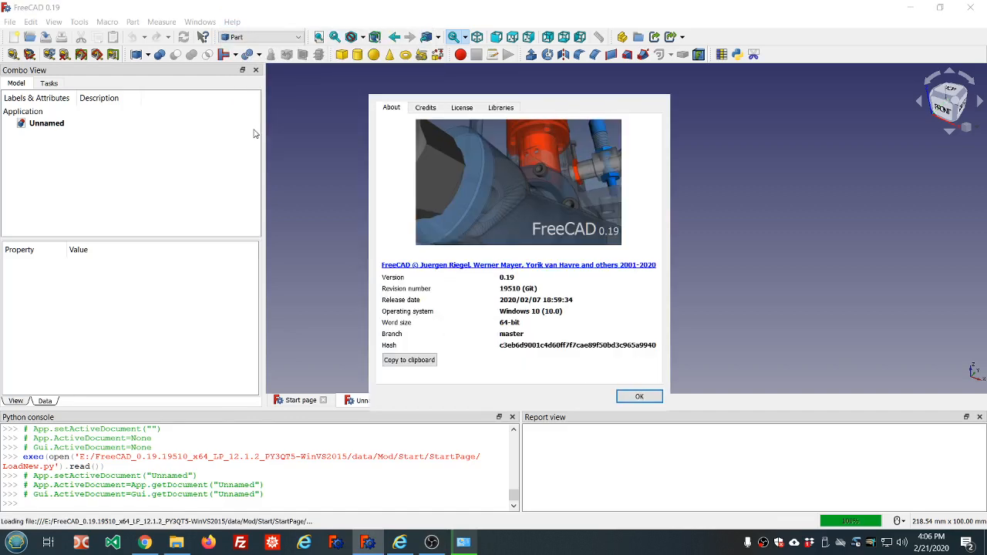
{"action": "mouse_move", "coordinate": [352, 282]}
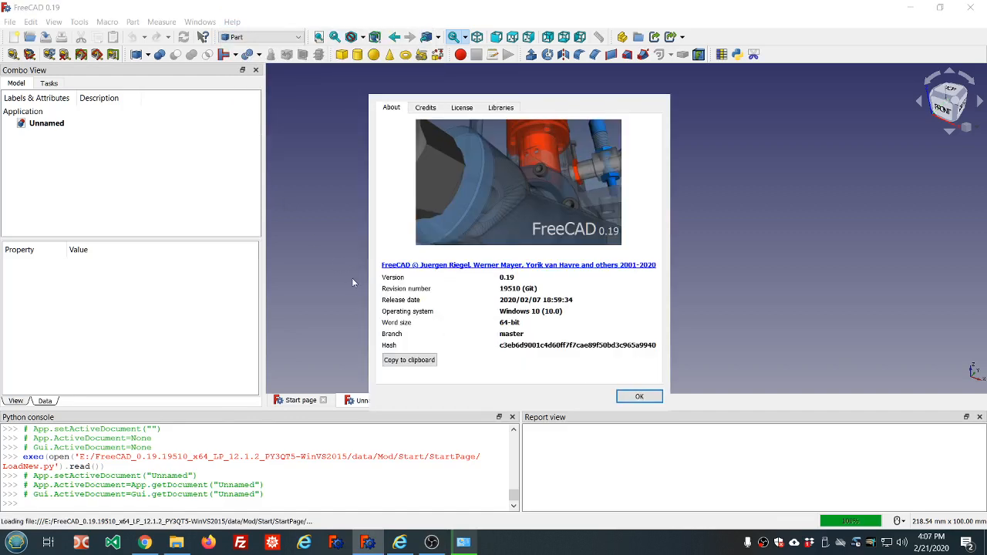
{"action": "mouse_move", "coordinate": [462, 290]}
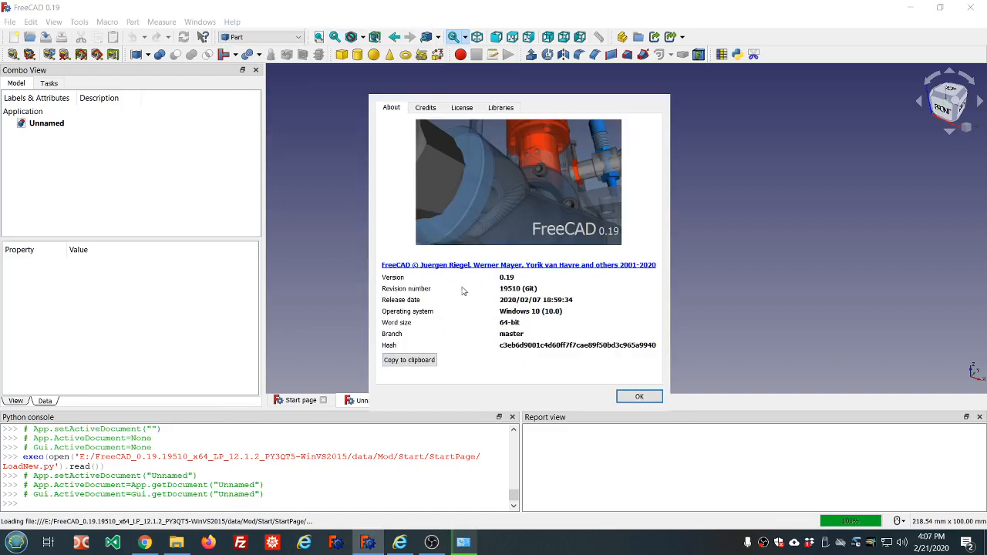
{"action": "mouse_move", "coordinate": [489, 297]}
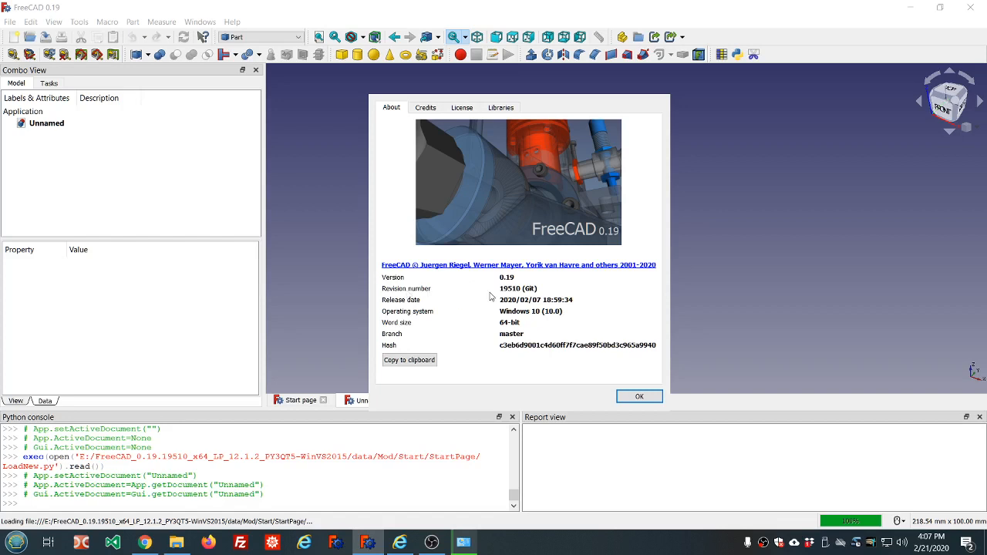
{"action": "mouse_move", "coordinate": [510, 310]}
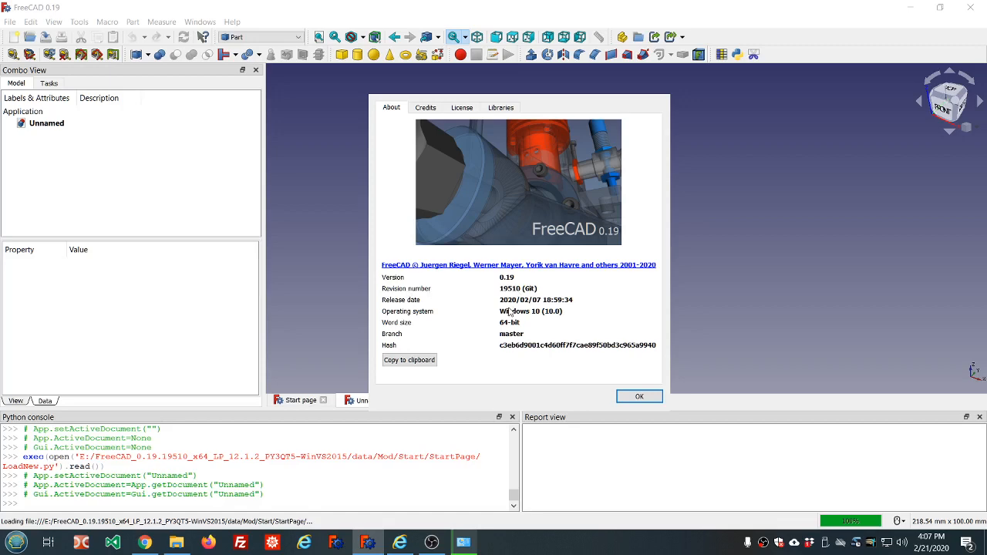
{"action": "mouse_move", "coordinate": [530, 311]}
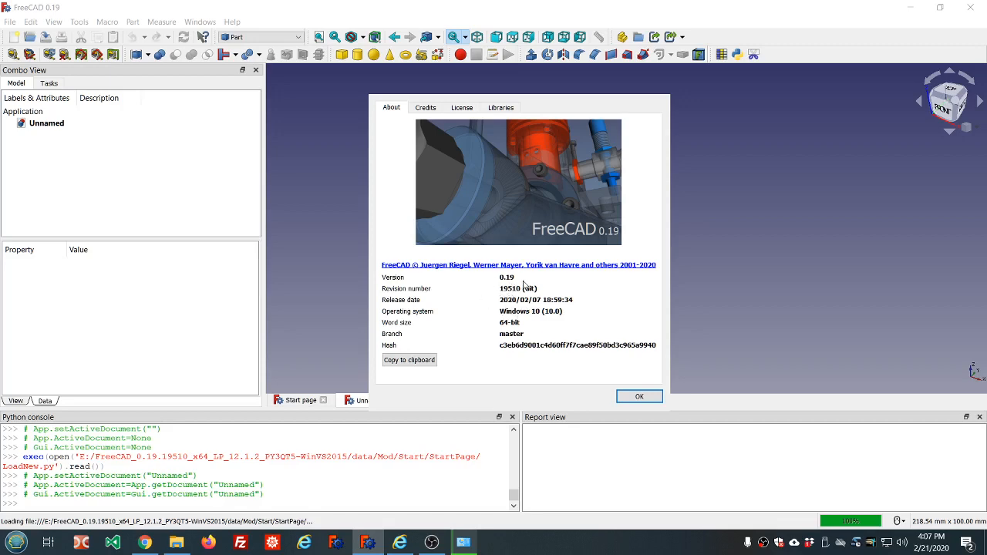
{"action": "mouse_move", "coordinate": [651, 385]}
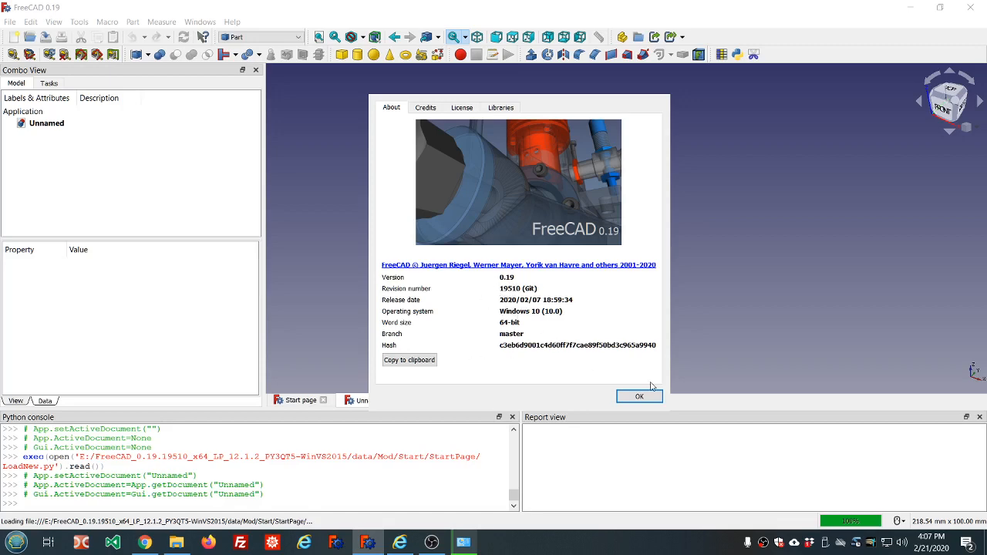
Dismiss the About dialog to return to the empty Unnamed document
{"action": "left_click", "coordinate": [639, 395]}
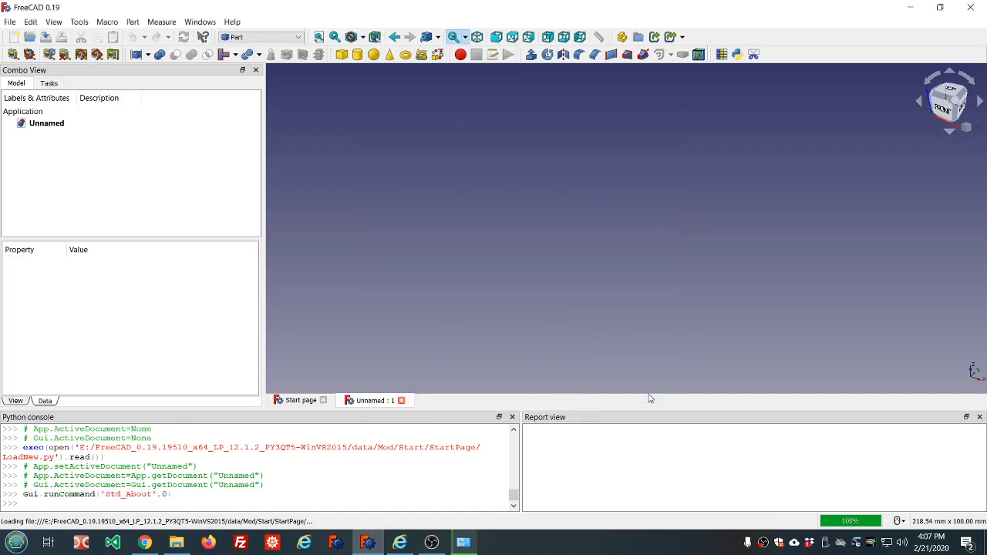
{"action": "mouse_move", "coordinate": [550, 180]}
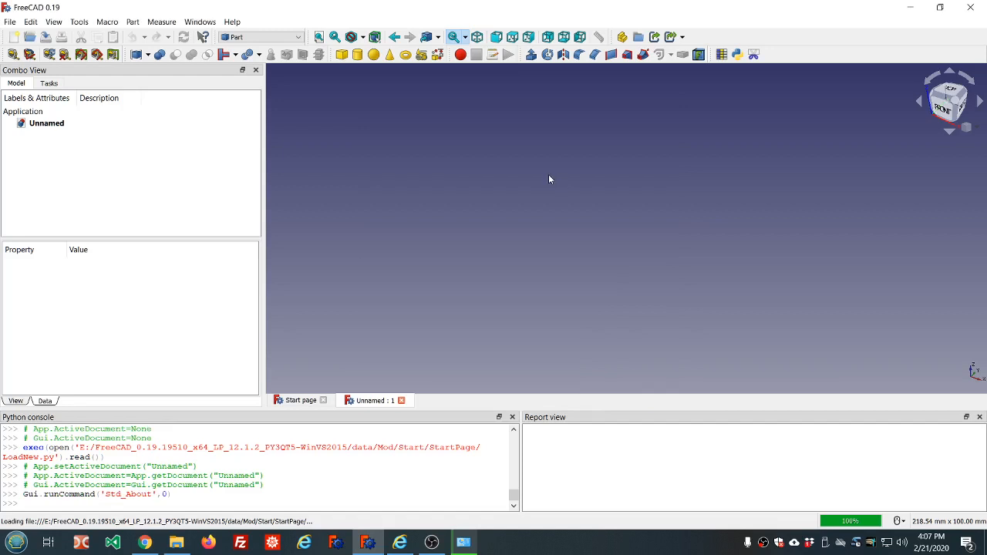
{"action": "mouse_move", "coordinate": [458, 168]}
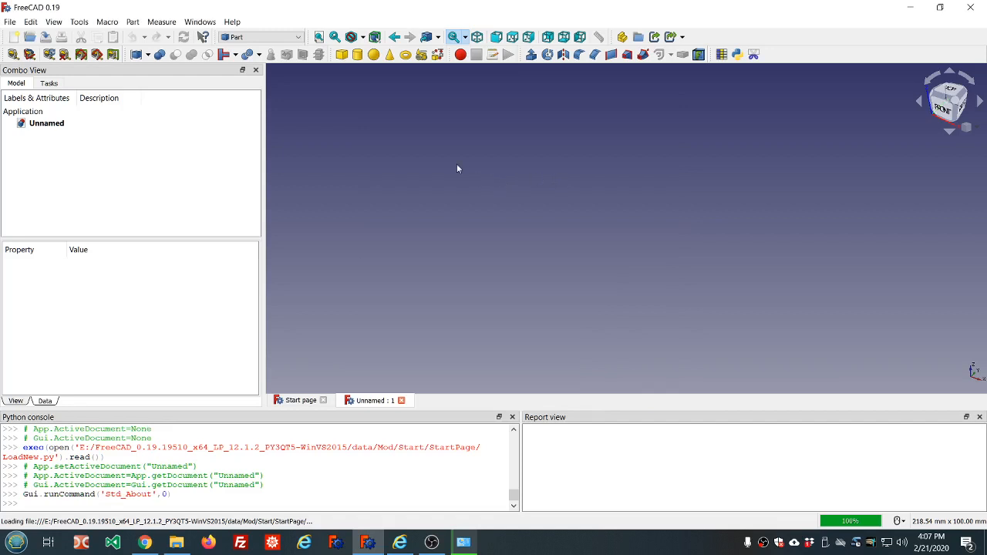
{"action": "mouse_move", "coordinate": [637, 111]}
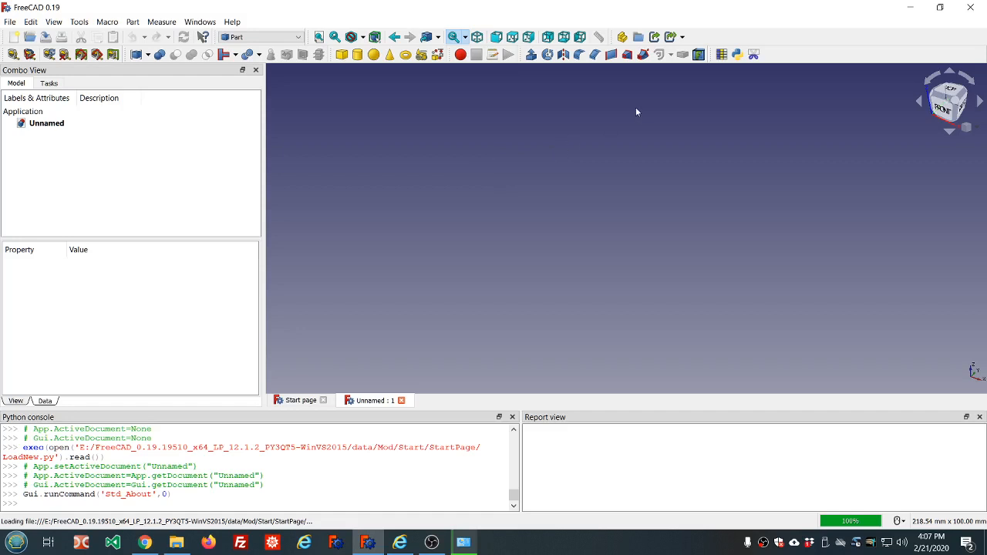
{"action": "mouse_move", "coordinate": [579, 54]}
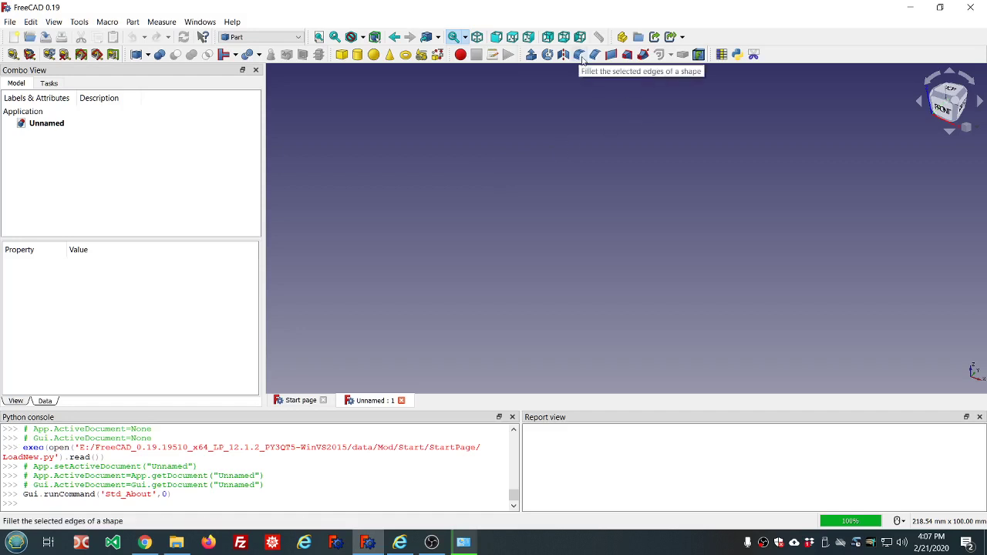
{"action": "mouse_move", "coordinate": [595, 54]}
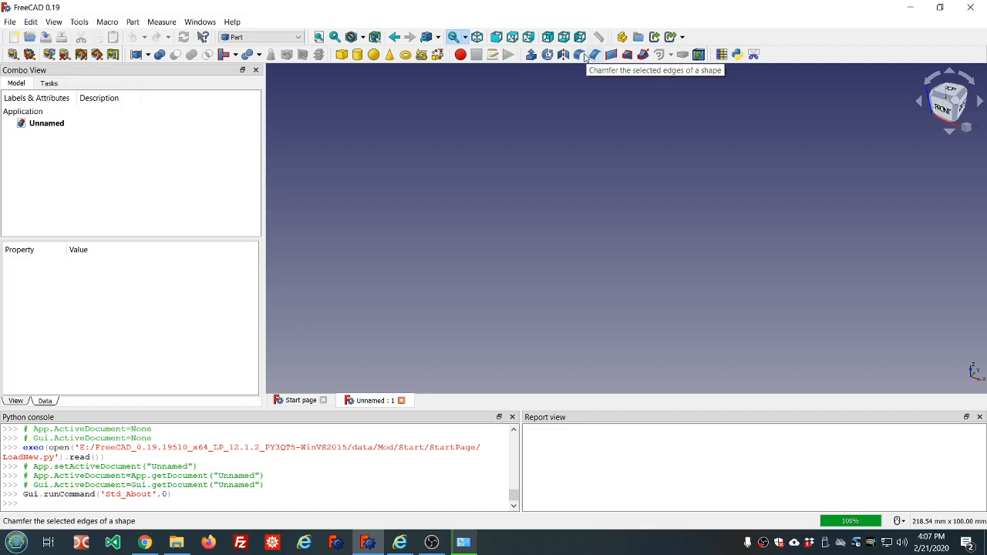
{"action": "mouse_move", "coordinate": [366, 94]}
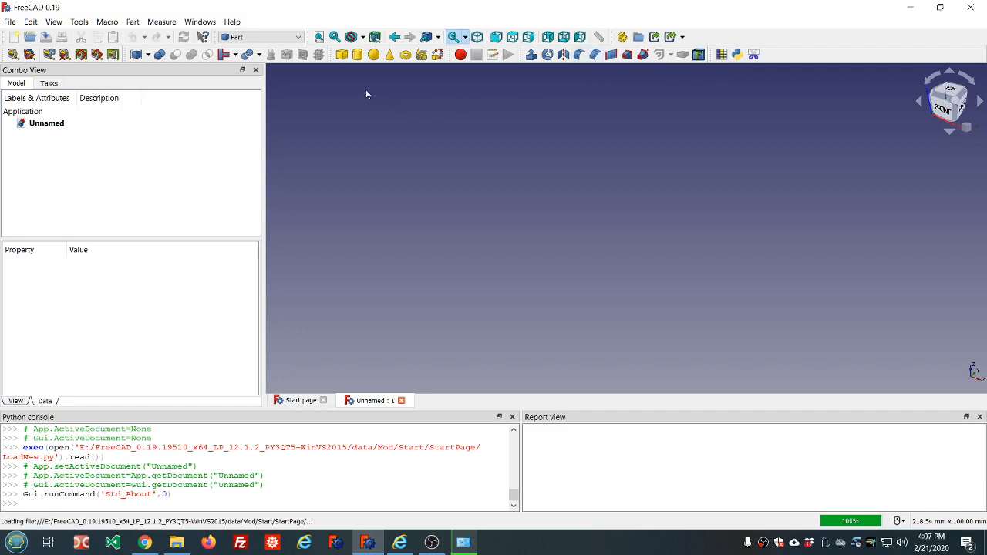
{"action": "mouse_move", "coordinate": [341, 53]}
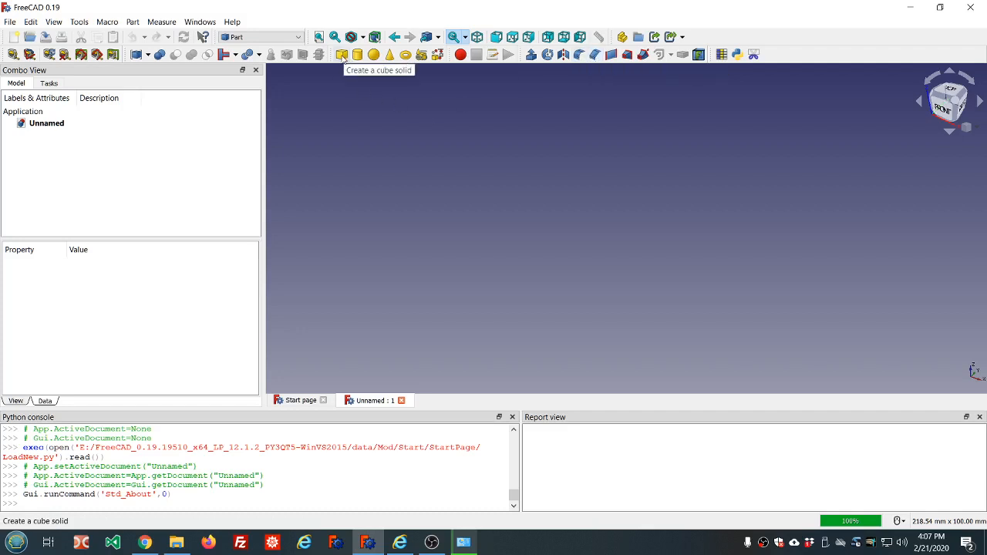
Add two 10 mm cubes and transform Cube001 about 1 mm up and sideways
{"action": "left_click", "coordinate": [343, 54]}
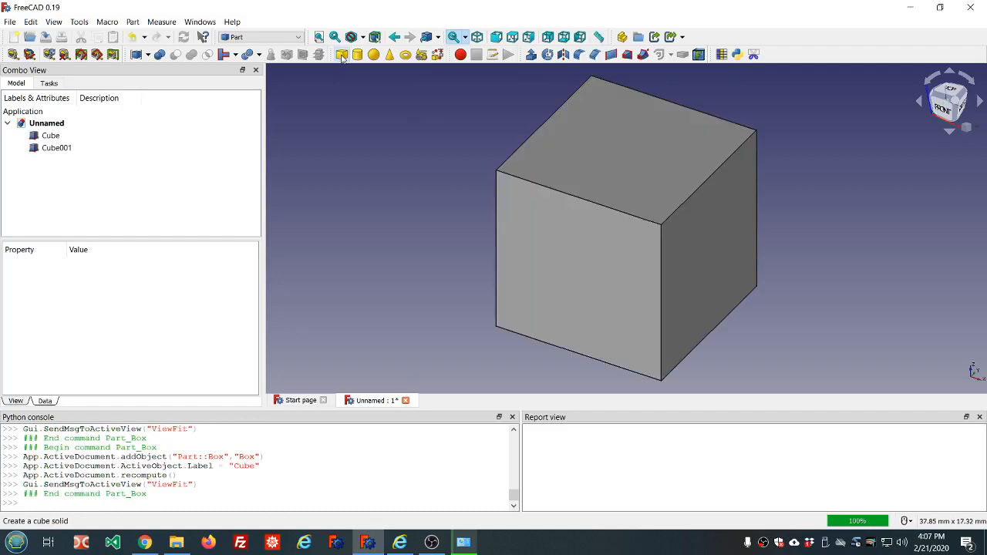
{"action": "left_click", "coordinate": [57, 147]}
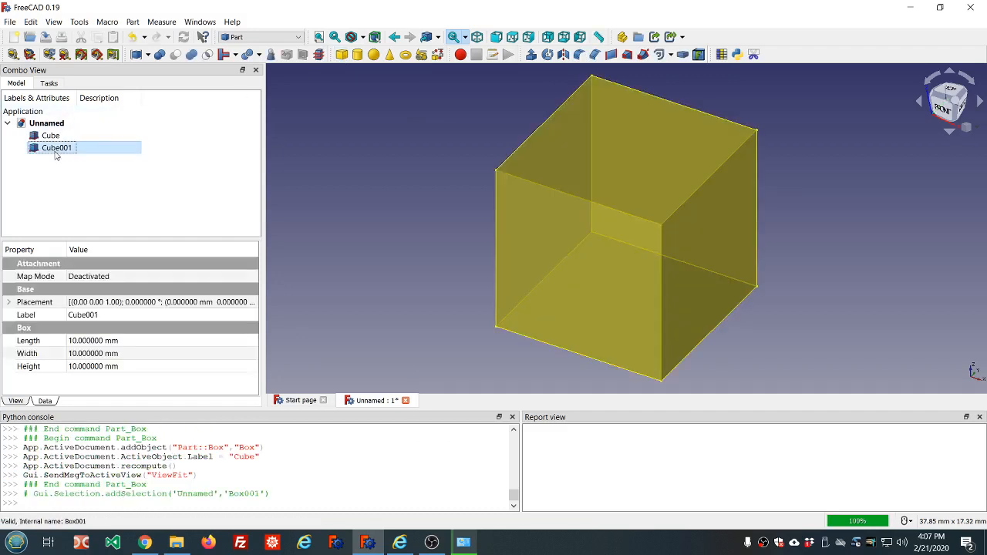
{"action": "left_click", "coordinate": [114, 223]}
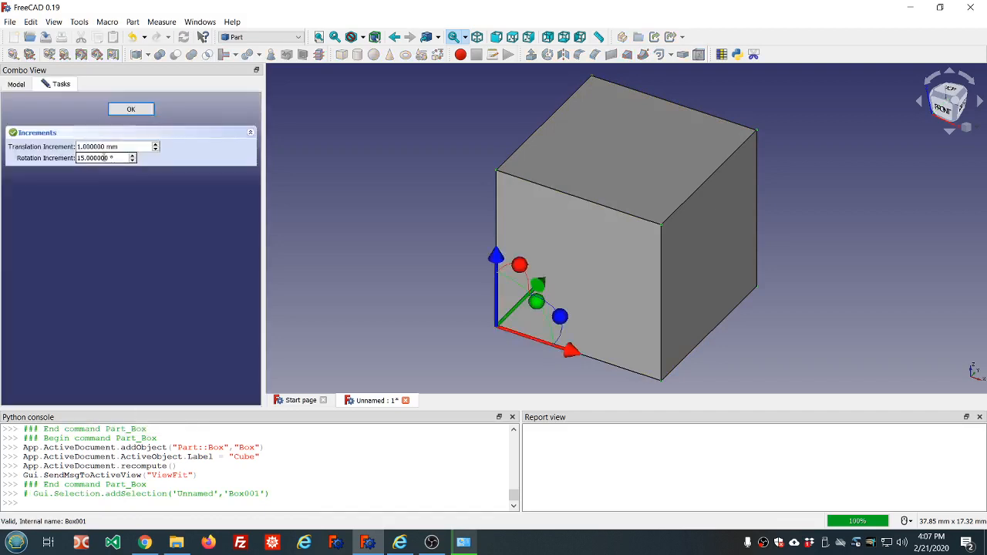
{"action": "mouse_move", "coordinate": [496, 256]}
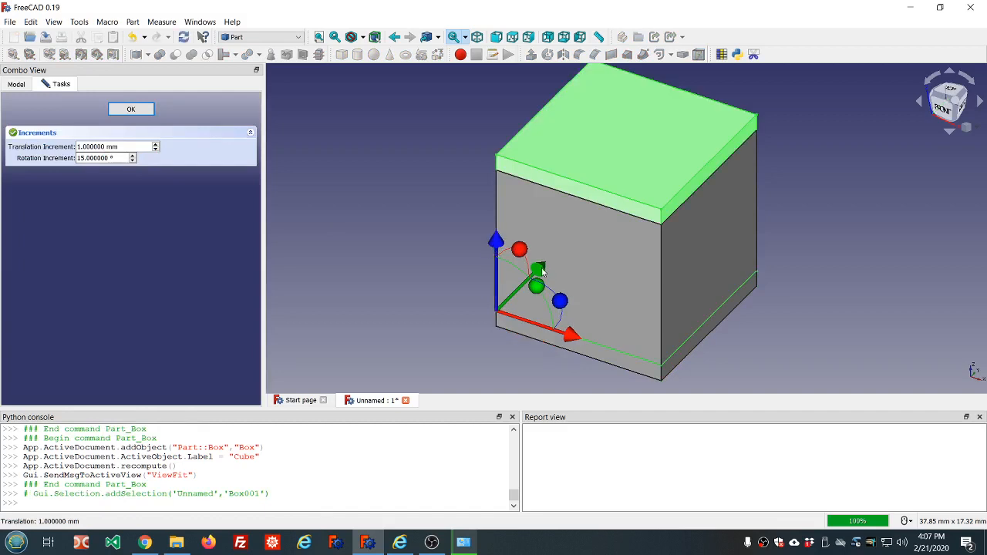
{"action": "left_click_drag", "start_coordinate": [544, 268], "coordinate": [527, 297]}
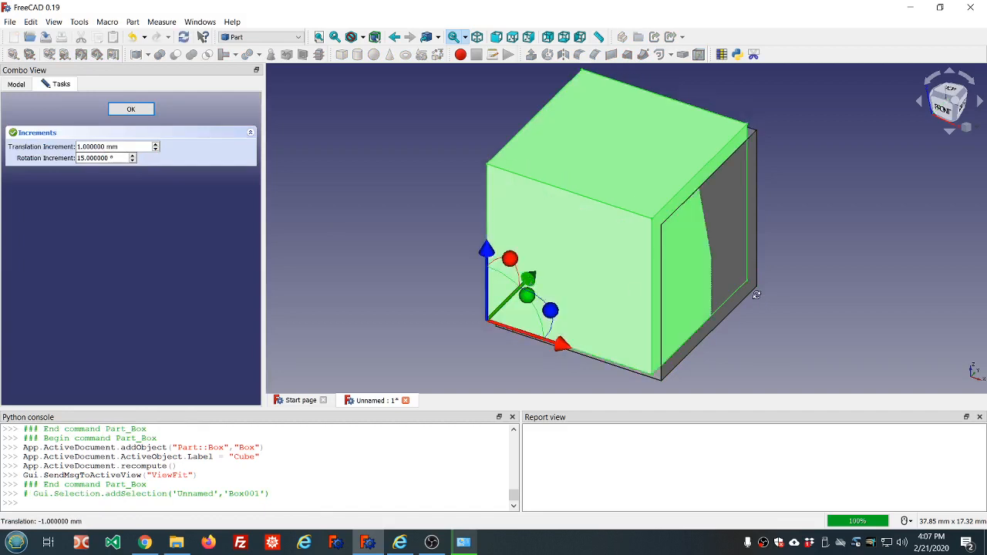
{"action": "left_click_drag", "start_coordinate": [616, 231], "coordinate": [670, 262]}
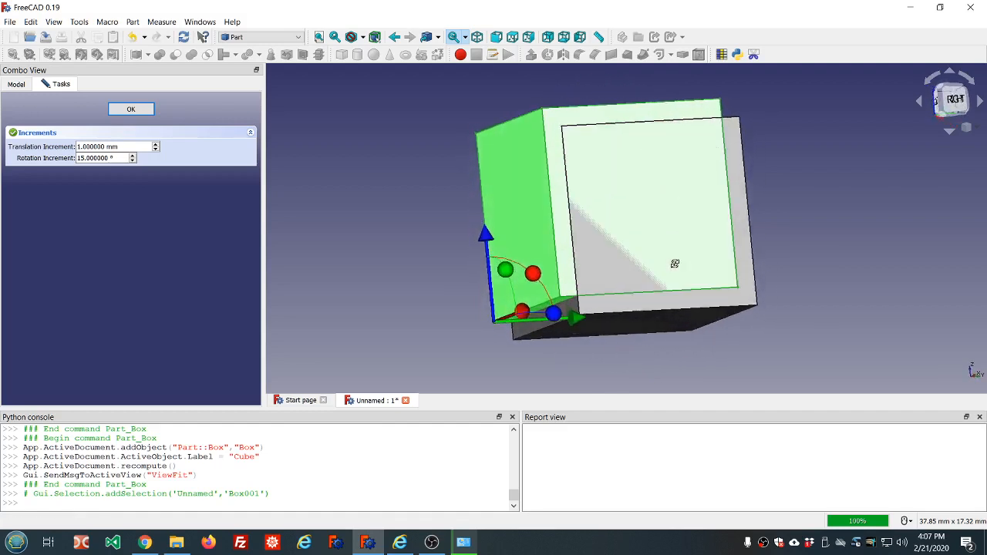
{"action": "left_click", "coordinate": [130, 109]}
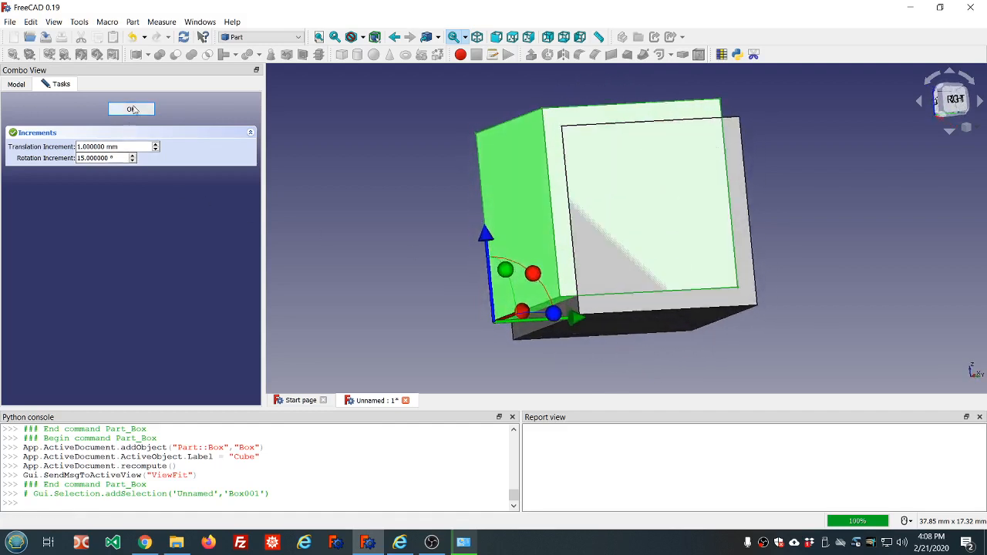
{"action": "left_click", "coordinate": [131, 109]}
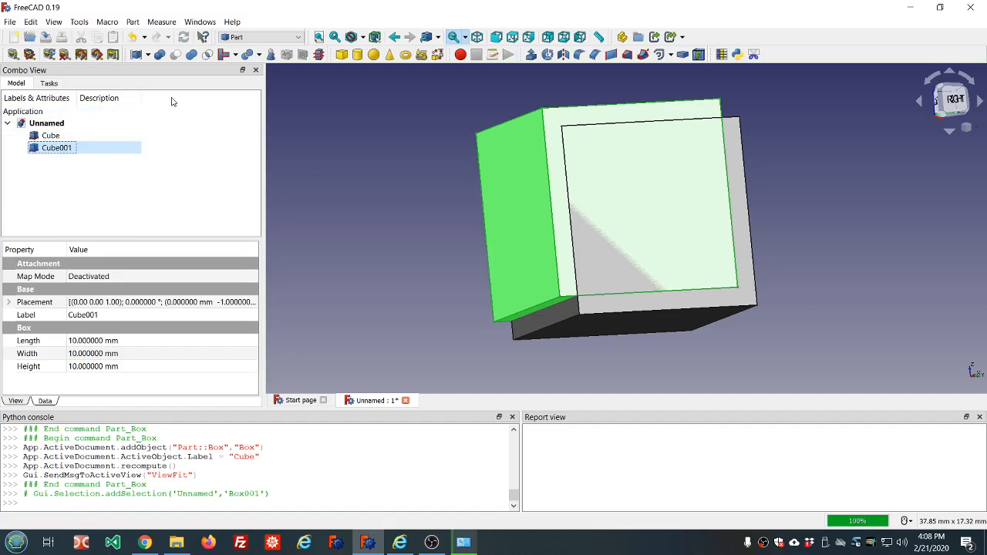
Cut Cube001 from Cube to form the thin L-shaped Cut solid
{"action": "left_click", "coordinate": [50, 135]}
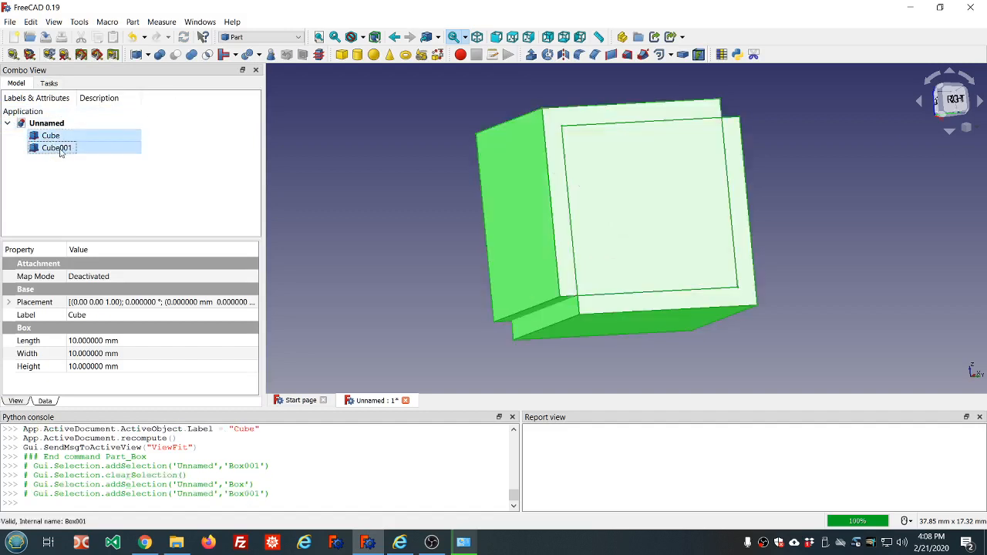
{"action": "mouse_move", "coordinate": [181, 53]}
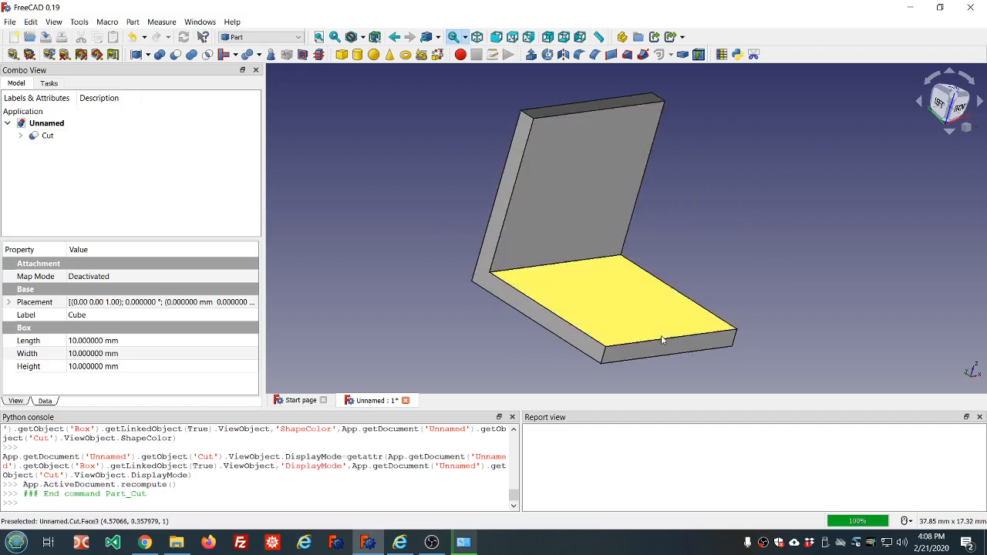
{"action": "left_click", "coordinate": [48, 135]}
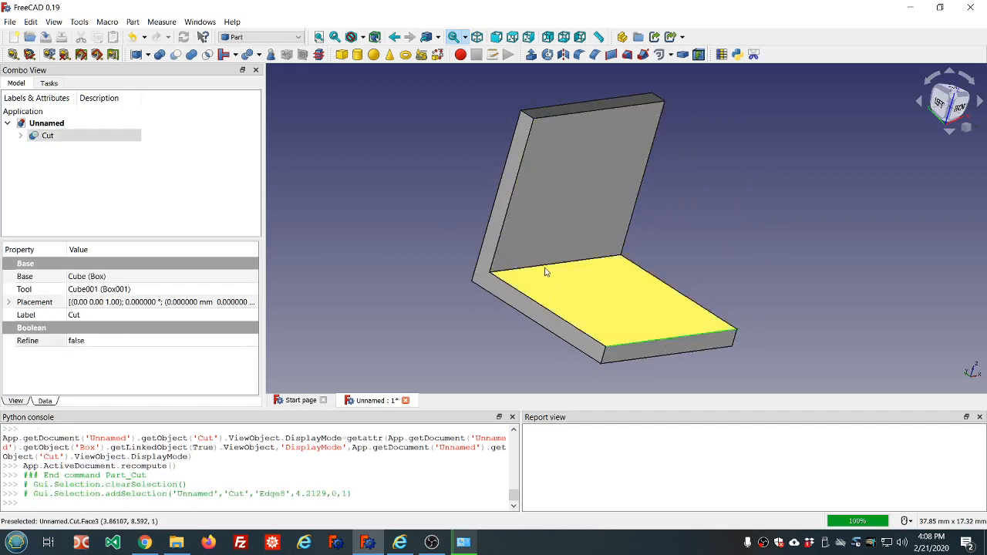
Apply a 1 mm fillet to three edges of Cut and select the failed Fillet
{"action": "left_click", "coordinate": [569, 192]}
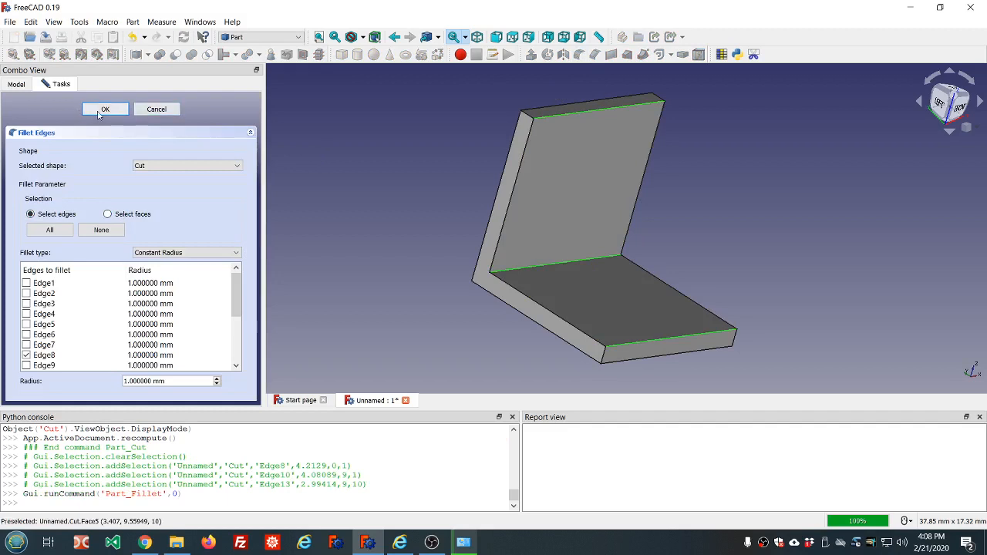
{"action": "left_click", "coordinate": [105, 108]}
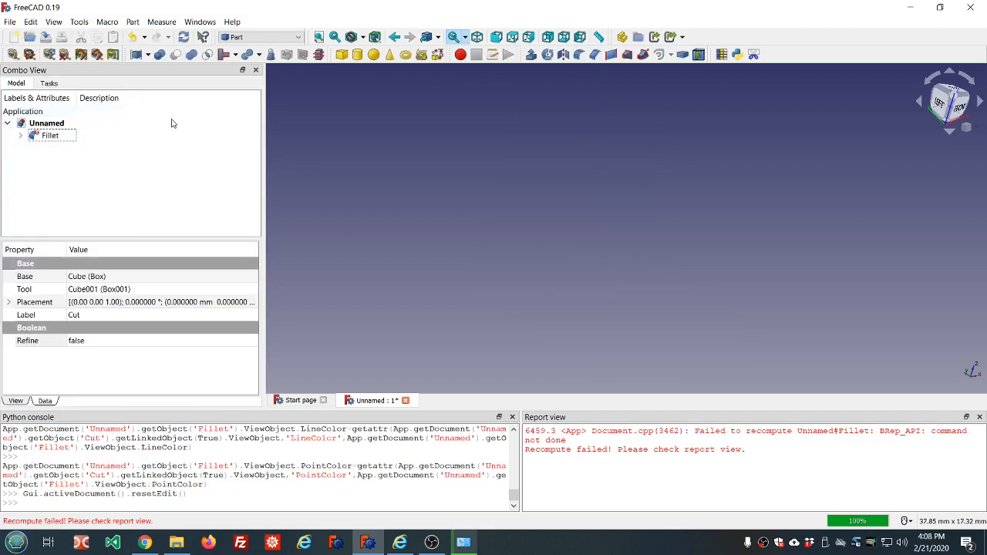
{"action": "mouse_move", "coordinate": [543, 416]}
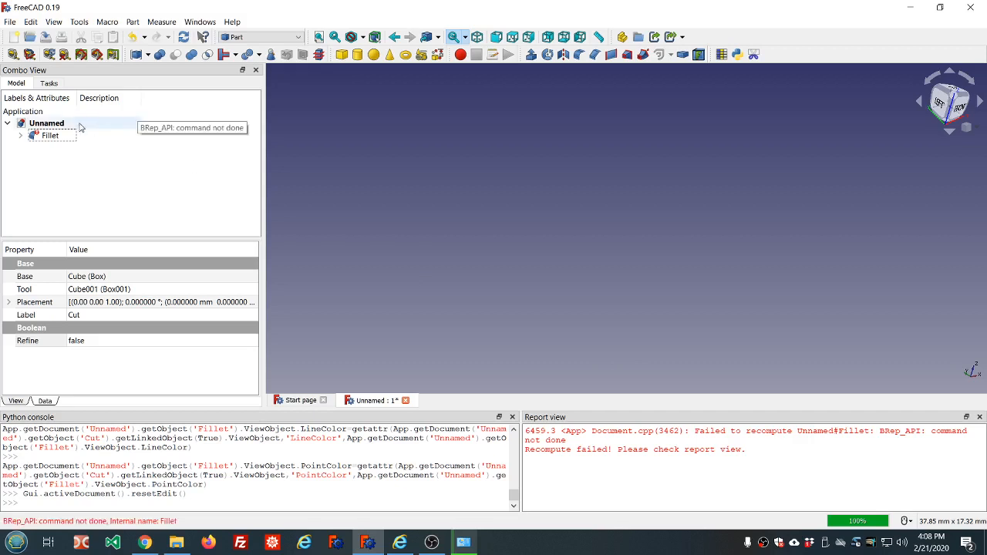
{"action": "left_click", "coordinate": [50, 135]}
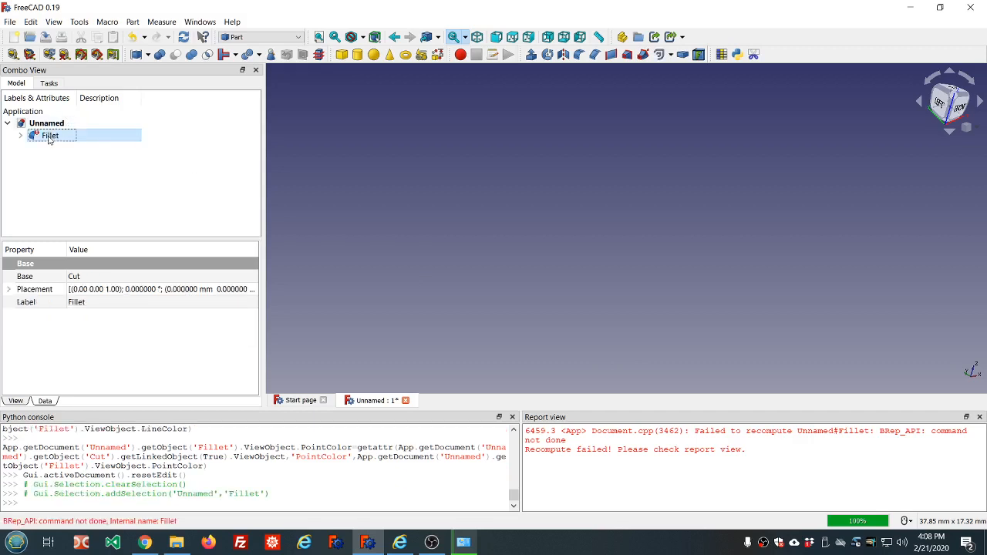
Edit the Fillet to a 0.5 mm radius so it recomputes with rounded edges
{"action": "double_click", "coordinate": [50, 135]}
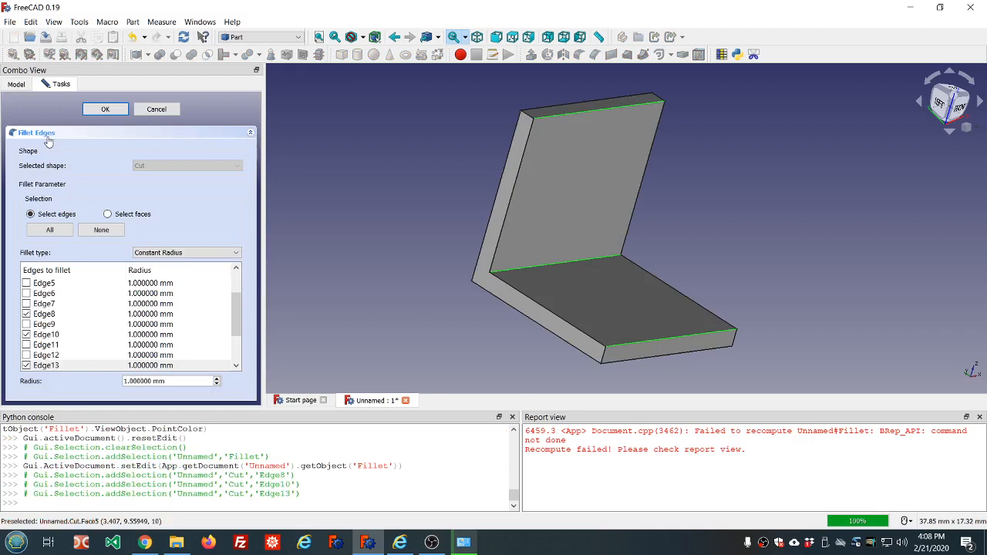
{"action": "left_click", "coordinate": [168, 381]}
{"action": "type", "text": "0.5"}
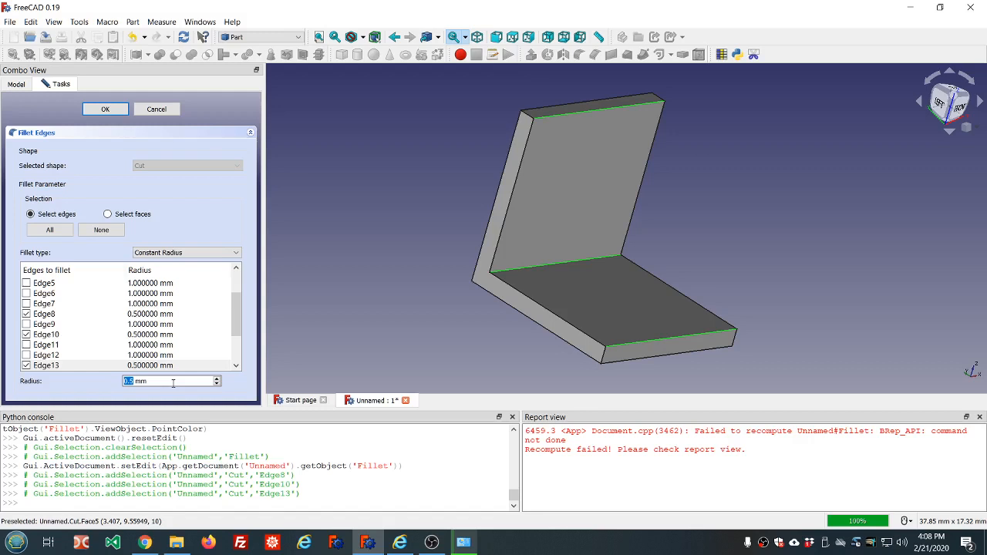
{"action": "left_click", "coordinate": [105, 109]}
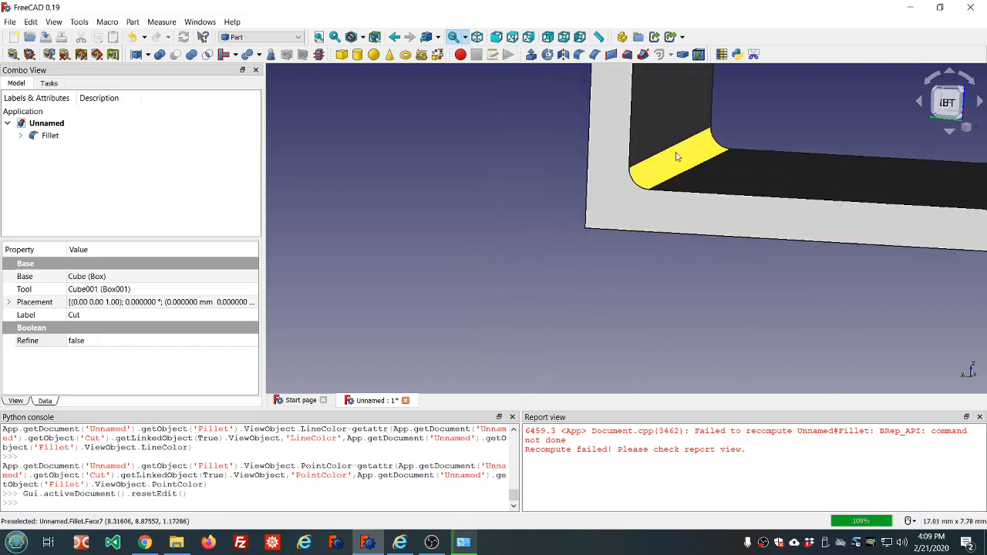
{"action": "mouse_move", "coordinate": [643, 183]}
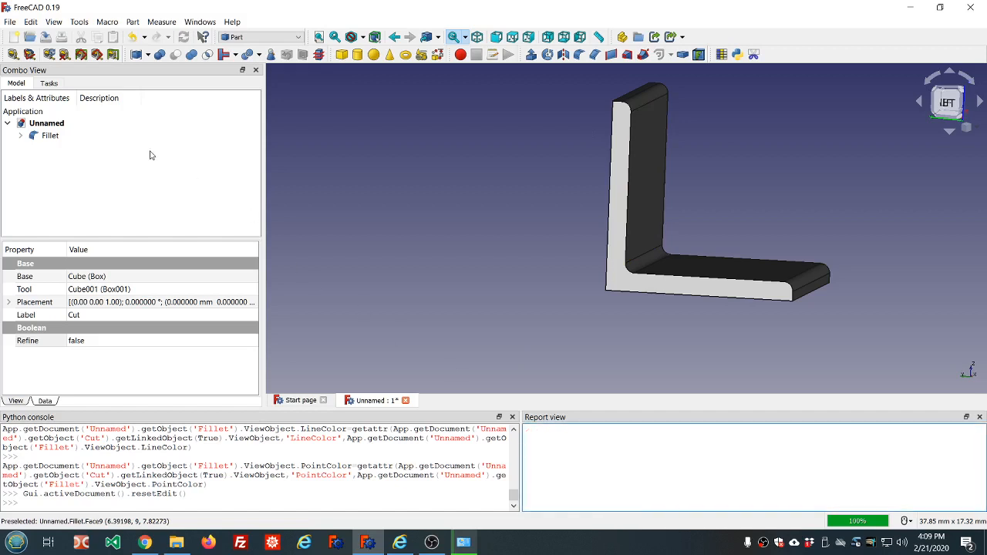
Change the Fillet radius to 0.9 mm and orbit to inspect the rounded L-shape
{"action": "double_click", "coordinate": [49, 135]}
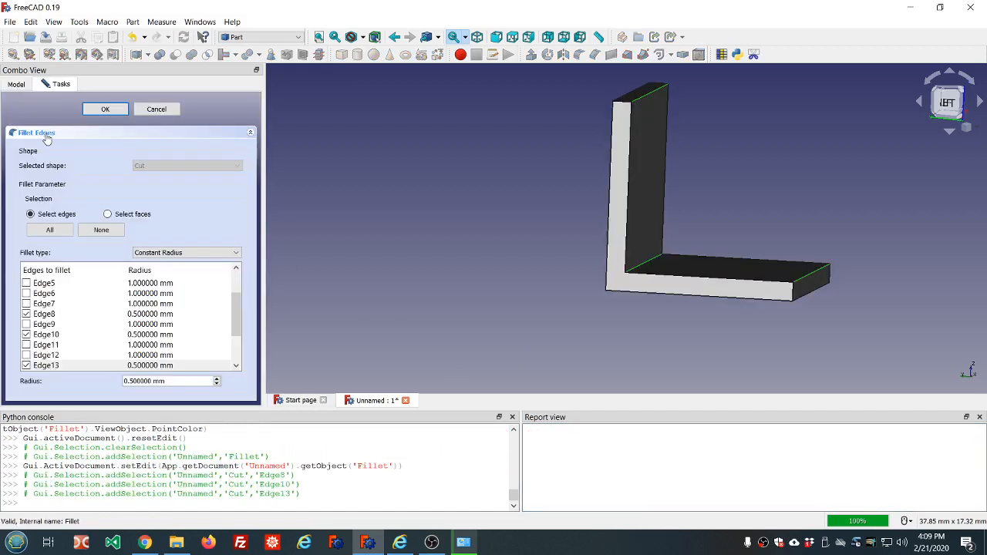
{"action": "left_click", "coordinate": [167, 381]}
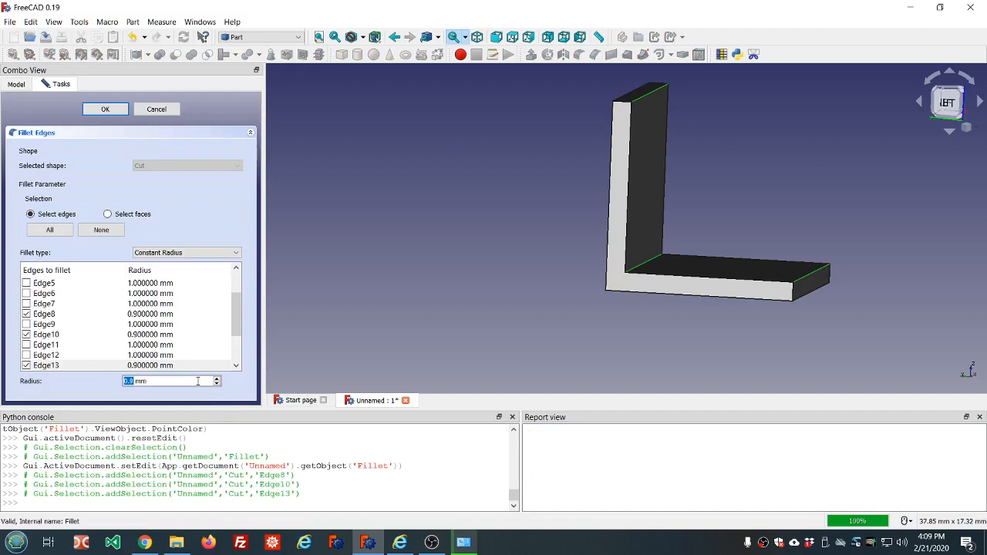
{"action": "left_click", "coordinate": [104, 108]}
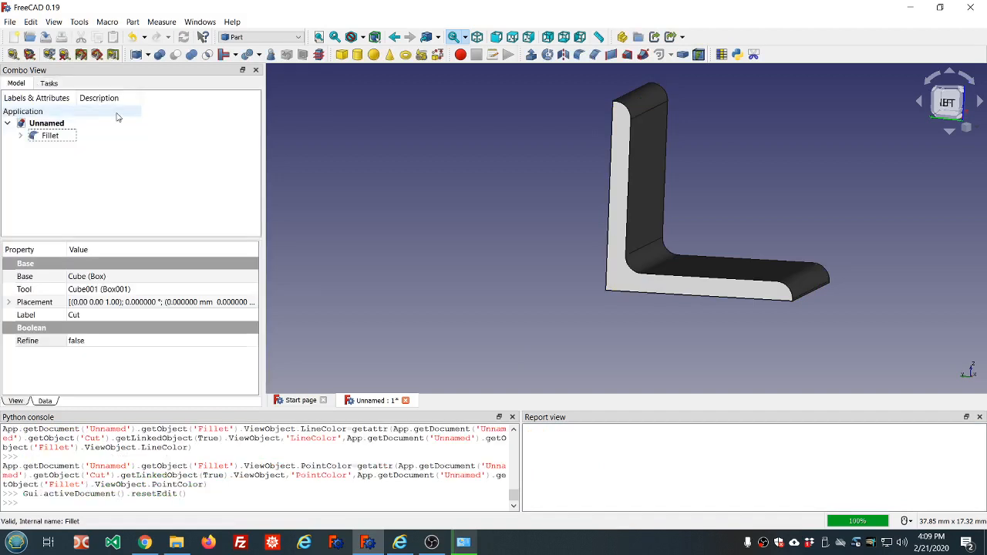
{"action": "mouse_move", "coordinate": [640, 98]}
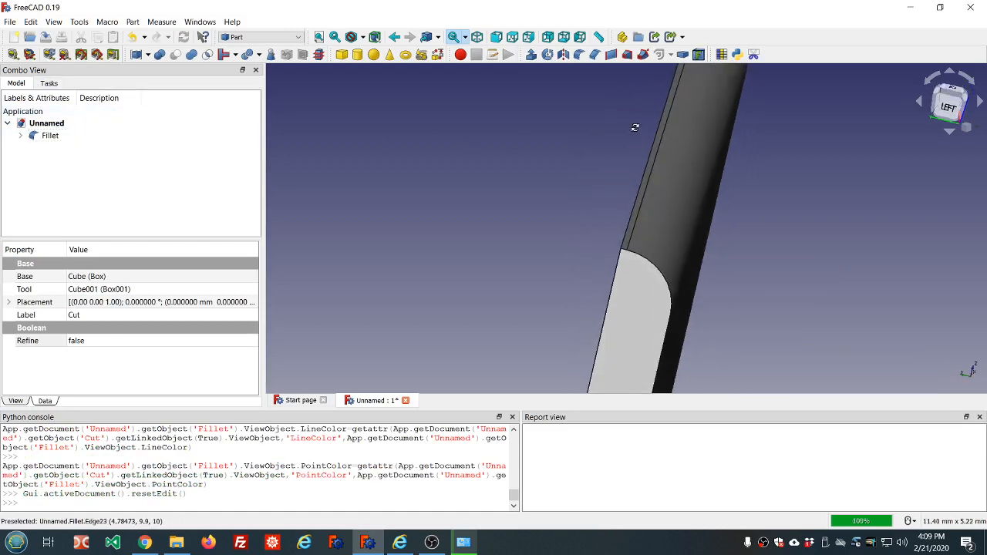
{"action": "mouse_move", "coordinate": [640, 216]}
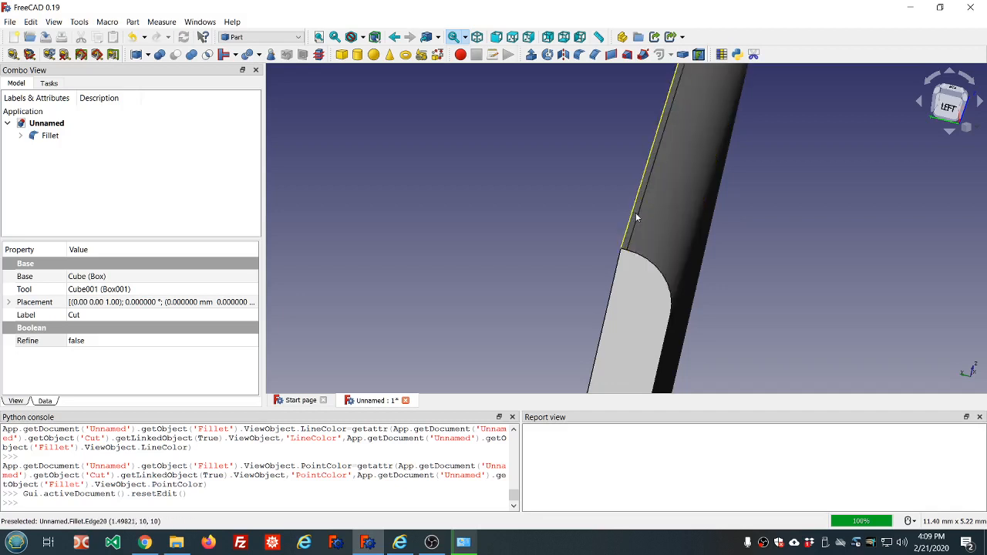
{"action": "mouse_move", "coordinate": [632, 220]}
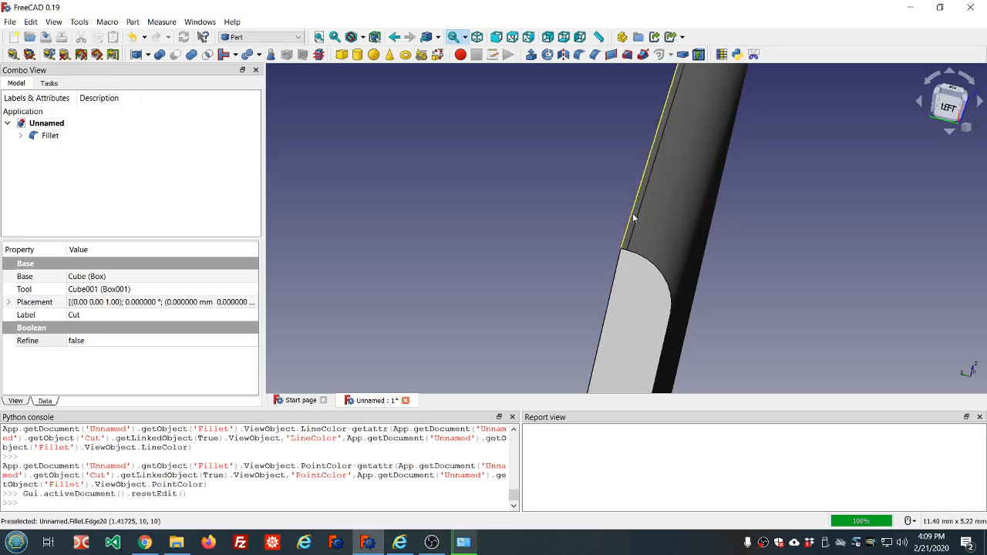
{"action": "mouse_move", "coordinate": [636, 219]}
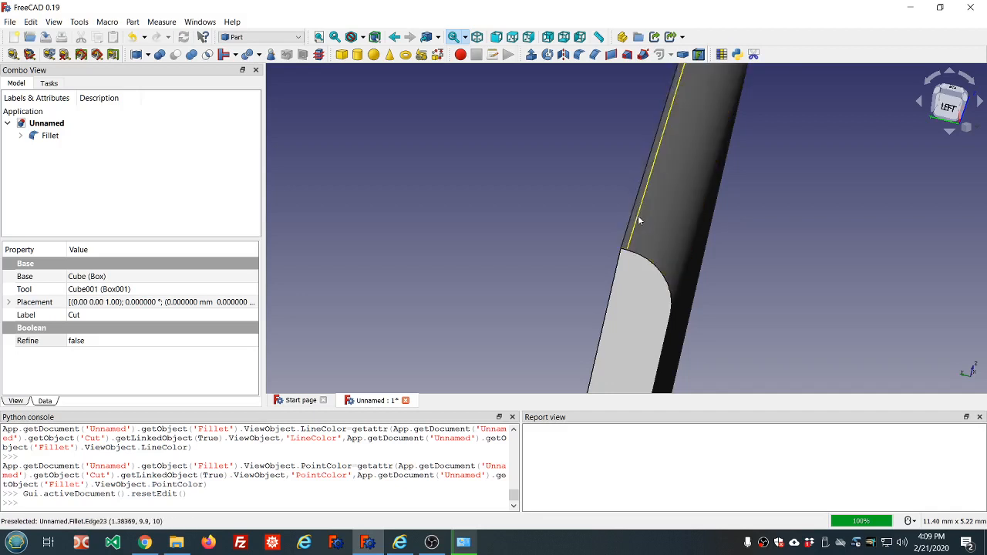
{"action": "mouse_move", "coordinate": [630, 223]}
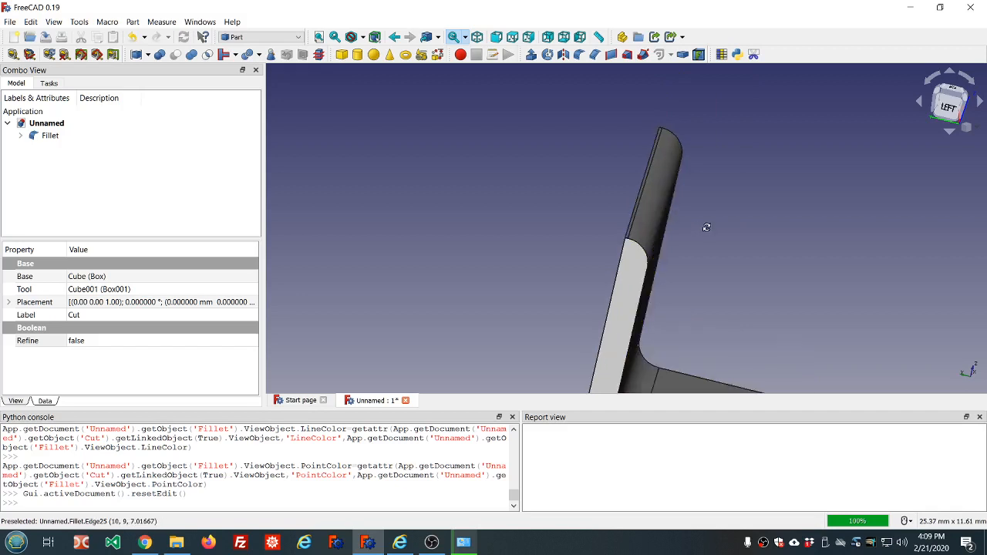
{"action": "left_click_drag", "start_coordinate": [693, 270], "coordinate": [706, 199]}
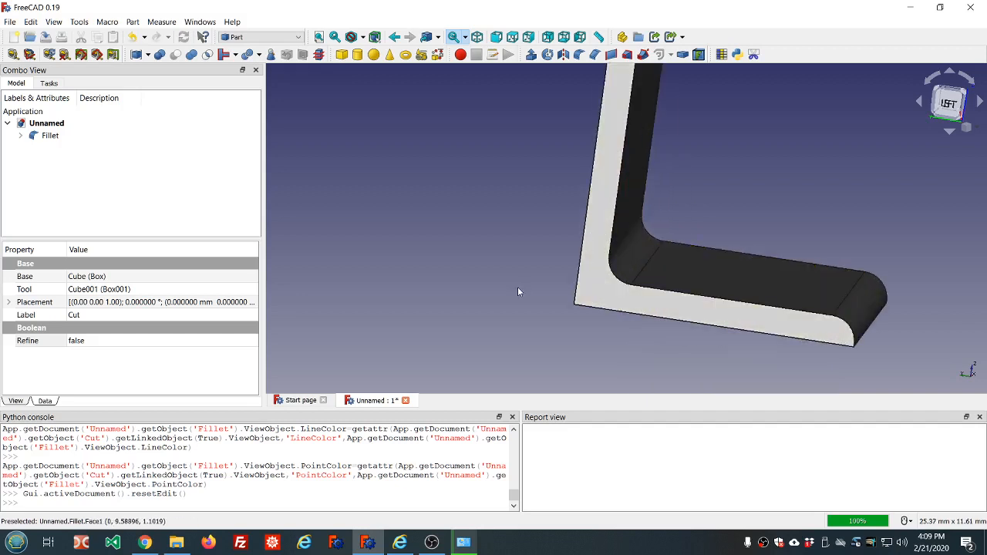
{"action": "left_click_drag", "start_coordinate": [518, 292], "coordinate": [663, 213]}
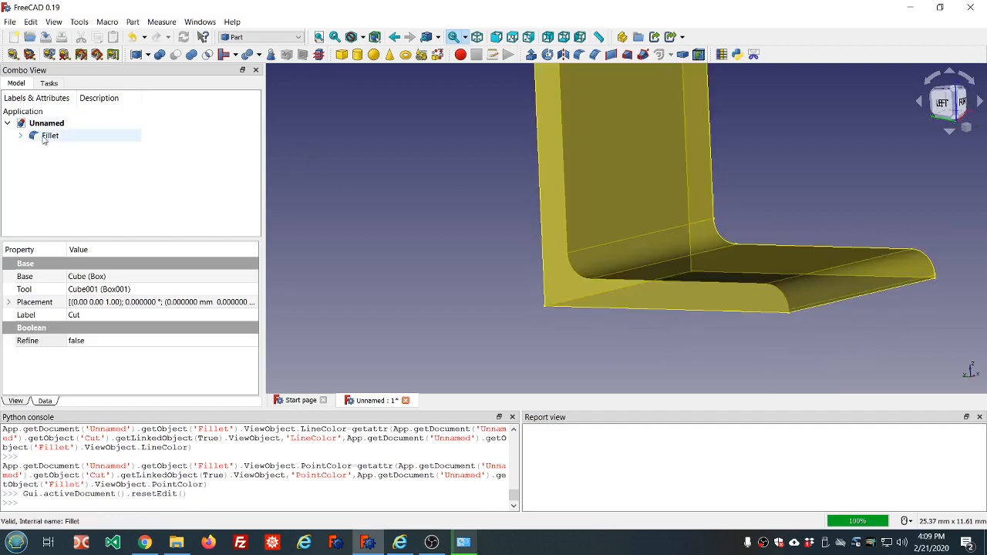
Edit the Fillet again and confirm a 0.95 mm radius on the three edges
{"action": "double_click", "coordinate": [50, 135]}
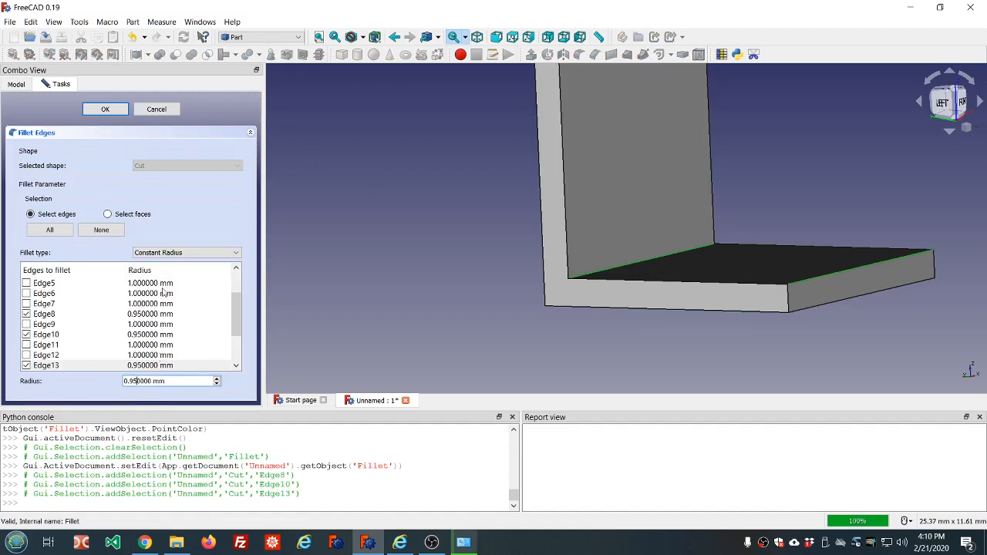
{"action": "left_click", "coordinate": [105, 109]}
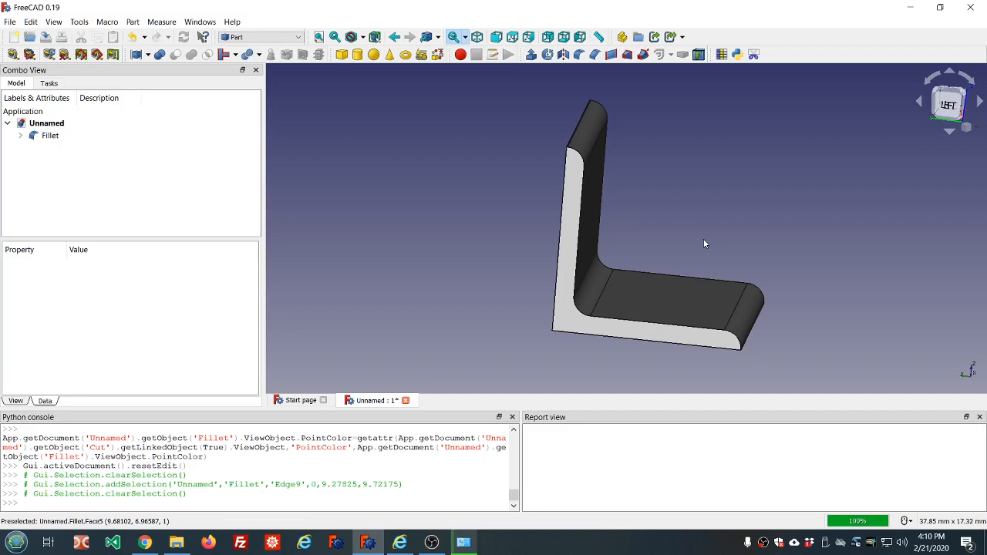
{"action": "mouse_move", "coordinate": [653, 181]}
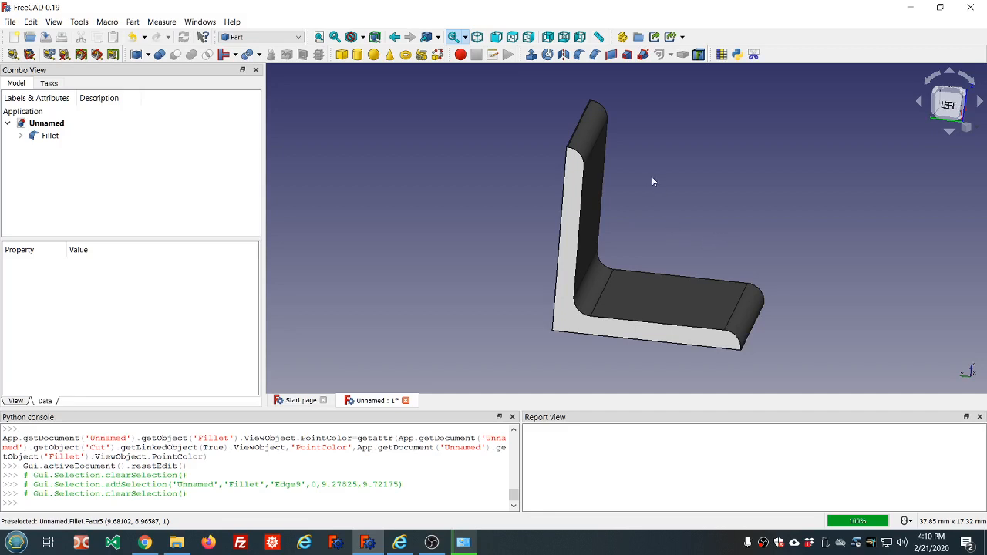
{"action": "left_click", "coordinate": [666, 304]}
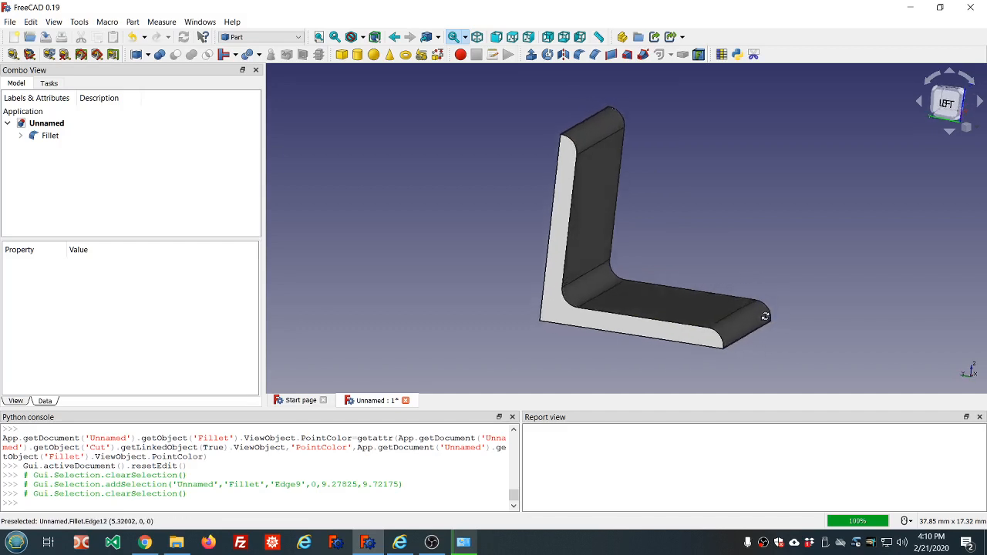
{"action": "mouse_move", "coordinate": [561, 291]}
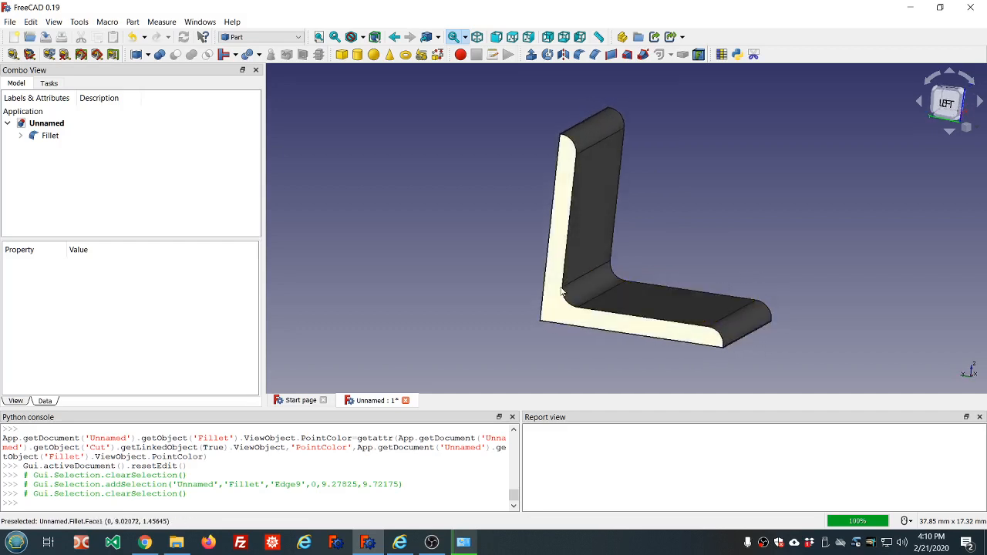
{"action": "mouse_move", "coordinate": [567, 302]}
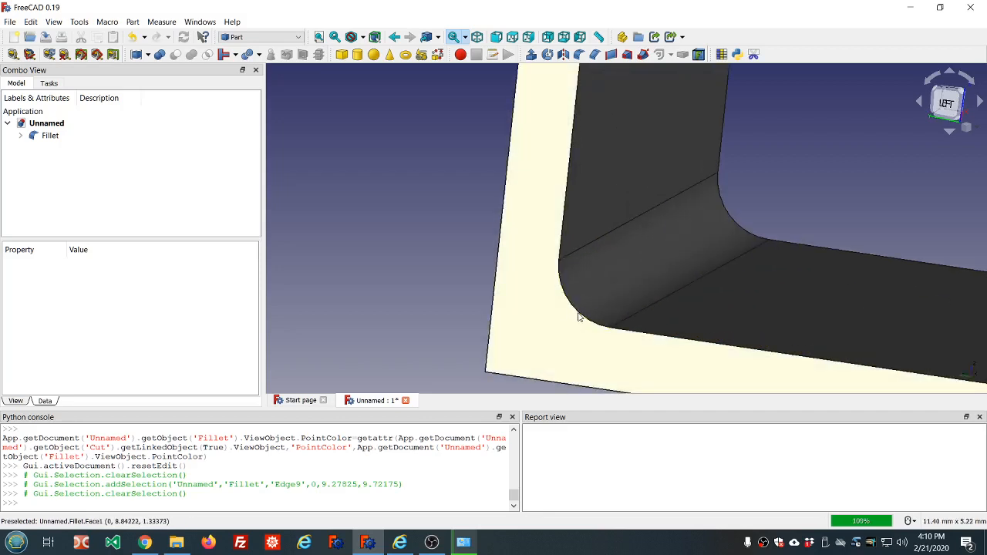
{"action": "mouse_move", "coordinate": [594, 321]}
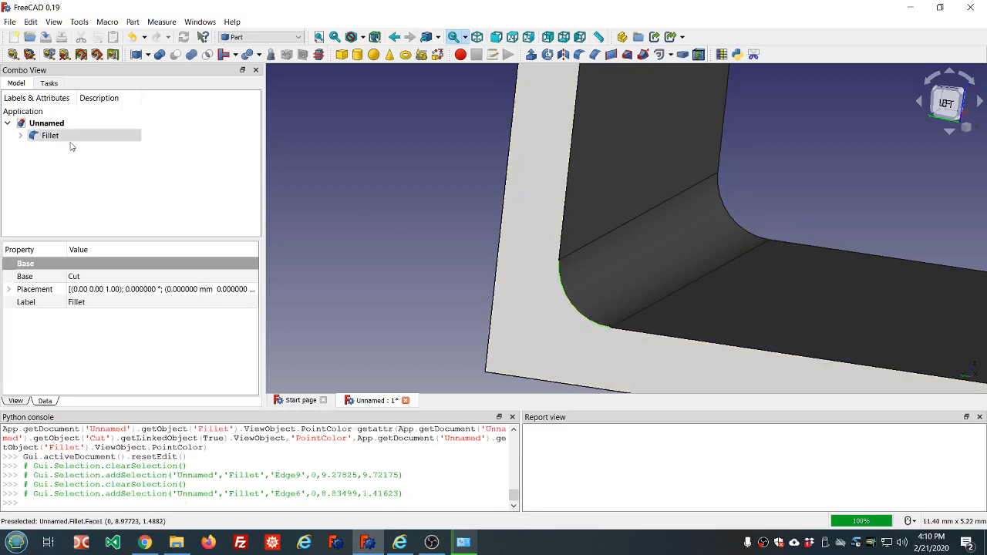
{"action": "left_click", "coordinate": [33, 134]}
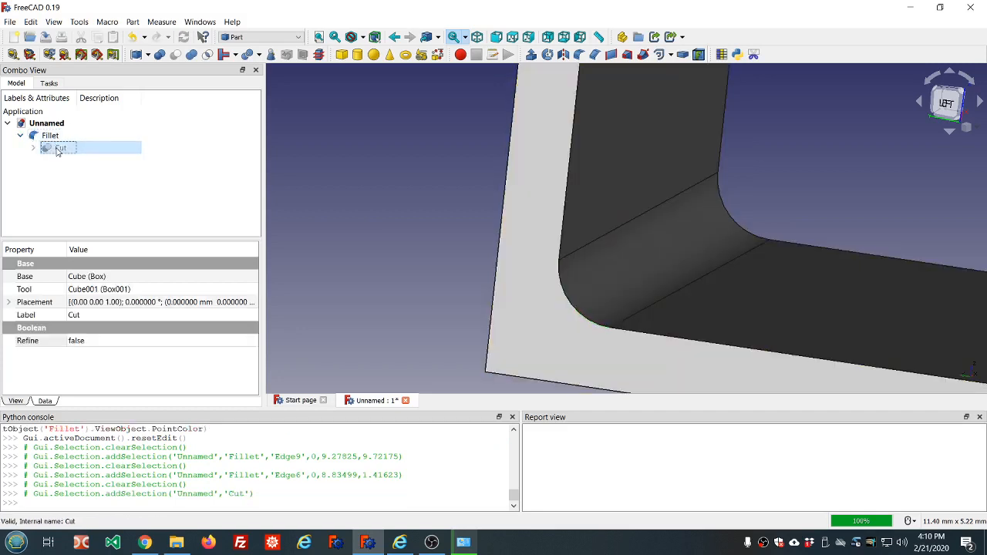
{"action": "left_click", "coordinate": [50, 135]}
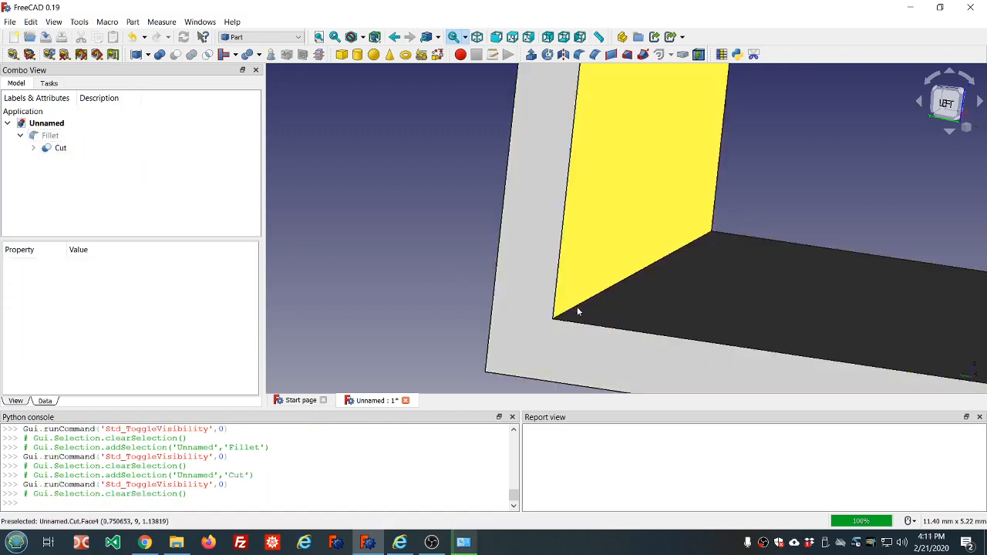
{"action": "left_click", "coordinate": [60, 147]}
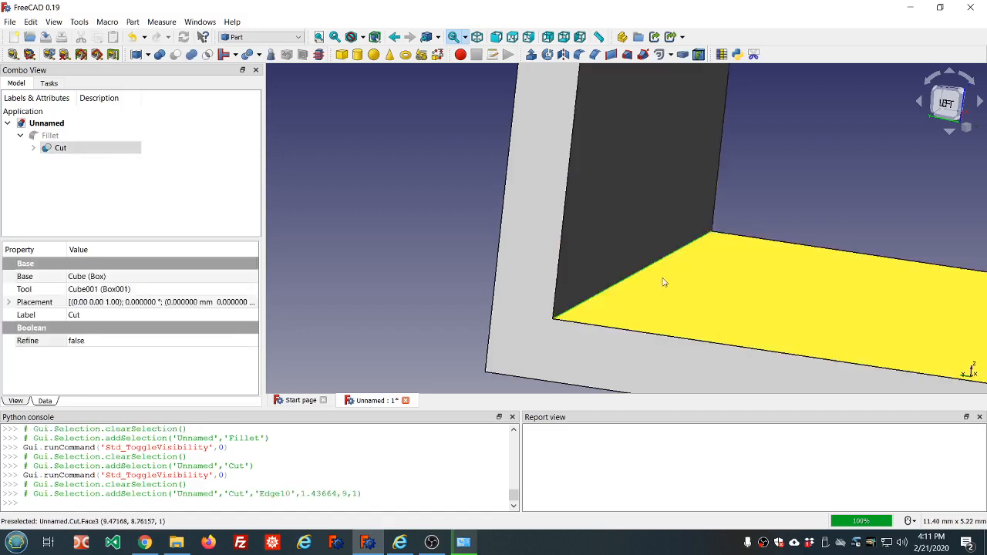
{"action": "mouse_move", "coordinate": [582, 313]}
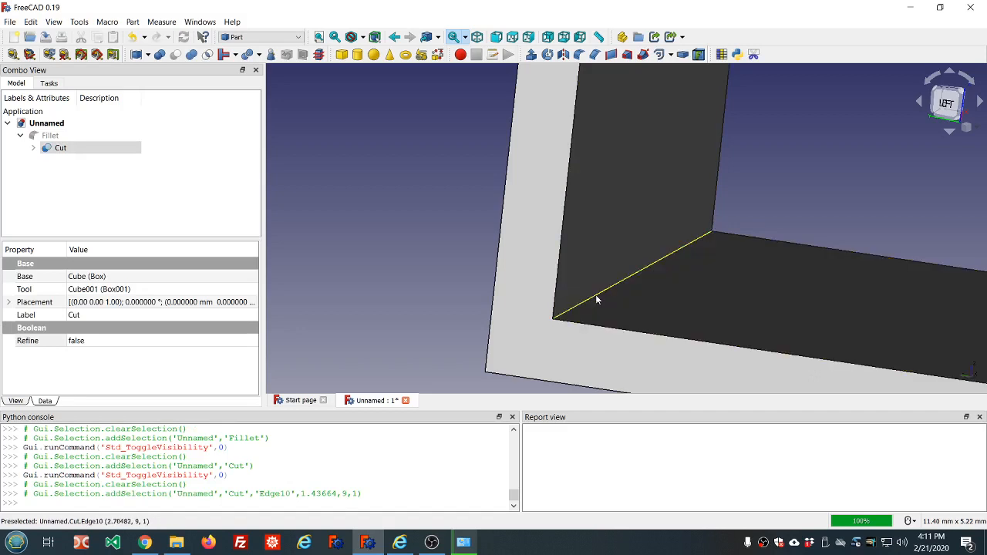
{"action": "left_click", "coordinate": [50, 135]}
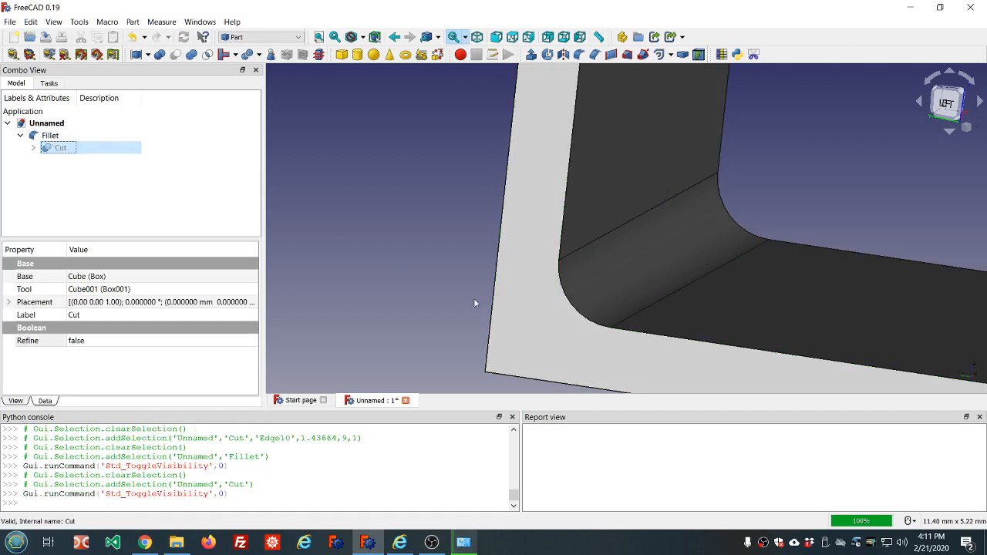
{"action": "mouse_move", "coordinate": [564, 256]}
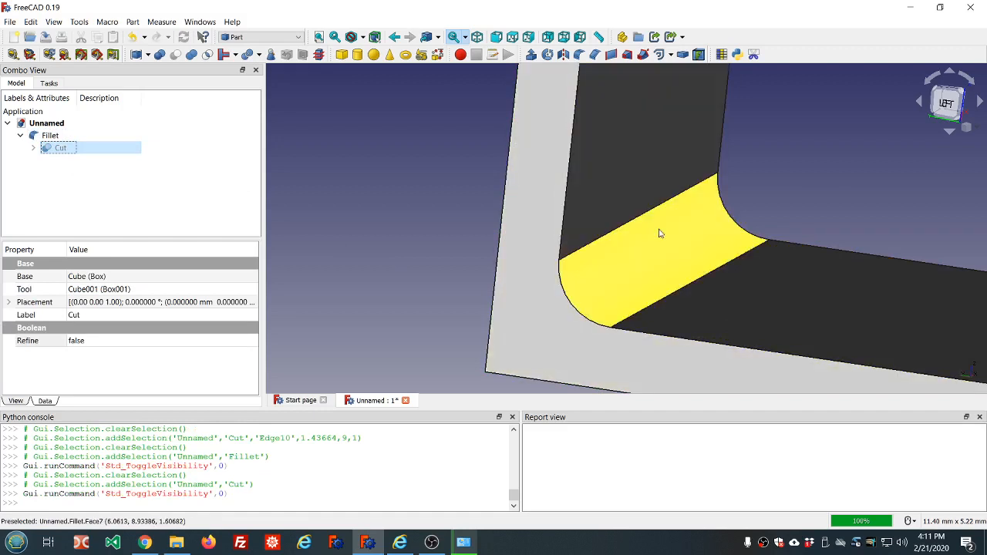
{"action": "mouse_move", "coordinate": [612, 271]}
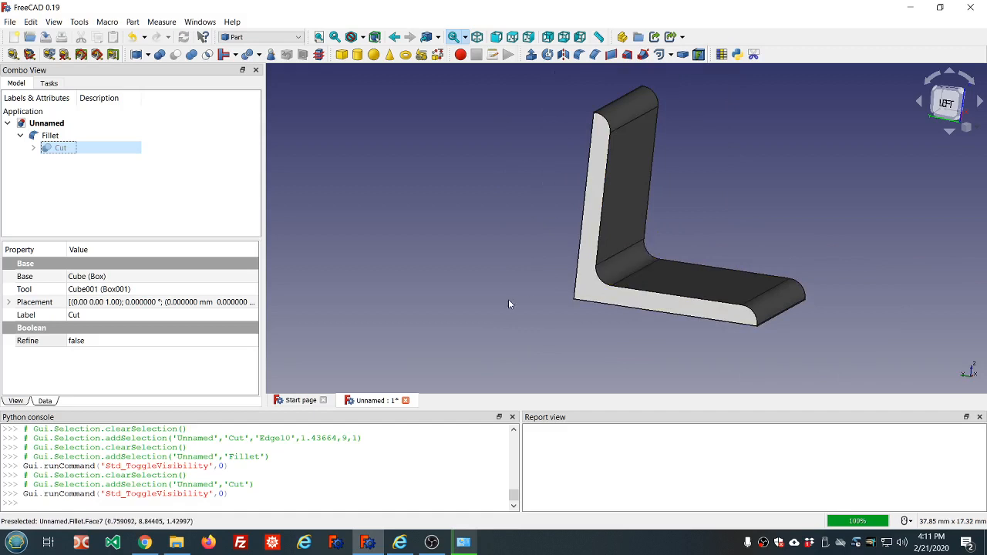
{"action": "mouse_move", "coordinate": [535, 261]}
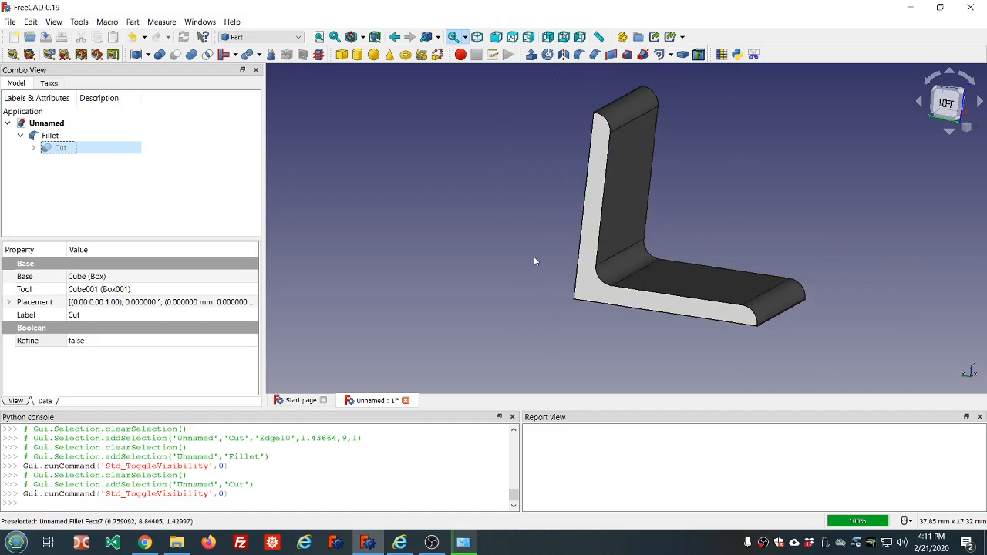
{"action": "mouse_move", "coordinate": [519, 250]}
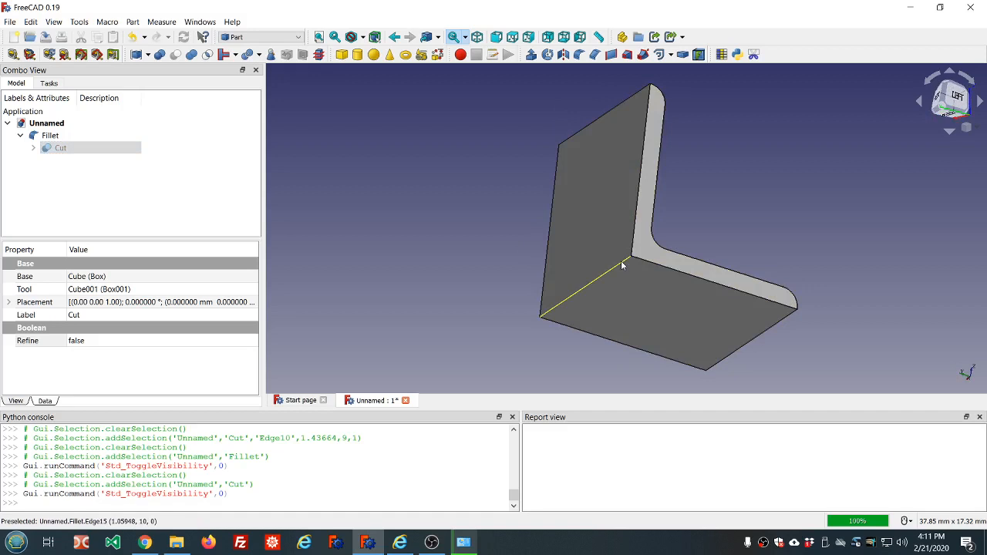
{"action": "mouse_move", "coordinate": [607, 277]}
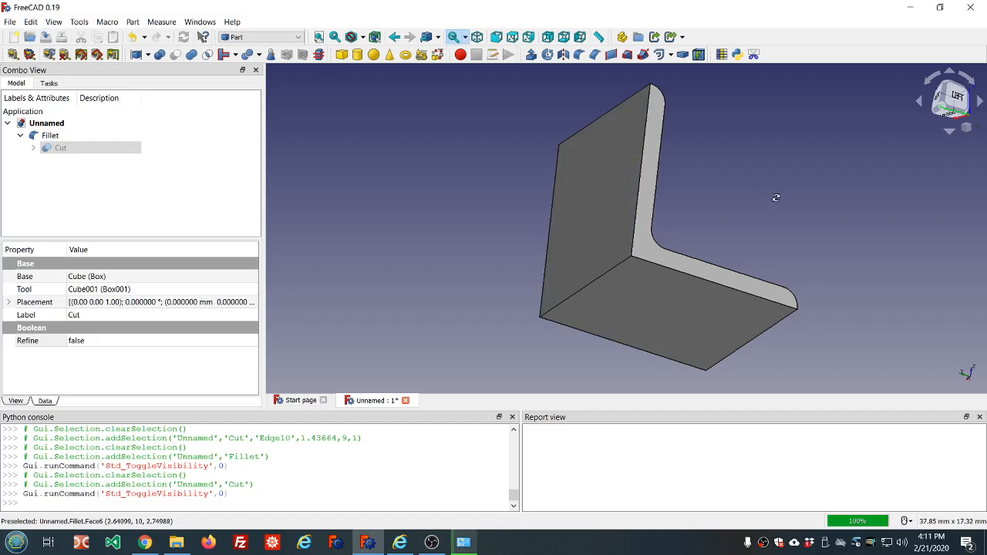
{"action": "left_click_drag", "start_coordinate": [775, 197], "coordinate": [647, 147]}
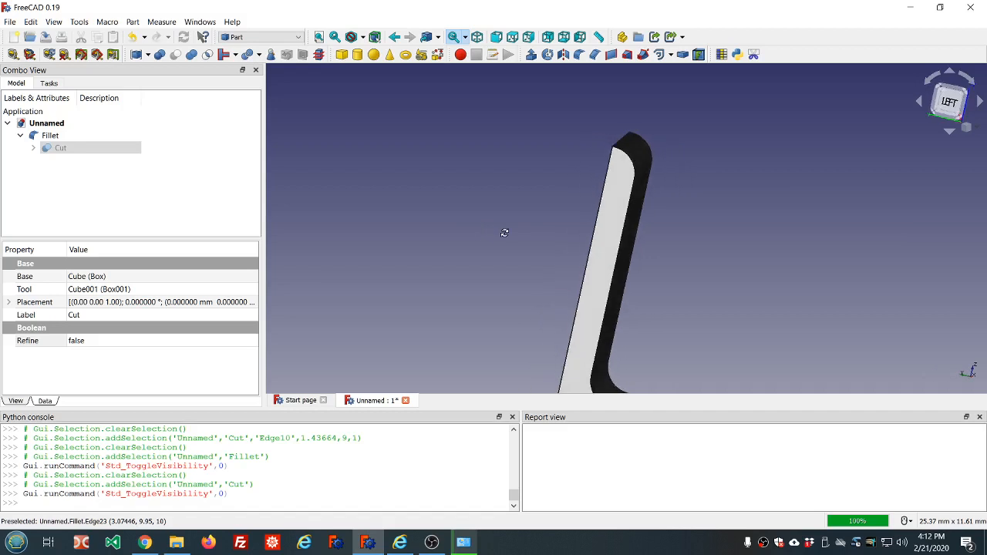
{"action": "left_click_drag", "start_coordinate": [504, 232], "coordinate": [699, 125]}
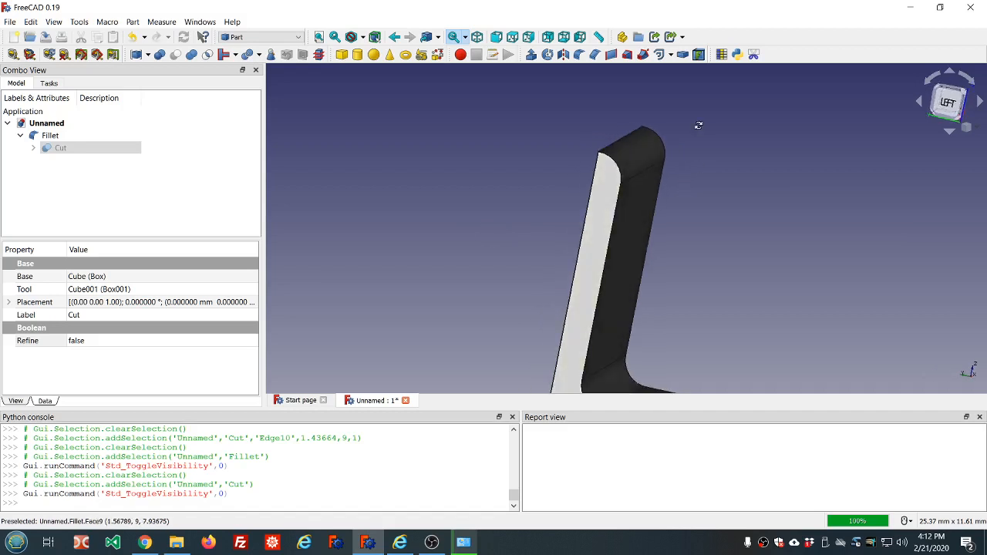
{"action": "left_click_drag", "start_coordinate": [697, 125], "coordinate": [661, 127]}
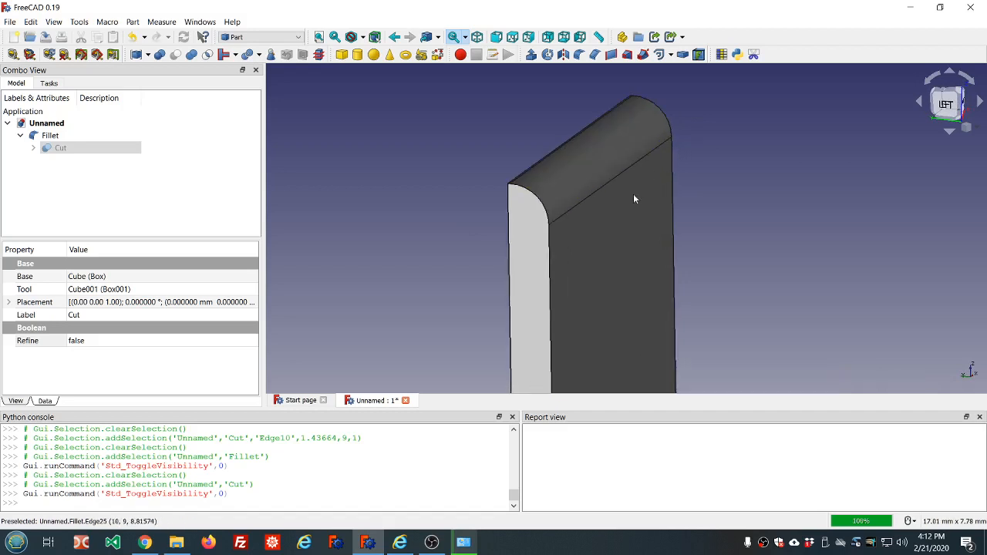
{"action": "mouse_move", "coordinate": [554, 225]}
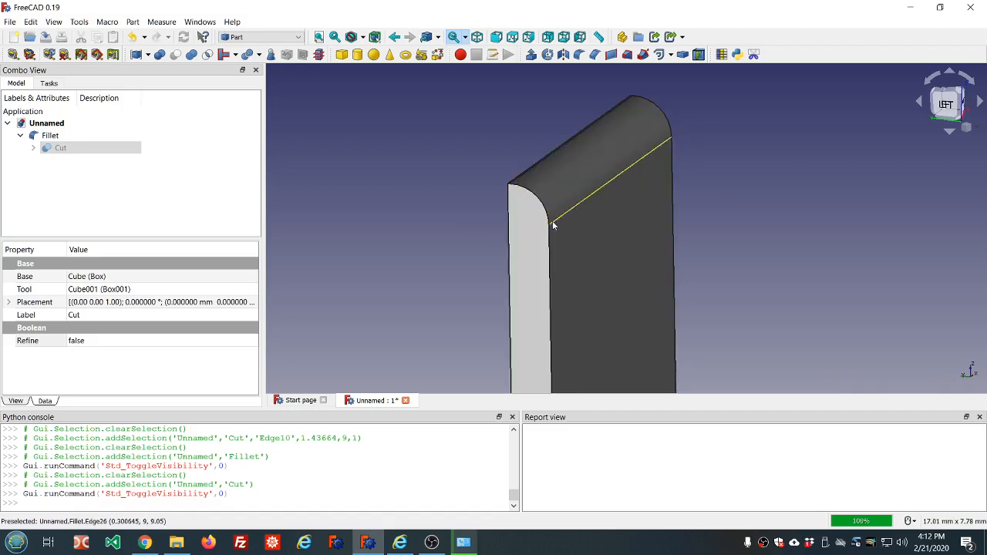
{"action": "mouse_move", "coordinate": [553, 221]}
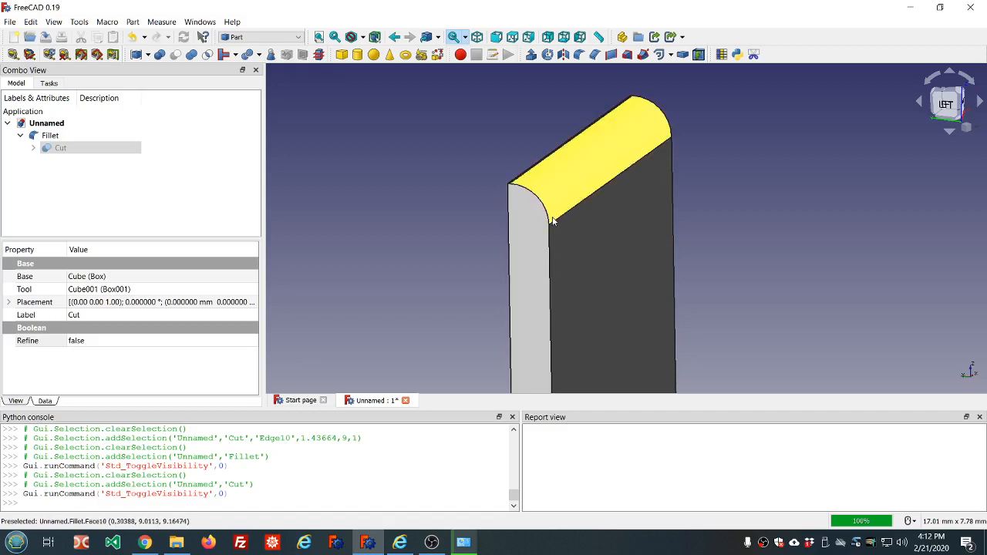
{"action": "mouse_move", "coordinate": [601, 208]}
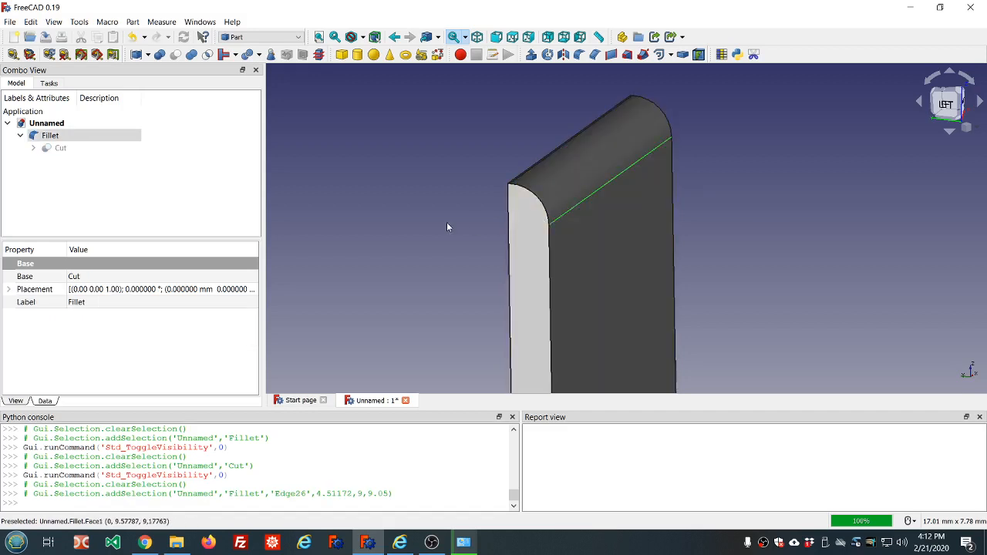
{"action": "mouse_move", "coordinate": [540, 203]}
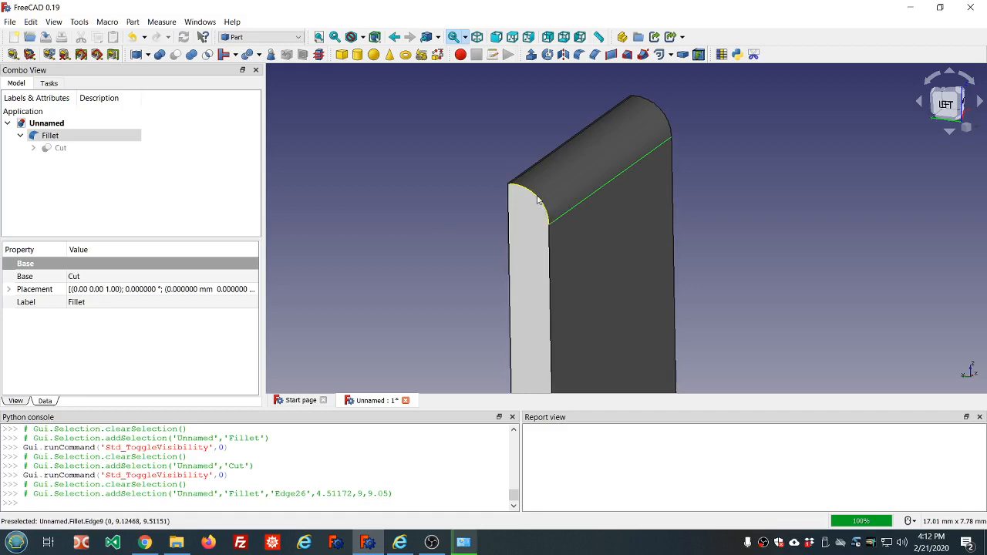
{"action": "mouse_move", "coordinate": [547, 217]}
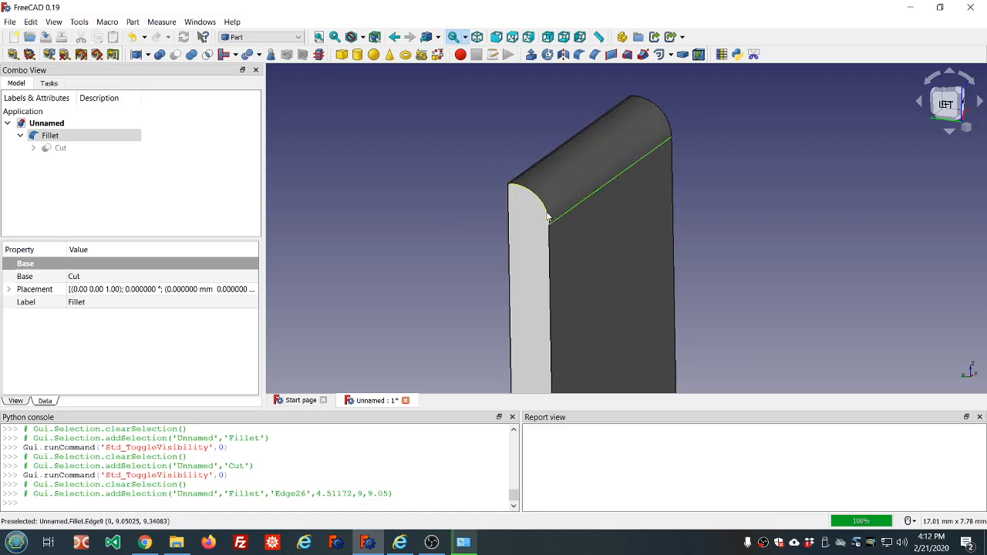
{"action": "mouse_move", "coordinate": [547, 218]}
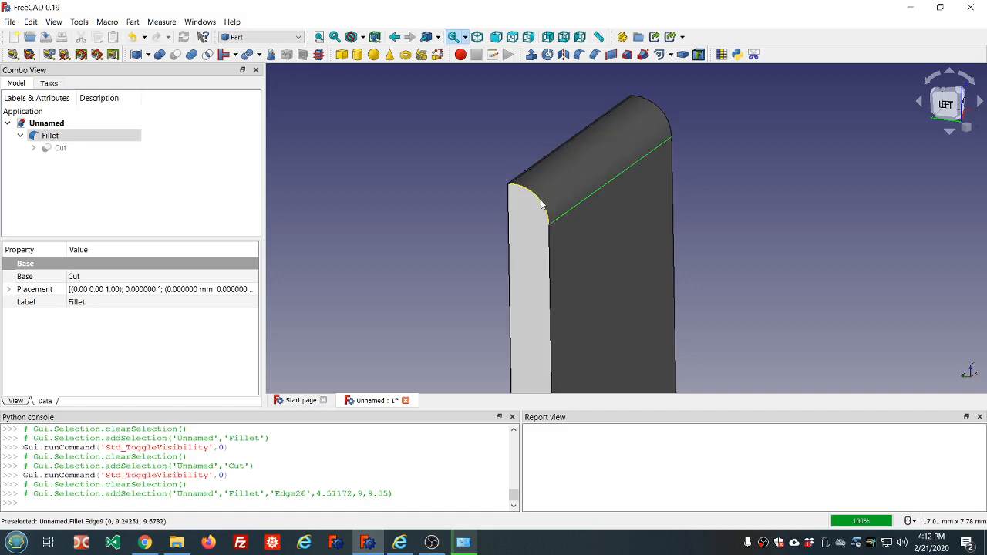
{"action": "mouse_move", "coordinate": [537, 200]}
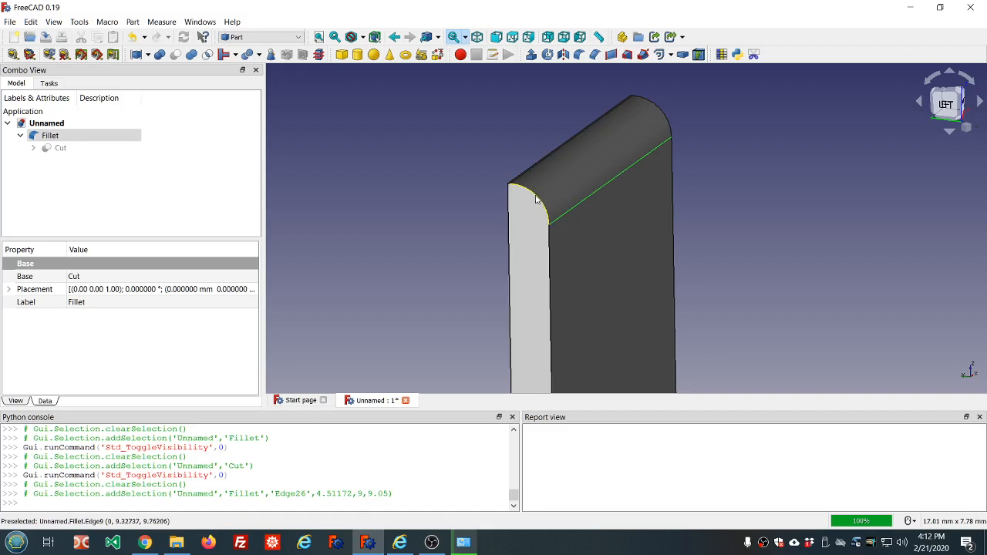
{"action": "mouse_move", "coordinate": [539, 202]}
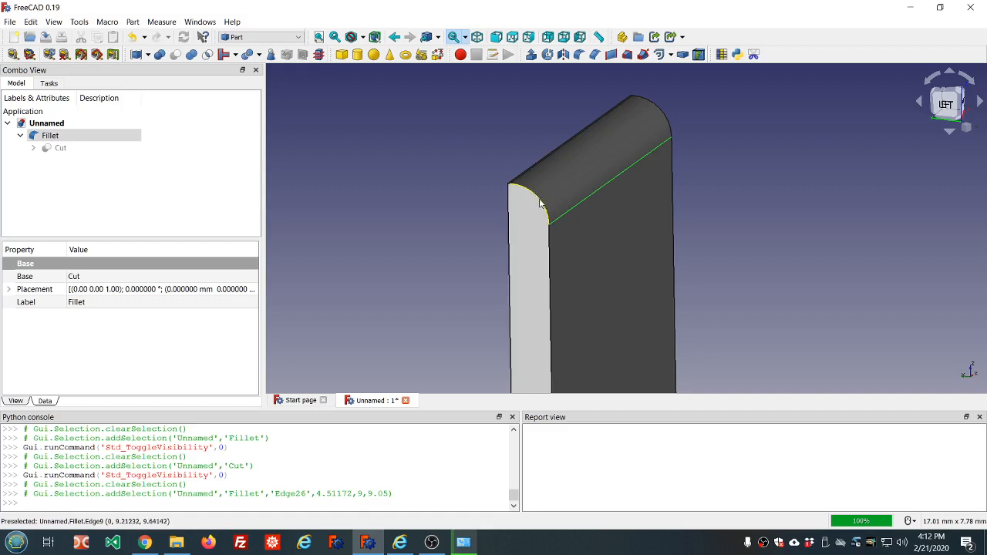
{"action": "mouse_move", "coordinate": [541, 202]}
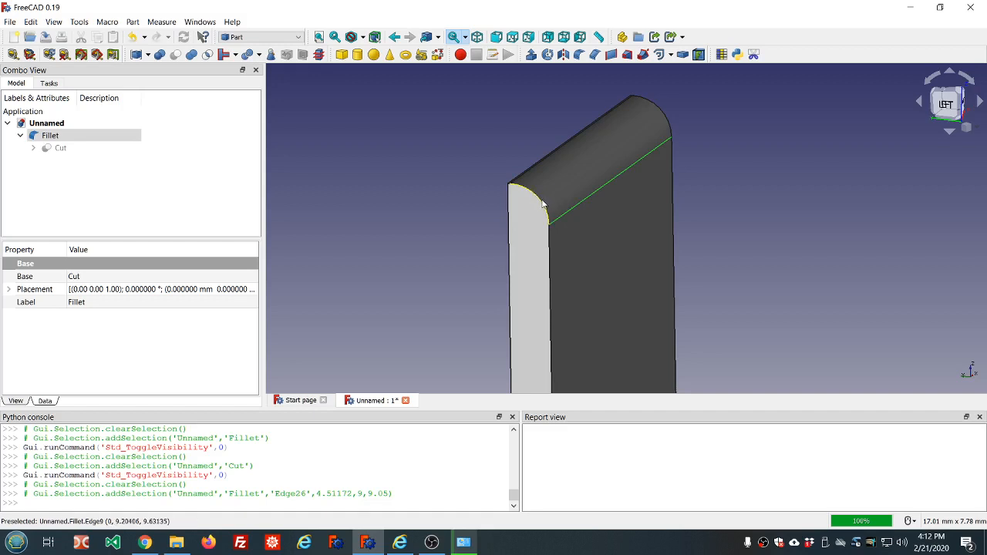
{"action": "mouse_move", "coordinate": [513, 189]}
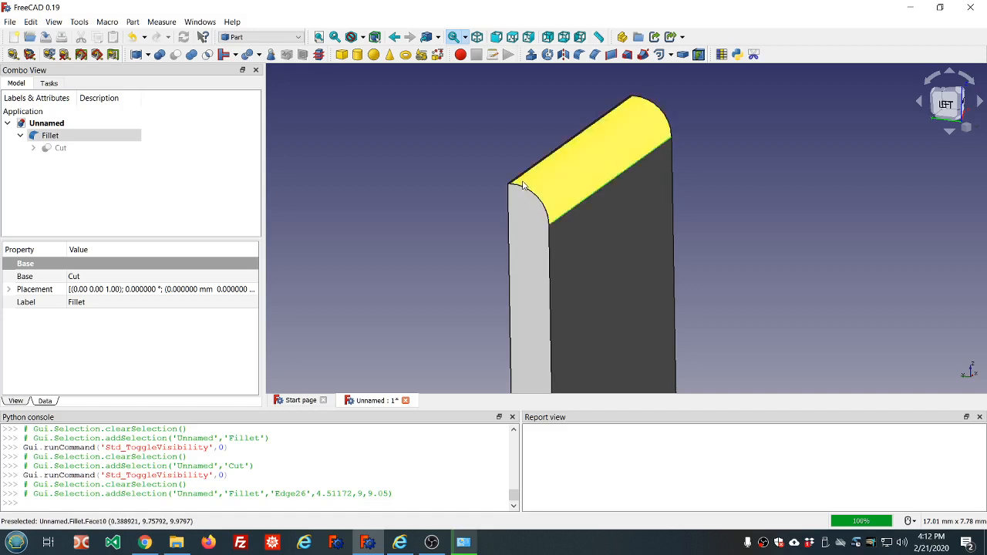
{"action": "mouse_move", "coordinate": [551, 202]}
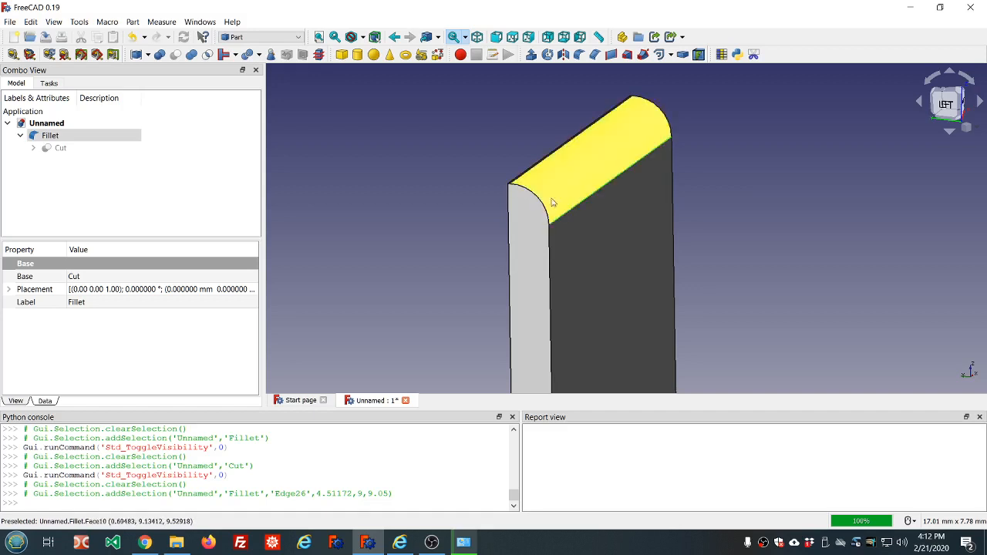
{"action": "mouse_move", "coordinate": [588, 206]}
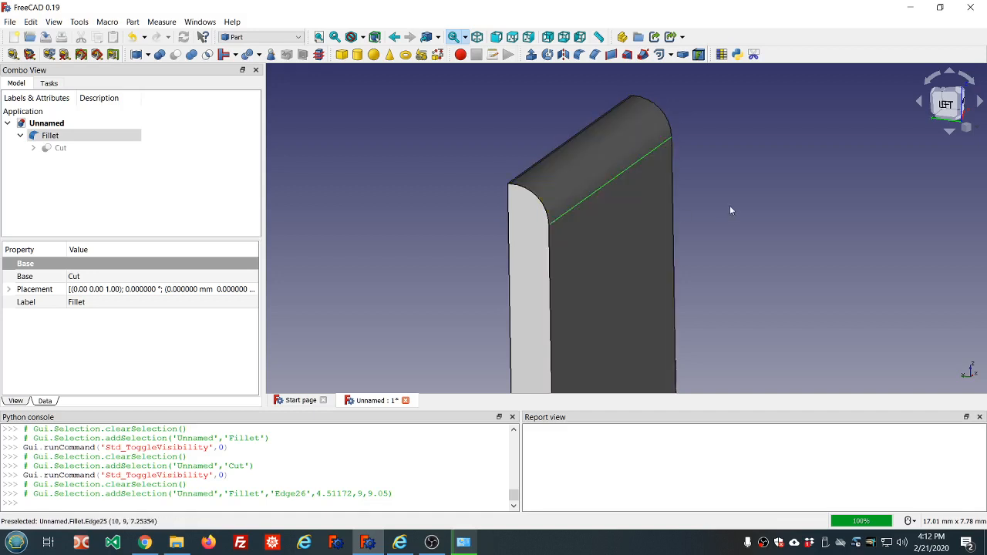
{"action": "mouse_move", "coordinate": [544, 220]}
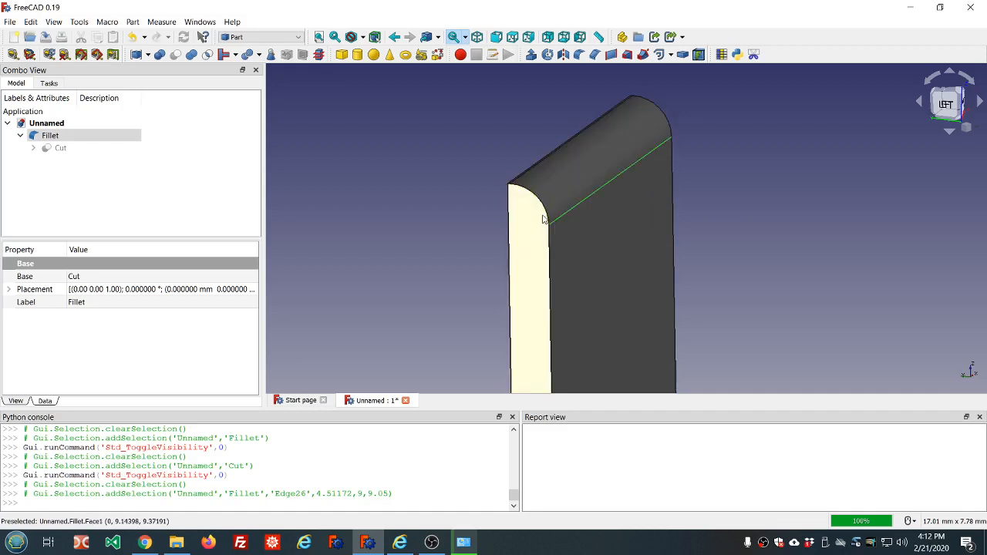
{"action": "mouse_move", "coordinate": [540, 204]}
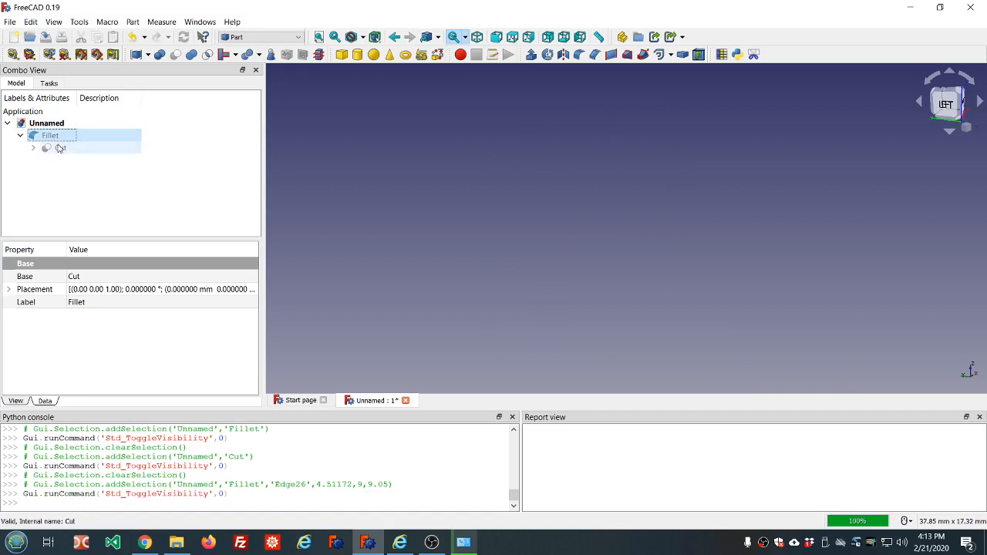
Hide the Fillet and show the sharp-edged Cut L-shape again
{"action": "left_click", "coordinate": [60, 148]}
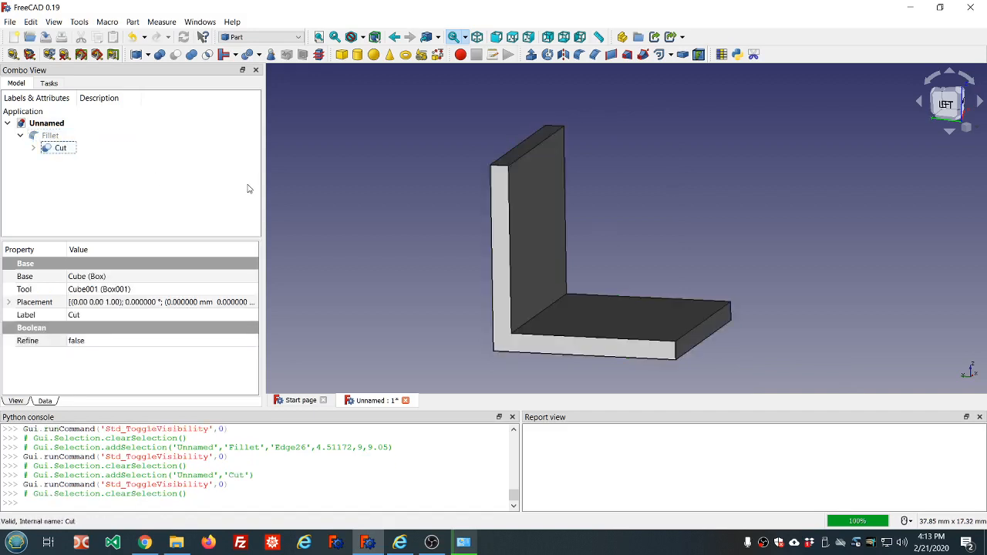
{"action": "mouse_move", "coordinate": [529, 158]}
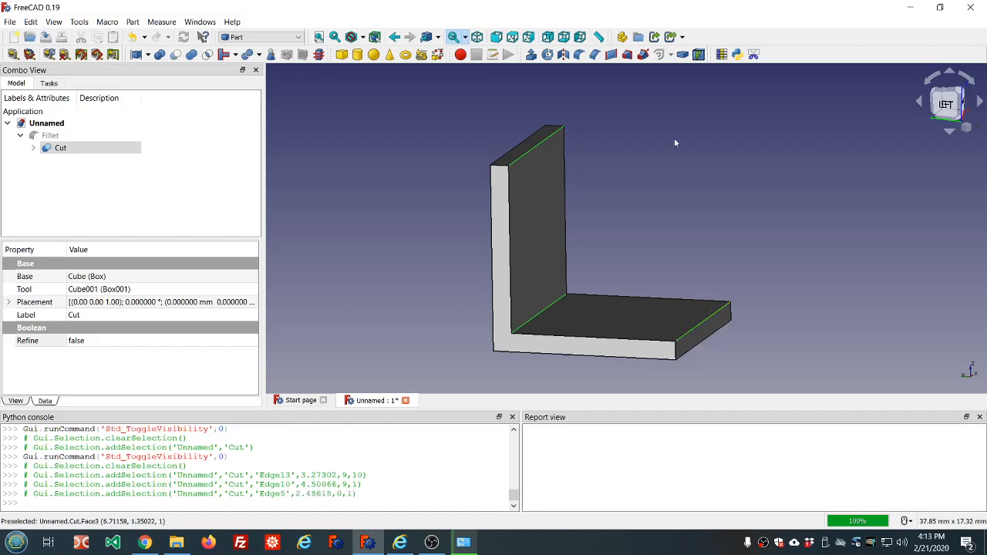
{"action": "mouse_move", "coordinate": [595, 54]}
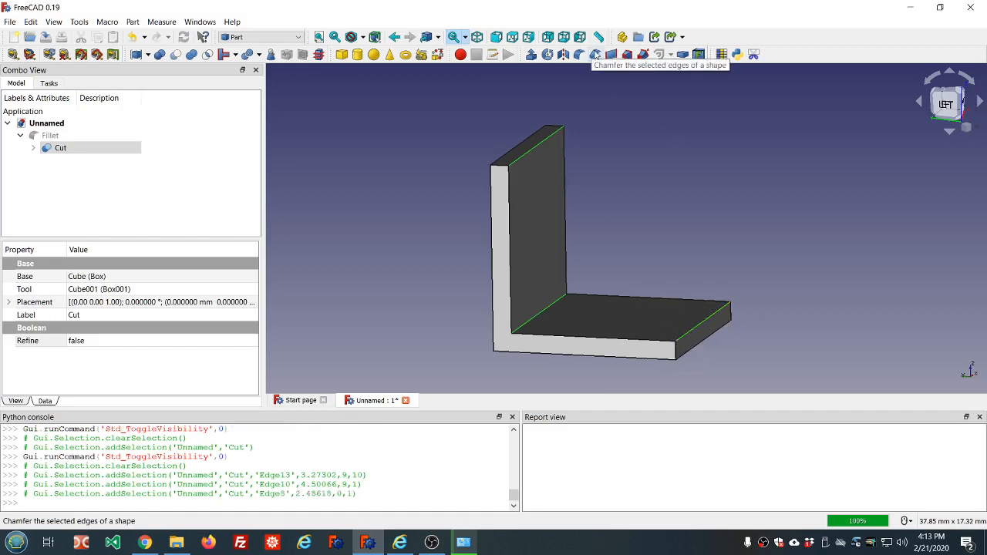
{"action": "left_click", "coordinate": [595, 54]}
{"action": "type", "text": ".95"}
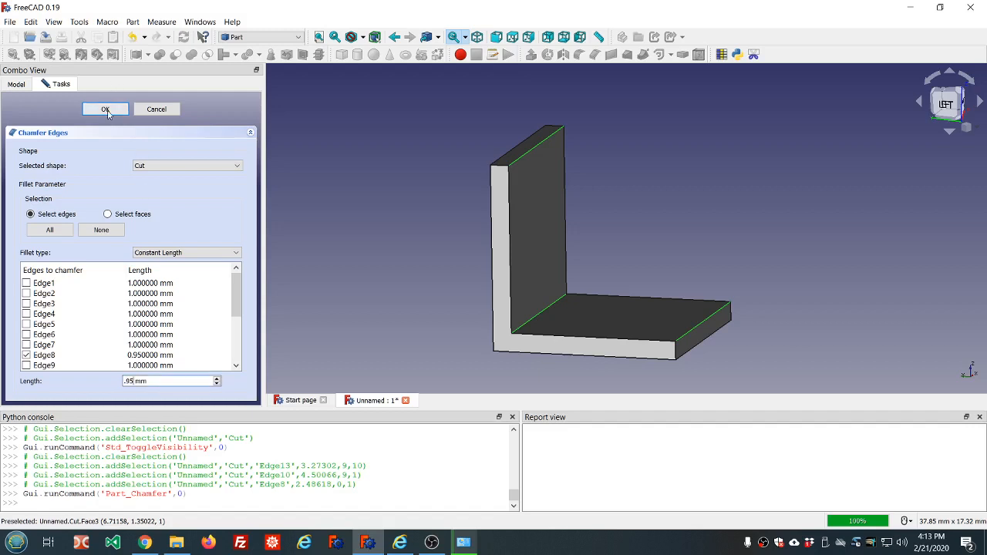
{"action": "left_click", "coordinate": [106, 109]}
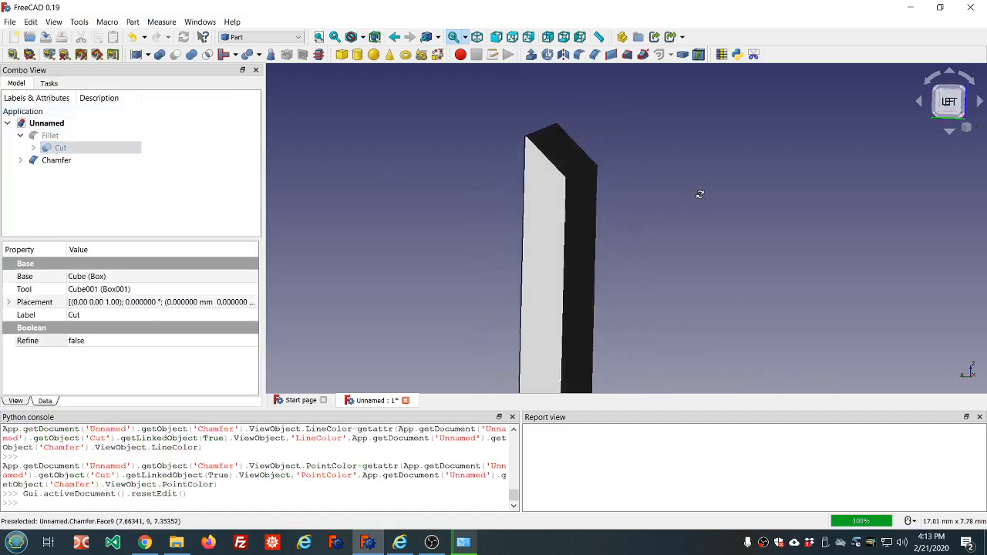
{"action": "left_click_drag", "start_coordinate": [559, 255], "coordinate": [709, 223]}
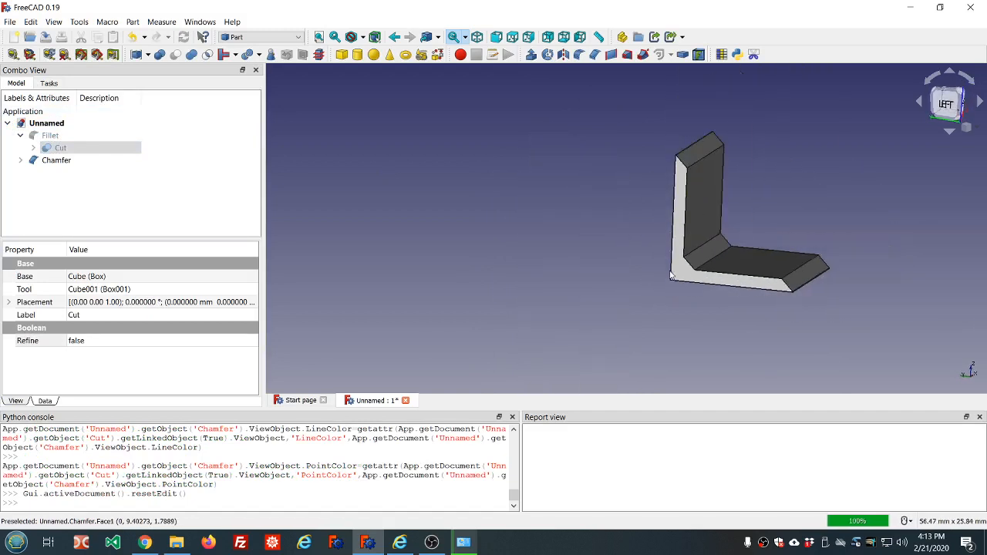
{"action": "scroll", "scroll_direction": "up", "scroll_amount": 3}
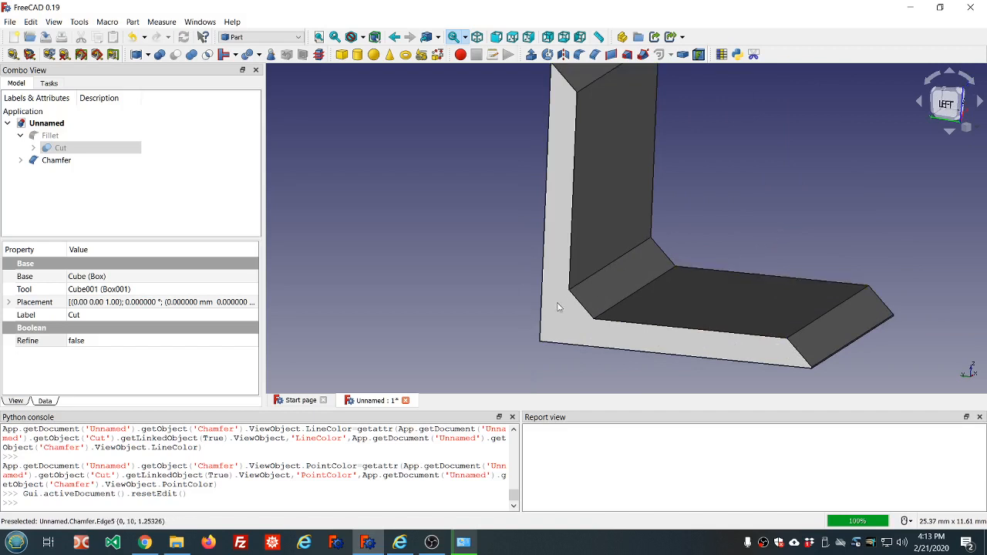
{"action": "mouse_move", "coordinate": [596, 241]}
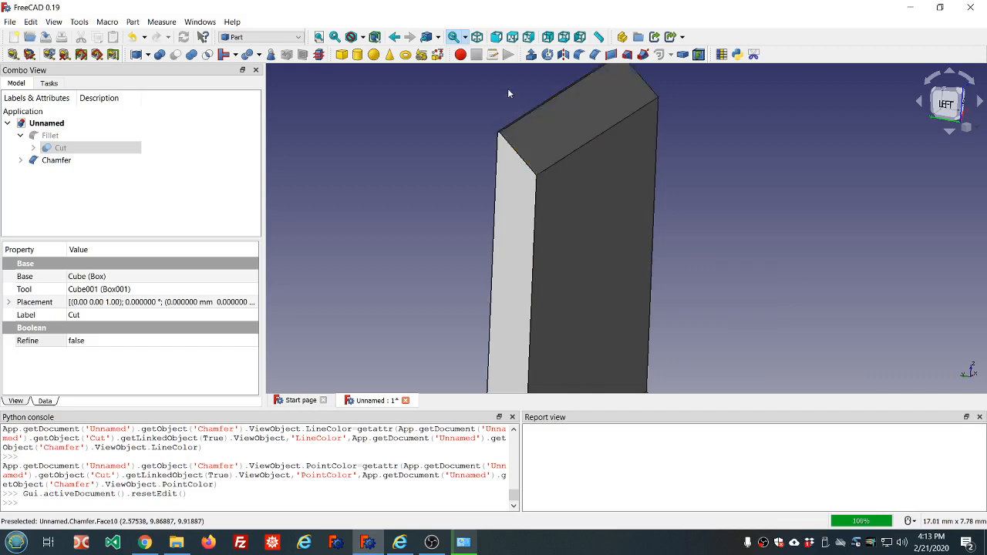
{"action": "mouse_move", "coordinate": [527, 101]}
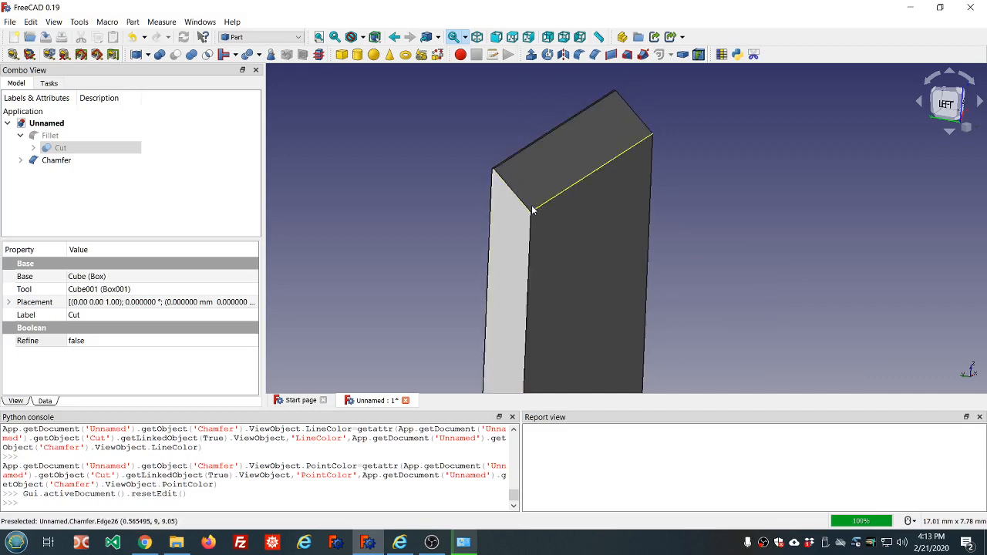
{"action": "mouse_move", "coordinate": [549, 207]}
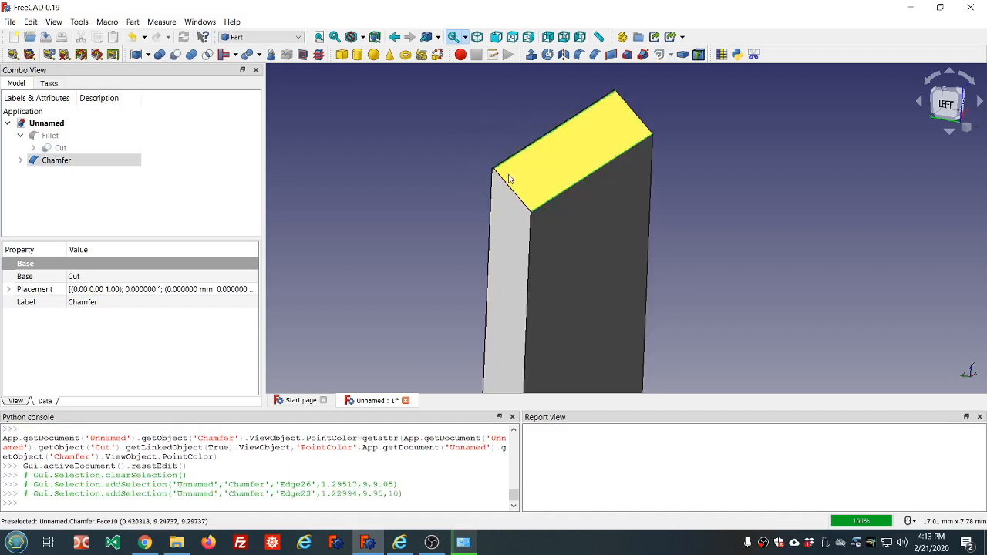
{"action": "mouse_move", "coordinate": [592, 137]}
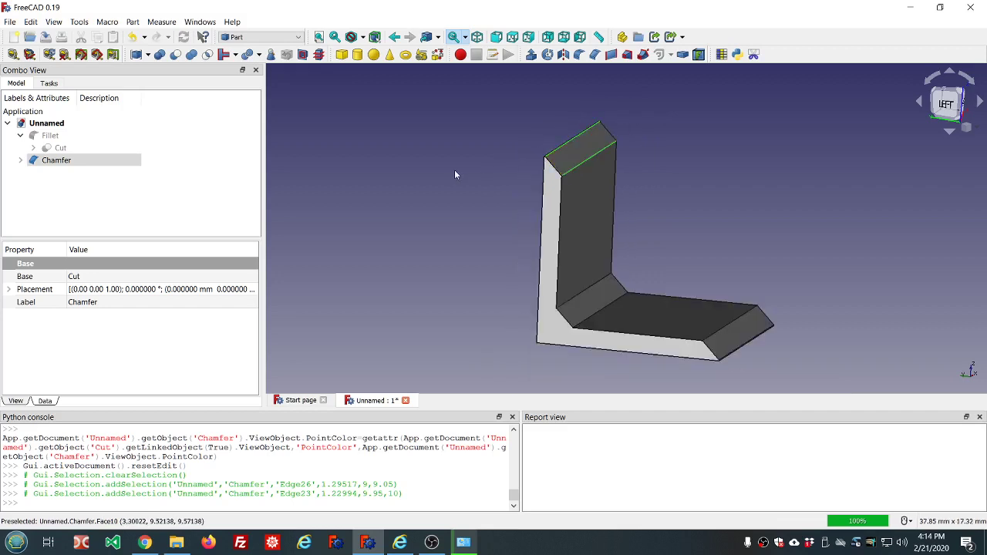
{"action": "left_click", "coordinate": [56, 160]}
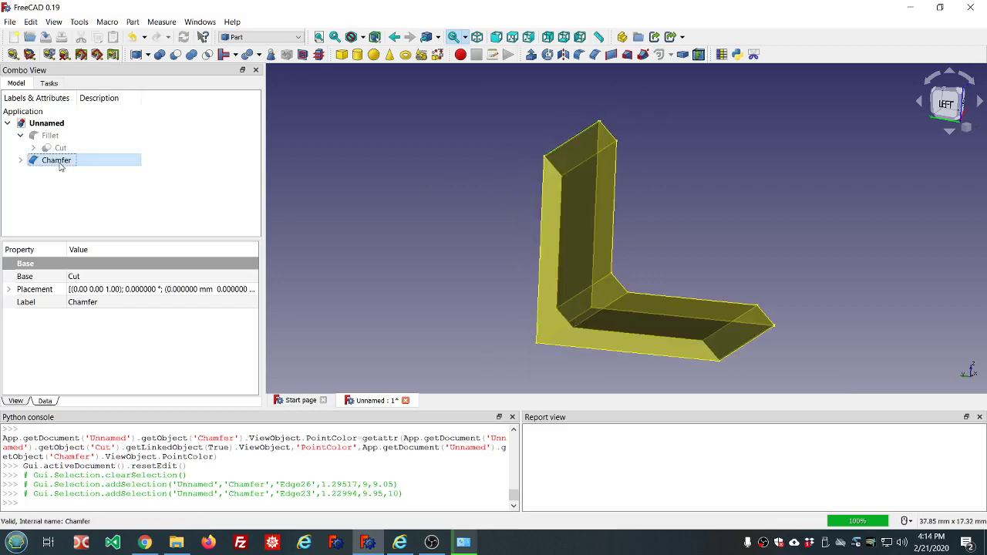
Show the Fillet solid instead of Chamfer, then zoom and orbit to view its rounded edges
{"action": "left_click", "coordinate": [50, 135]}
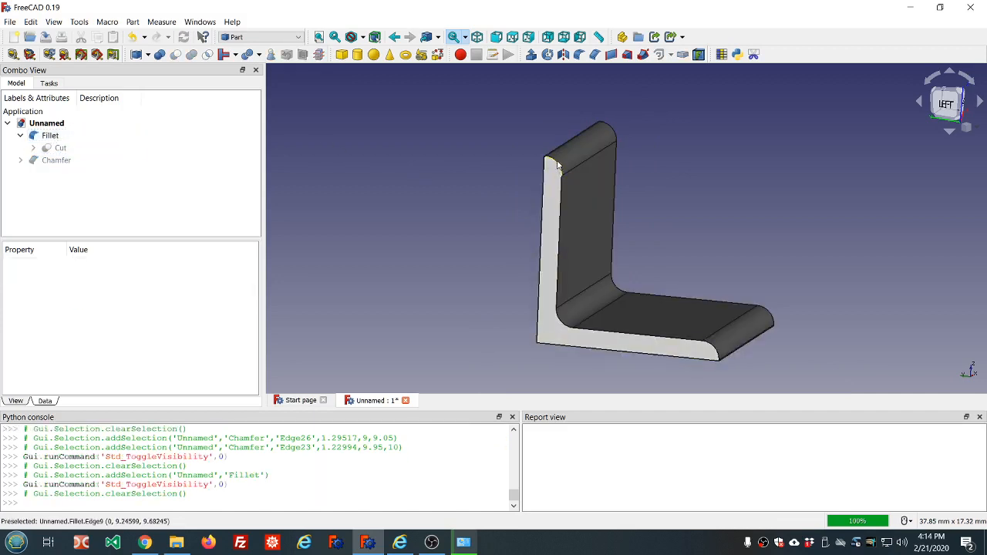
{"action": "mouse_move", "coordinate": [557, 164]}
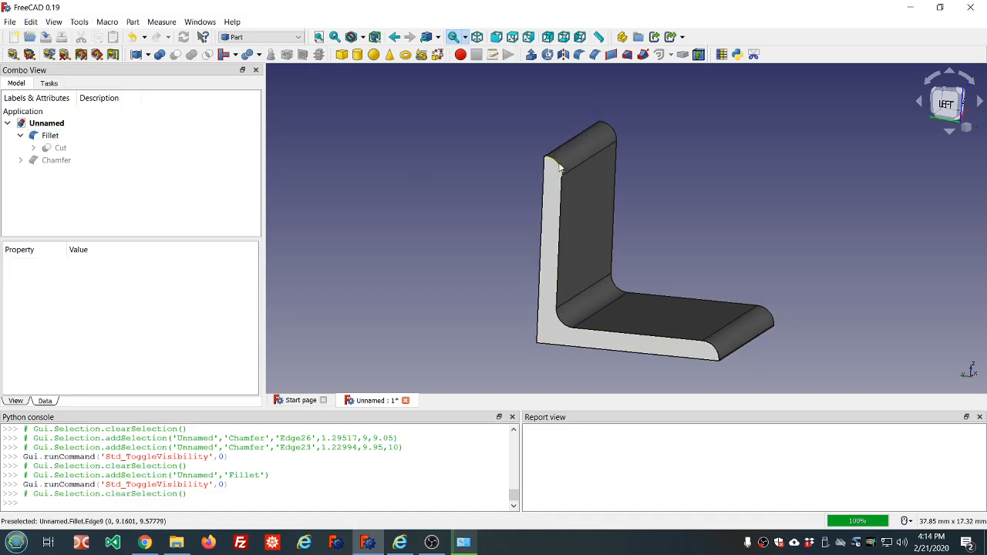
{"action": "scroll", "scroll_direction": "up", "scroll_amount": 3}
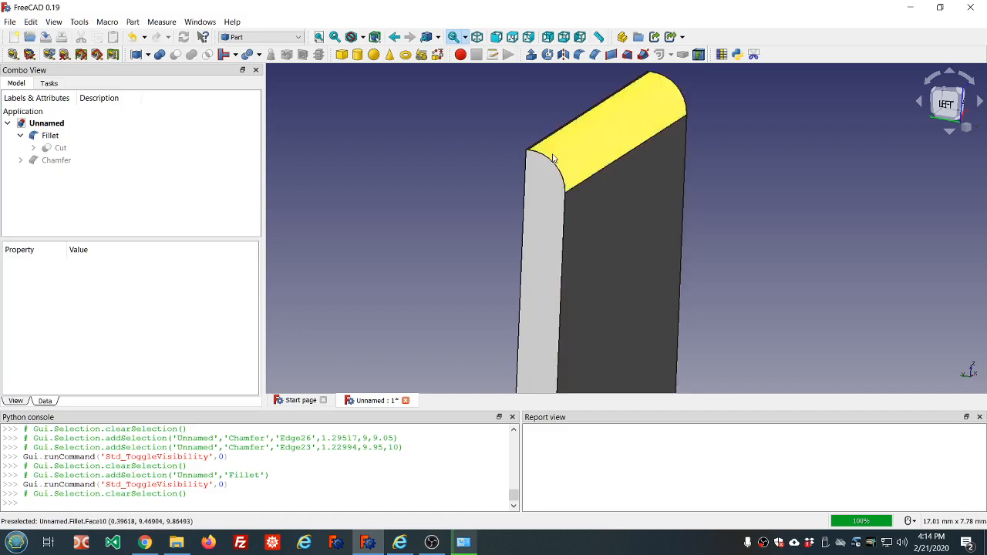
{"action": "mouse_move", "coordinate": [616, 165]}
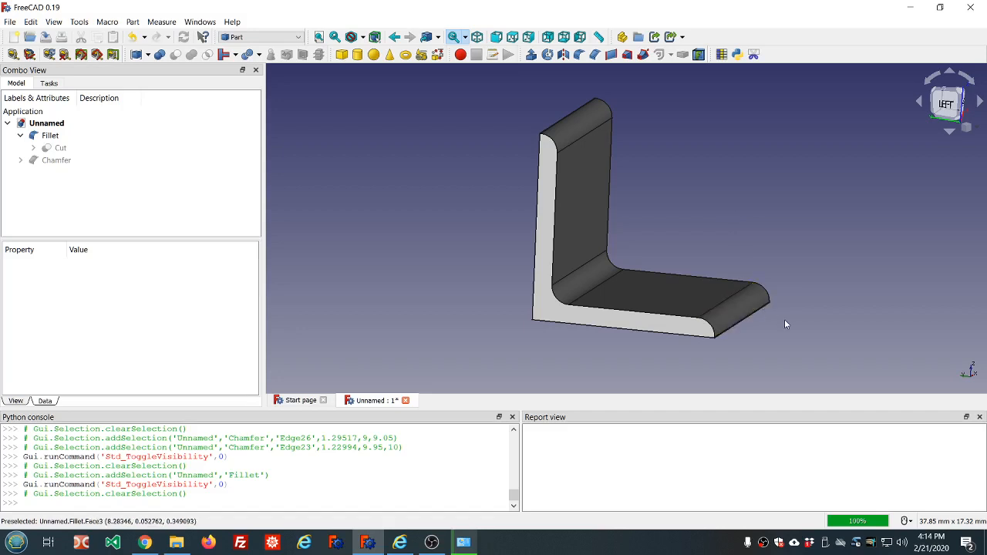
{"action": "mouse_move", "coordinate": [777, 308]}
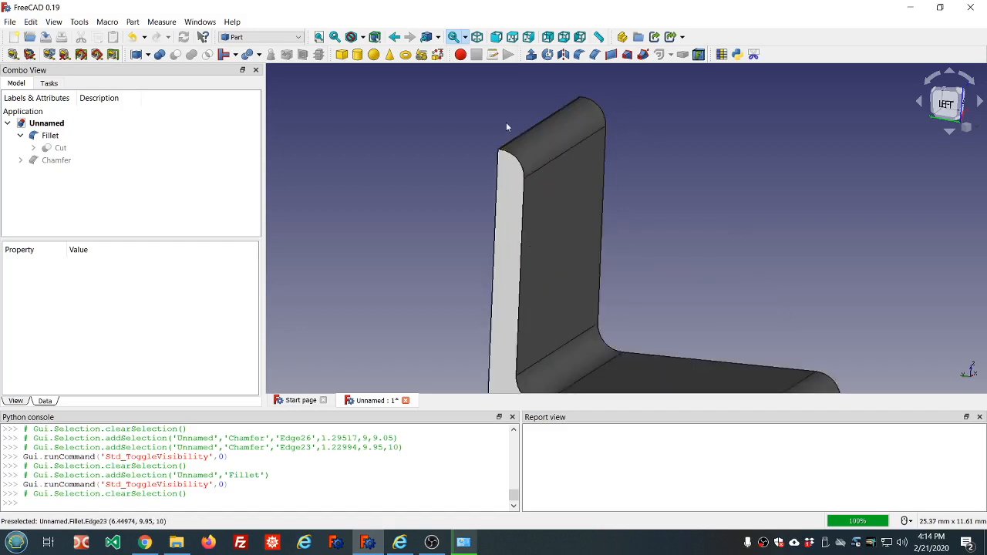
{"action": "mouse_move", "coordinate": [520, 166]}
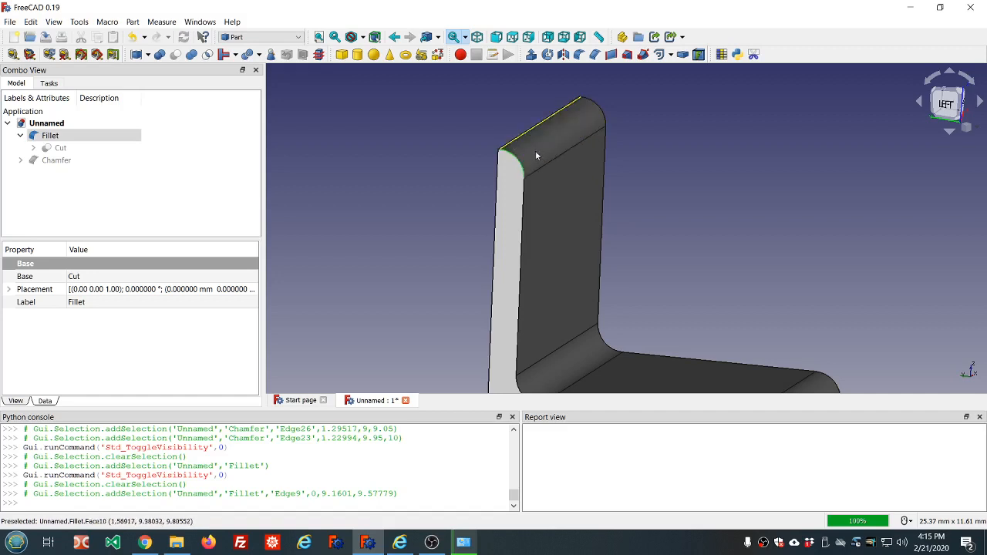
{"action": "mouse_move", "coordinate": [525, 219]}
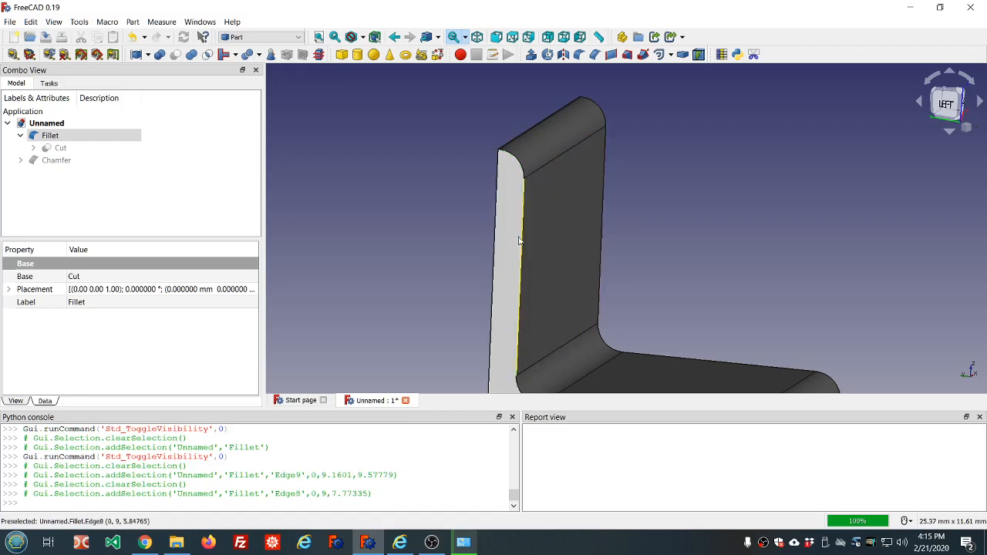
{"action": "mouse_move", "coordinate": [516, 328]}
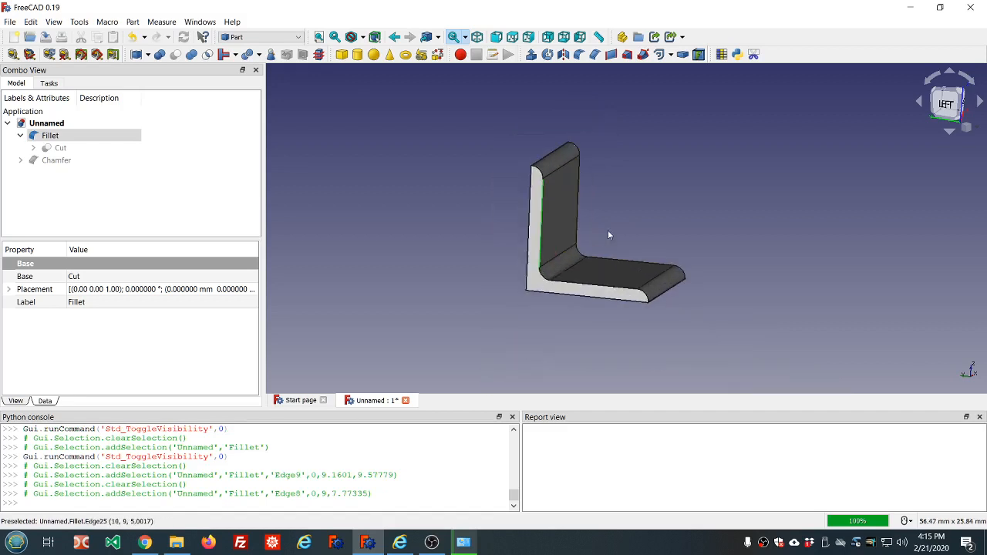
{"action": "mouse_move", "coordinate": [610, 305]}
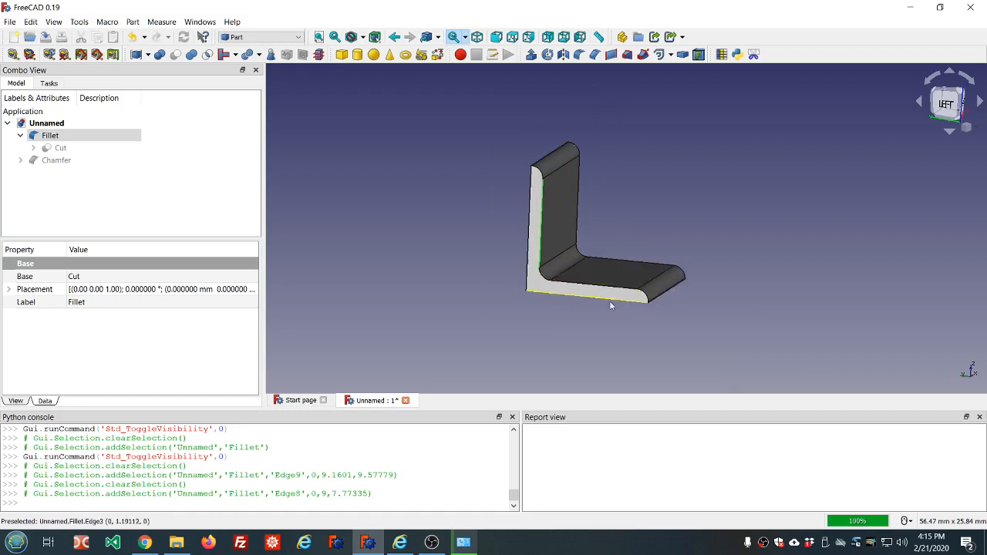
{"action": "mouse_move", "coordinate": [528, 250]}
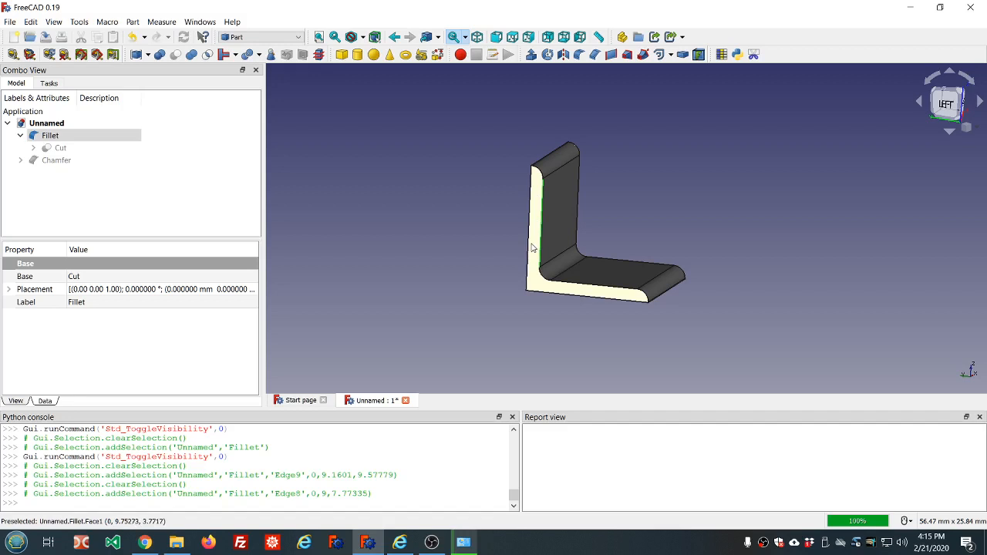
{"action": "mouse_move", "coordinate": [659, 289]}
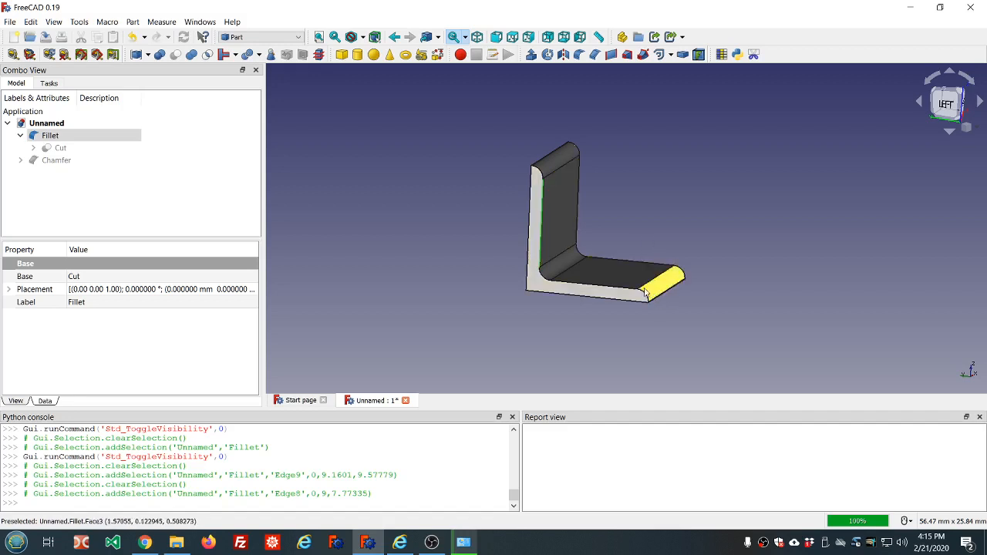
{"action": "mouse_move", "coordinate": [655, 296]}
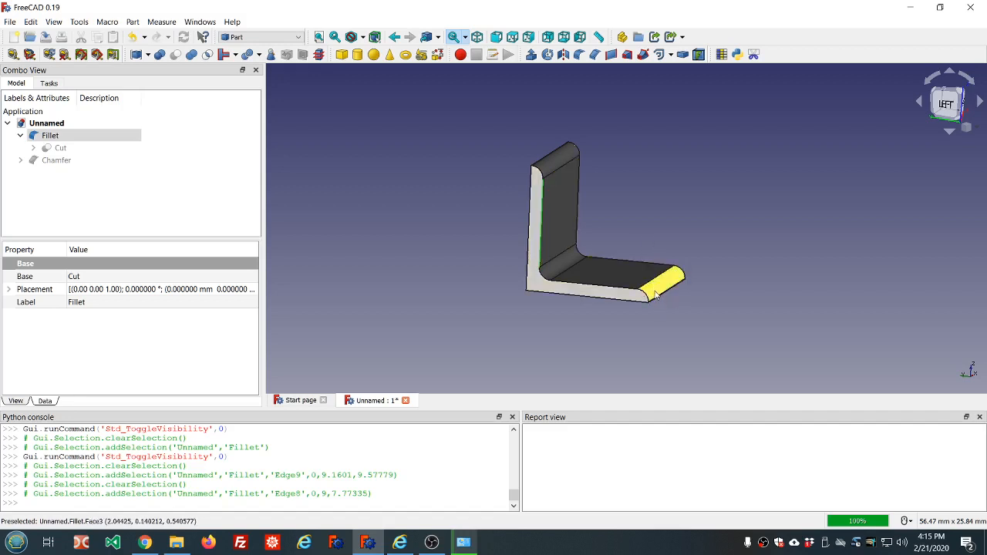
{"action": "mouse_move", "coordinate": [656, 297]}
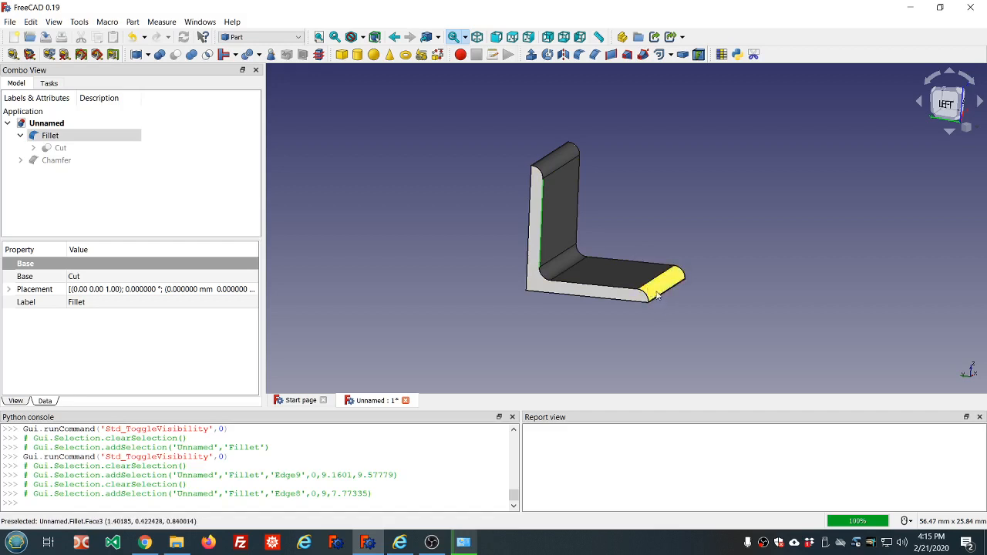
{"action": "mouse_move", "coordinate": [543, 279]}
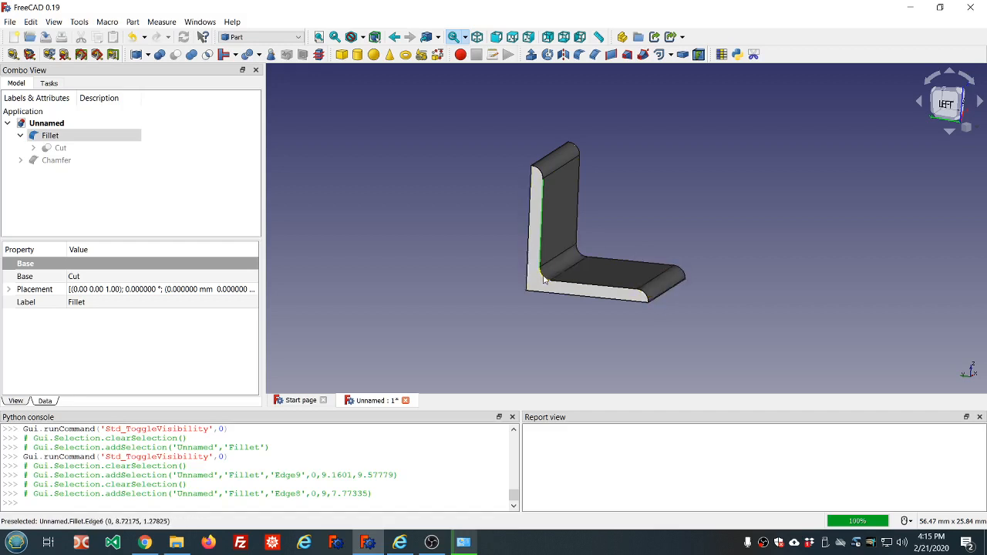
{"action": "mouse_move", "coordinate": [607, 183]}
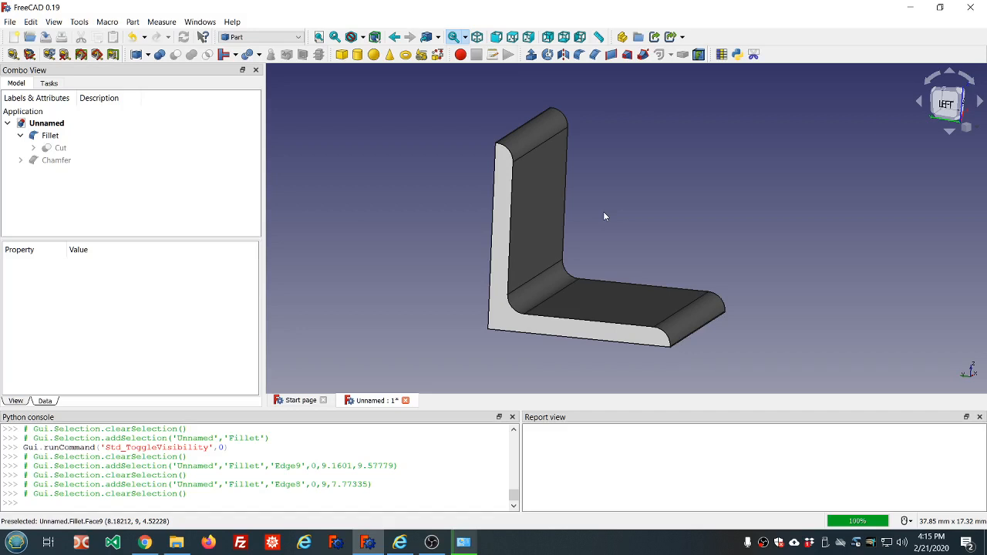
{"action": "mouse_move", "coordinate": [624, 262]}
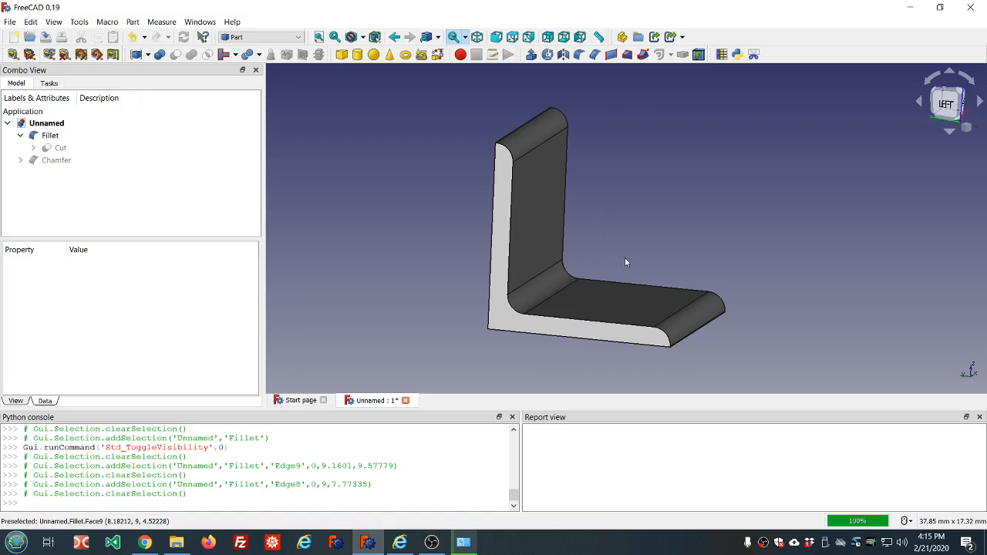
{"action": "left_click_drag", "start_coordinate": [624, 262], "coordinate": [599, 242]}
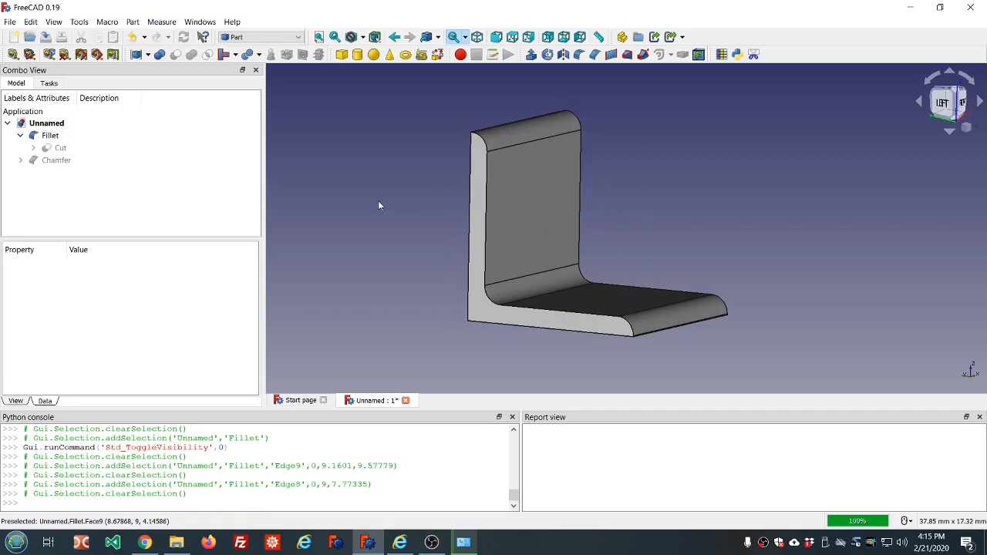
{"action": "mouse_move", "coordinate": [437, 208]}
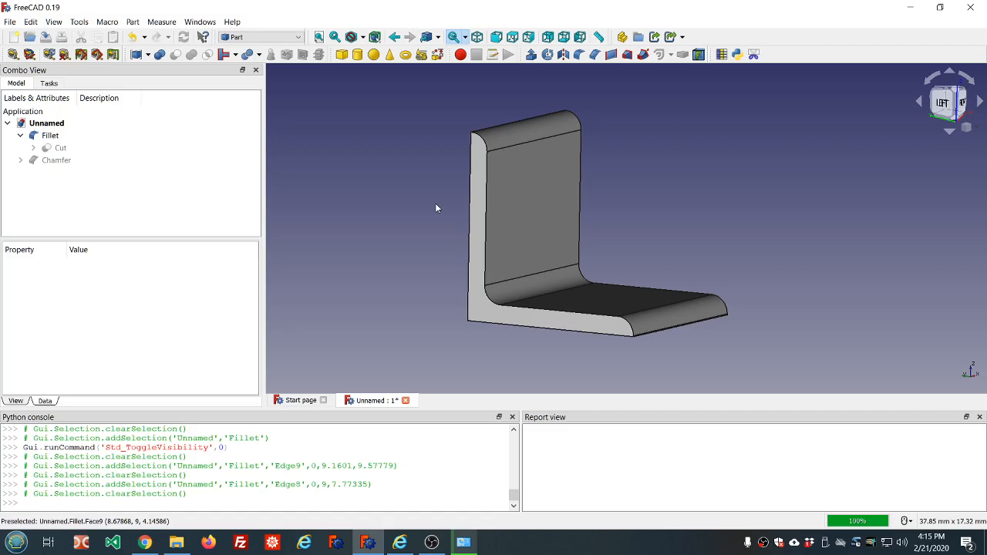
{"action": "mouse_move", "coordinate": [341, 253]}
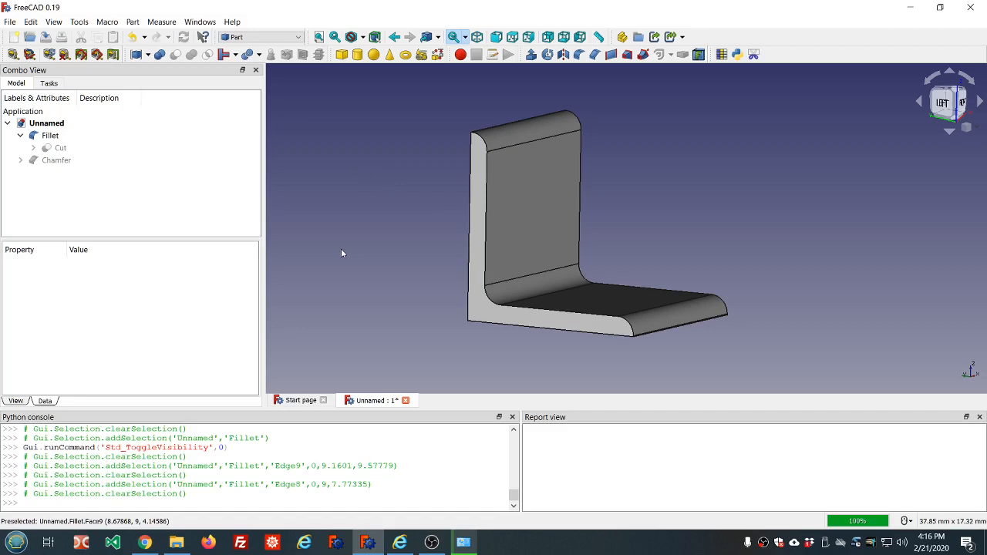
Hide the Fillet solid, then briefly show the Chamfer solid and hide it again
{"action": "left_click", "coordinate": [50, 135]}
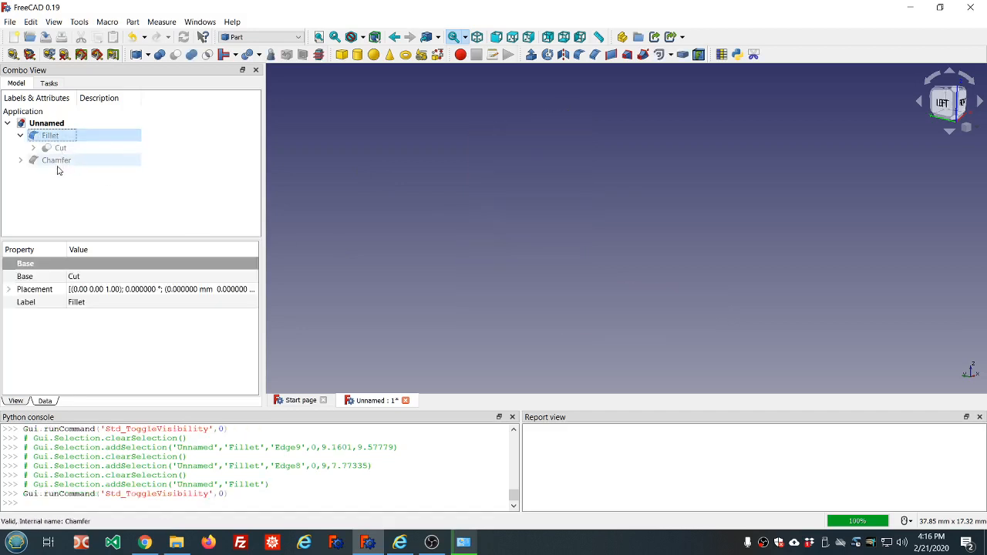
{"action": "left_click", "coordinate": [56, 160]}
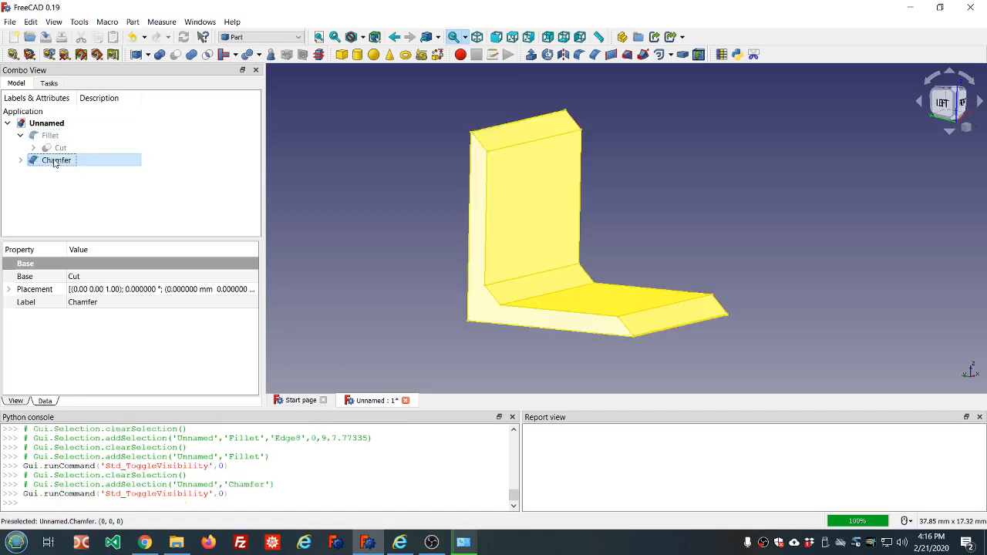
{"action": "left_click", "coordinate": [50, 135]}
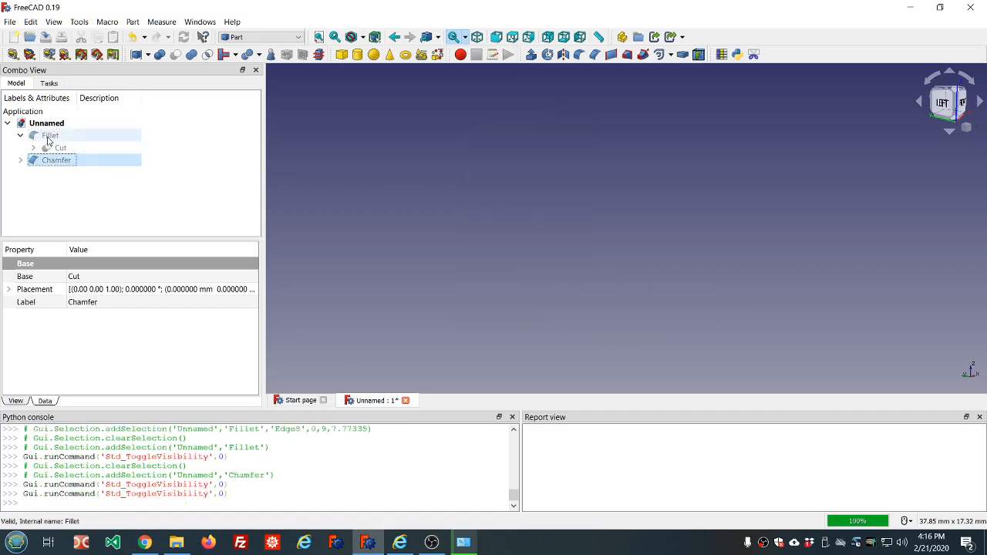
{"action": "double_click", "coordinate": [50, 135]}
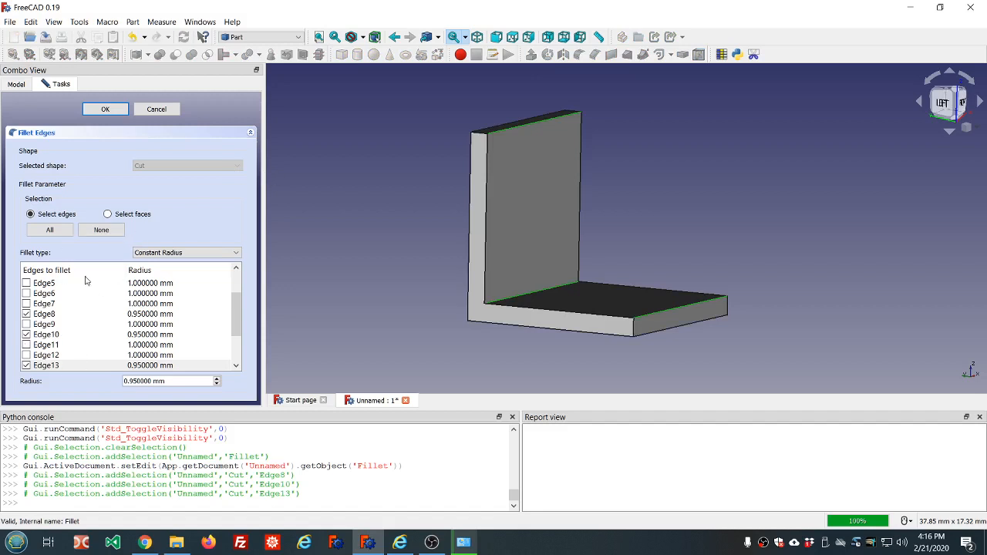
{"action": "left_click", "coordinate": [235, 252]}
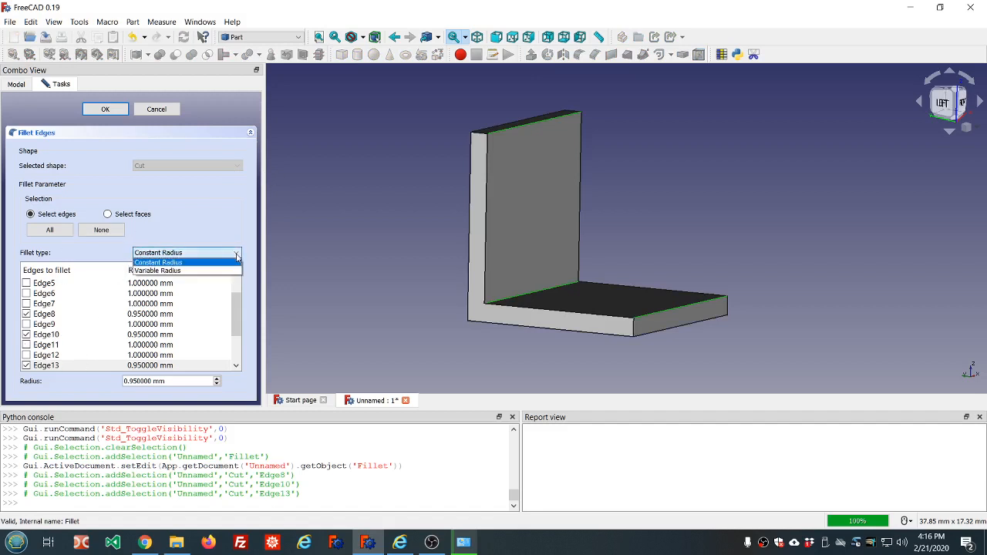
{"action": "mouse_move", "coordinate": [157, 271]}
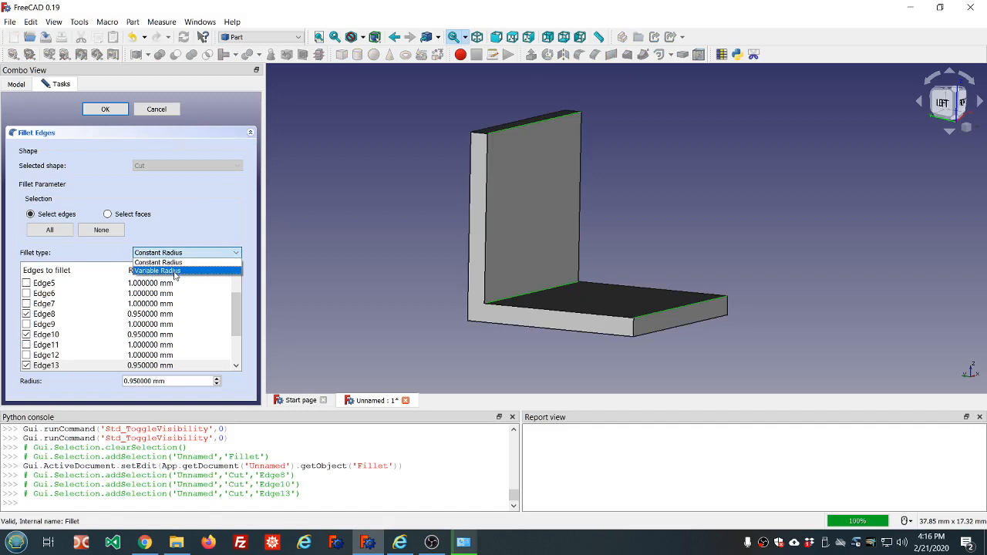
{"action": "mouse_move", "coordinate": [158, 262]}
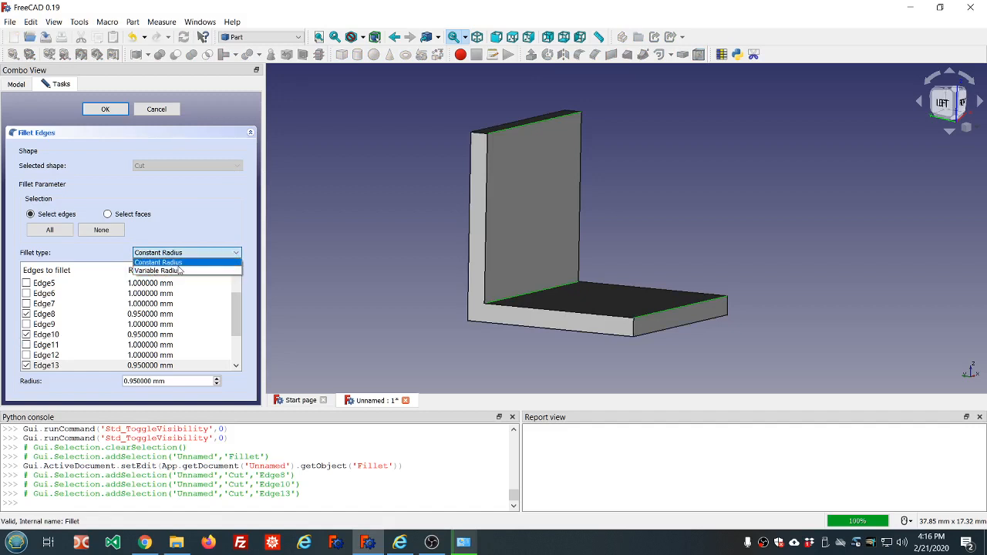
{"action": "mouse_move", "coordinate": [157, 271]}
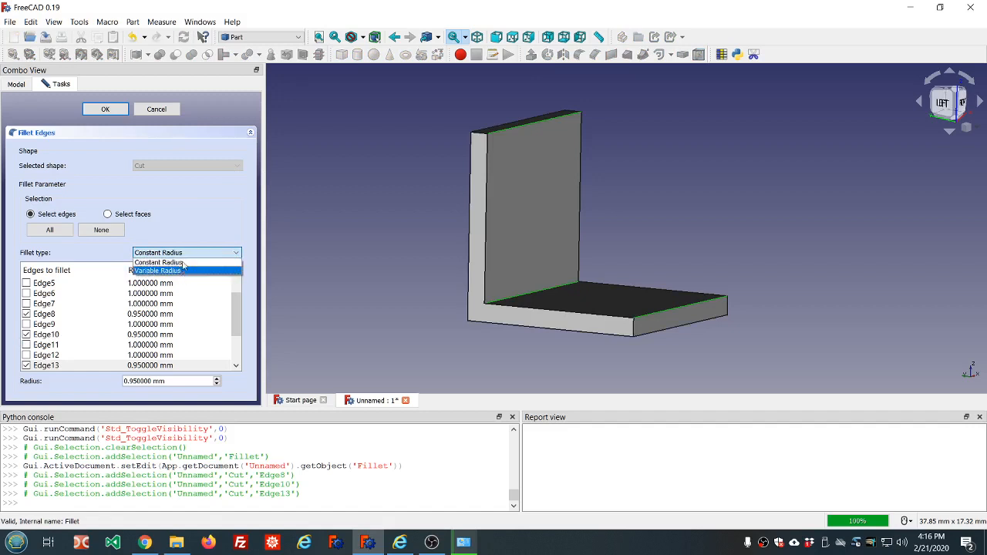
{"action": "left_click", "coordinate": [158, 262]}
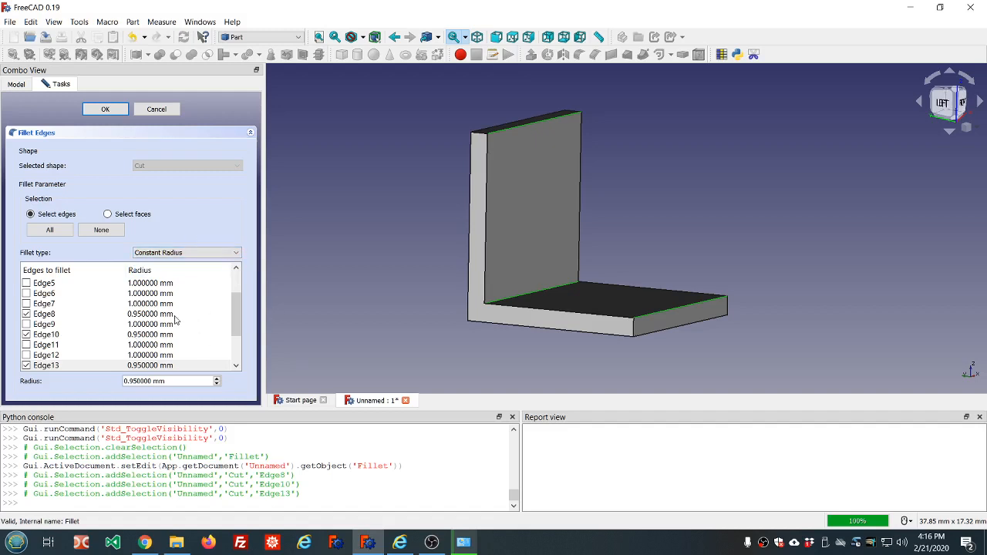
{"action": "mouse_move", "coordinate": [264, 292]}
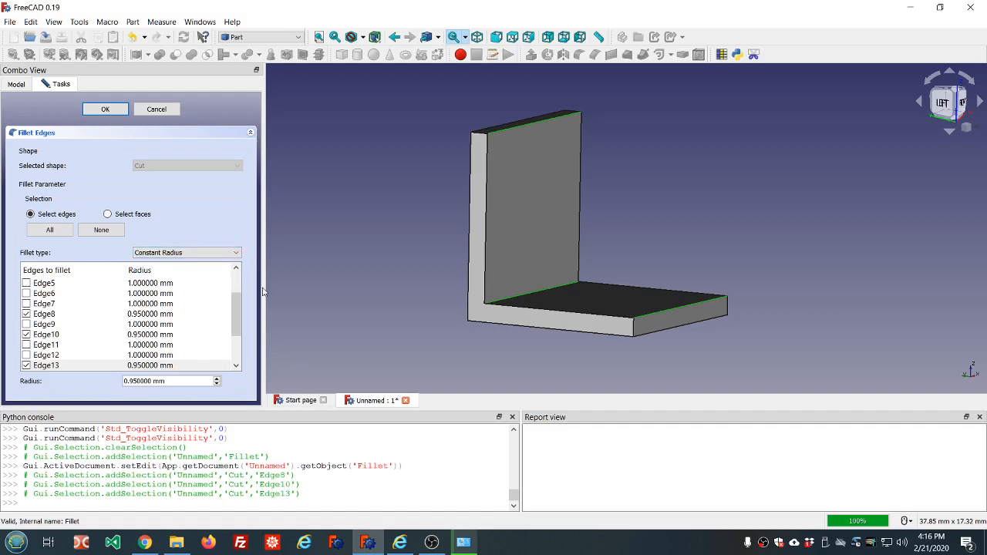
{"action": "mouse_move", "coordinate": [312, 283]}
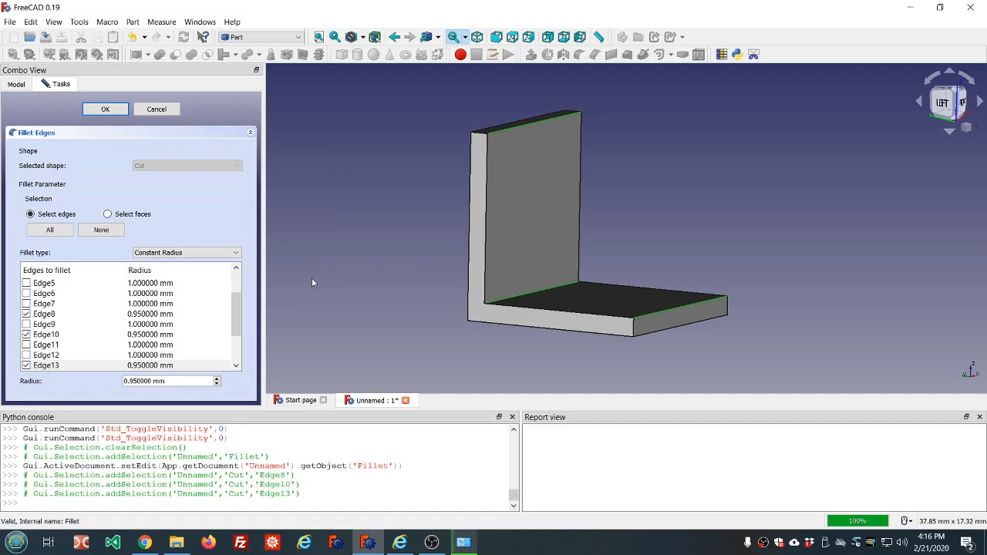
{"action": "mouse_move", "coordinate": [262, 378]}
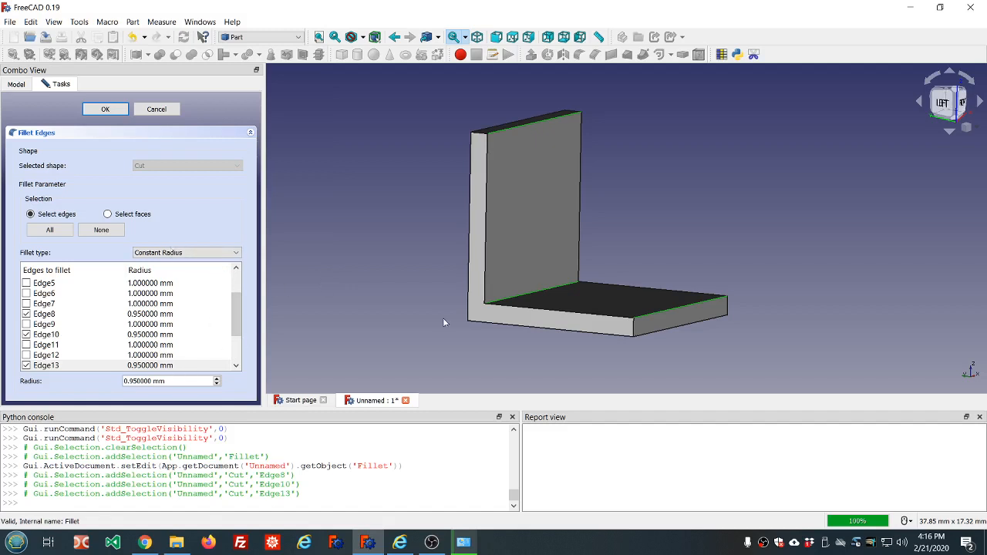
{"action": "mouse_move", "coordinate": [245, 254]}
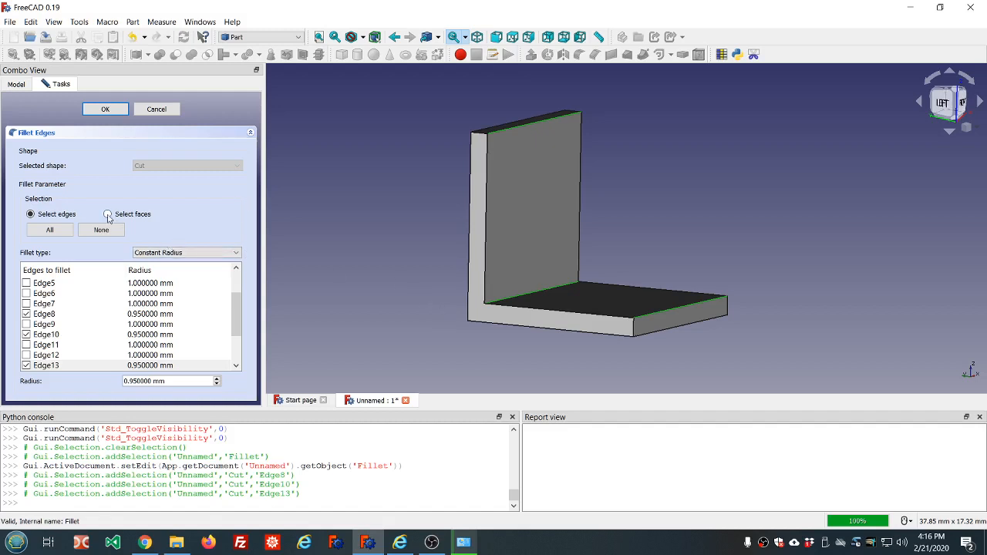
Mark the L-shape's edges by selecting its faces, and apply the roughly 1 mm fillet
{"action": "left_click", "coordinate": [107, 214]}
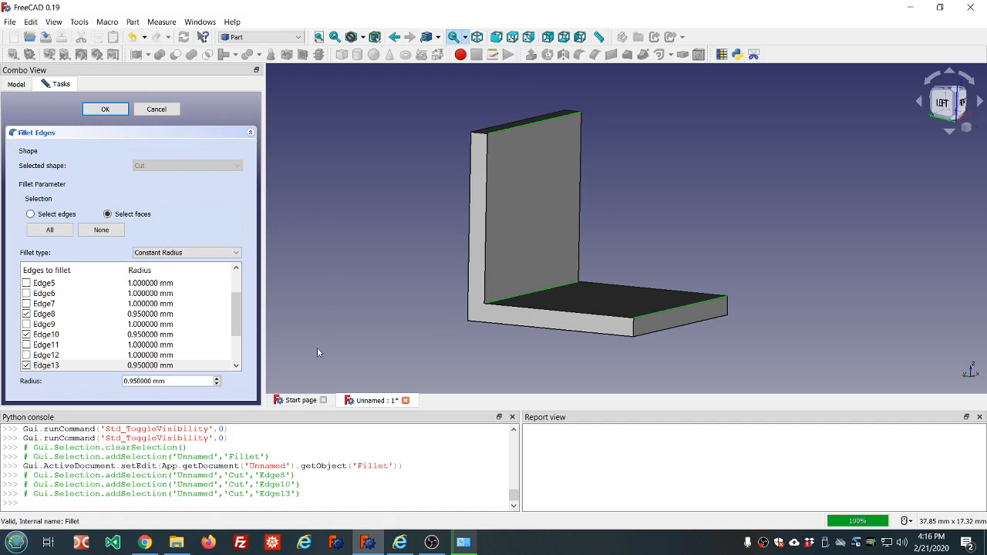
{"action": "left_click", "coordinate": [528, 205]}
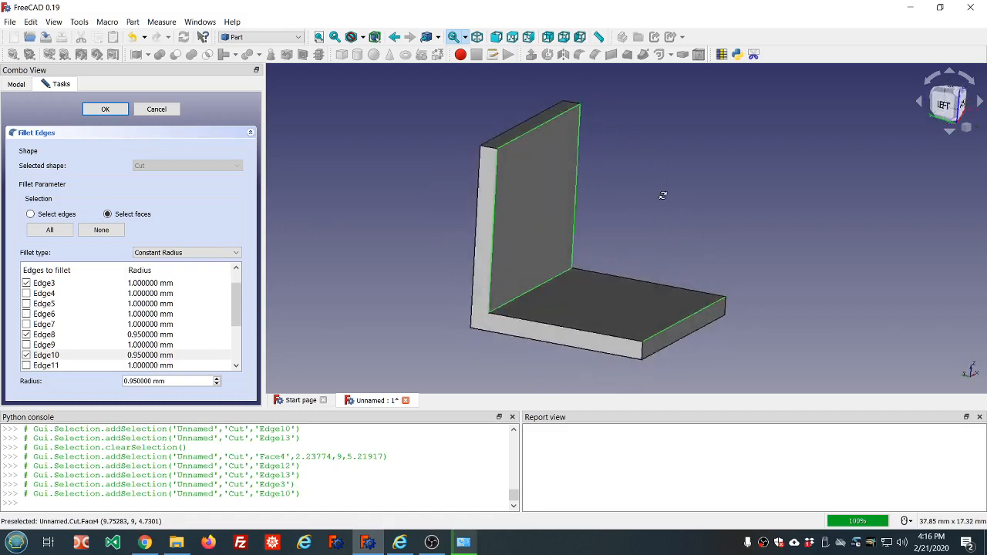
{"action": "left_click_drag", "start_coordinate": [662, 195], "coordinate": [558, 223]}
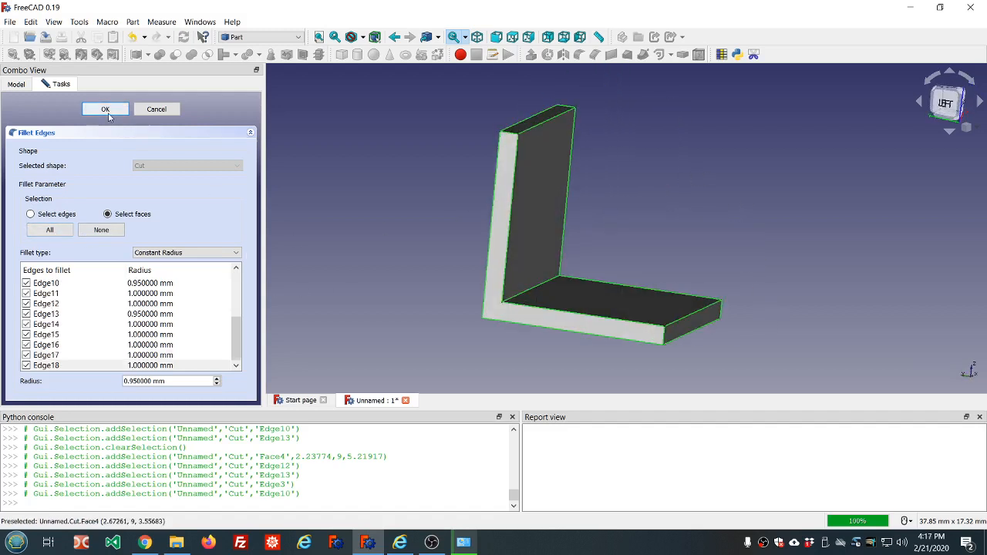
{"action": "mouse_move", "coordinate": [393, 376]}
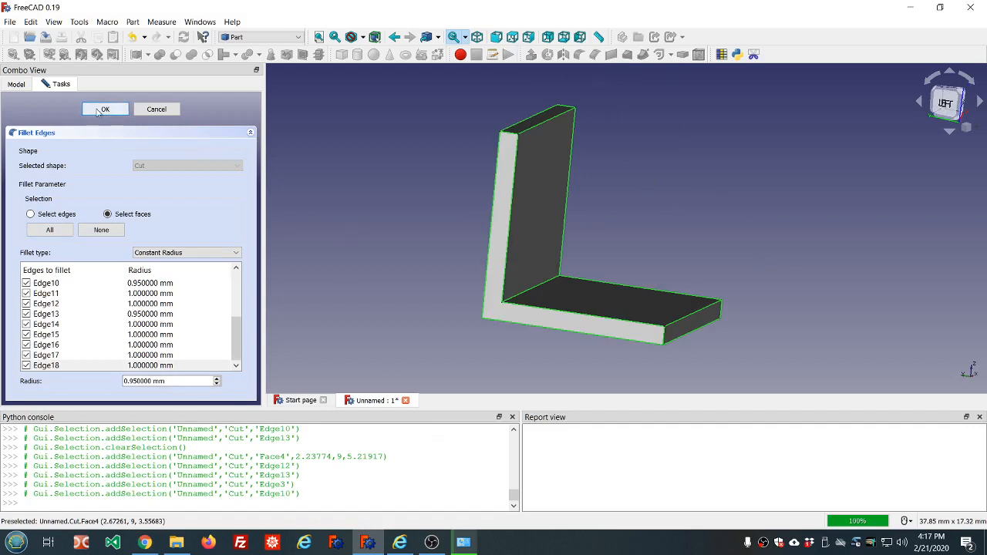
{"action": "left_click", "coordinate": [105, 108]}
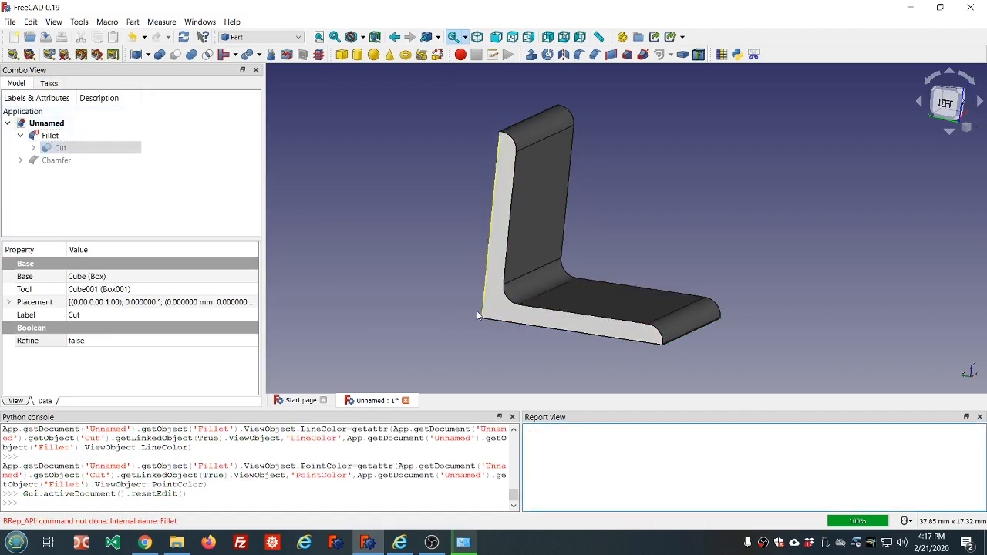
Try a 0.5 mm fillet radius, then reapply the Fillet at 0.4 mm after it fails
{"action": "double_click", "coordinate": [49, 135]}
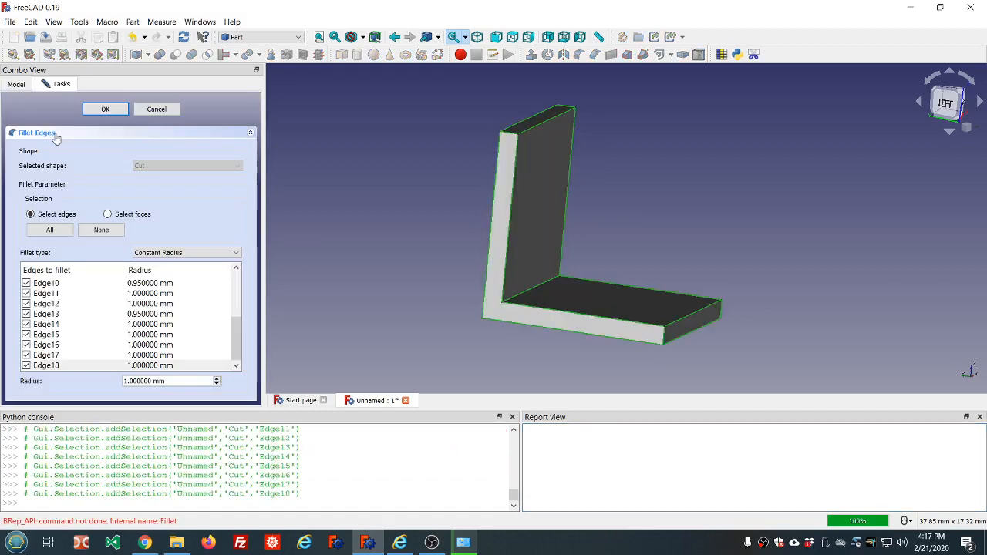
{"action": "left_click", "coordinate": [169, 381]}
{"action": "type", "text": "0.5"}
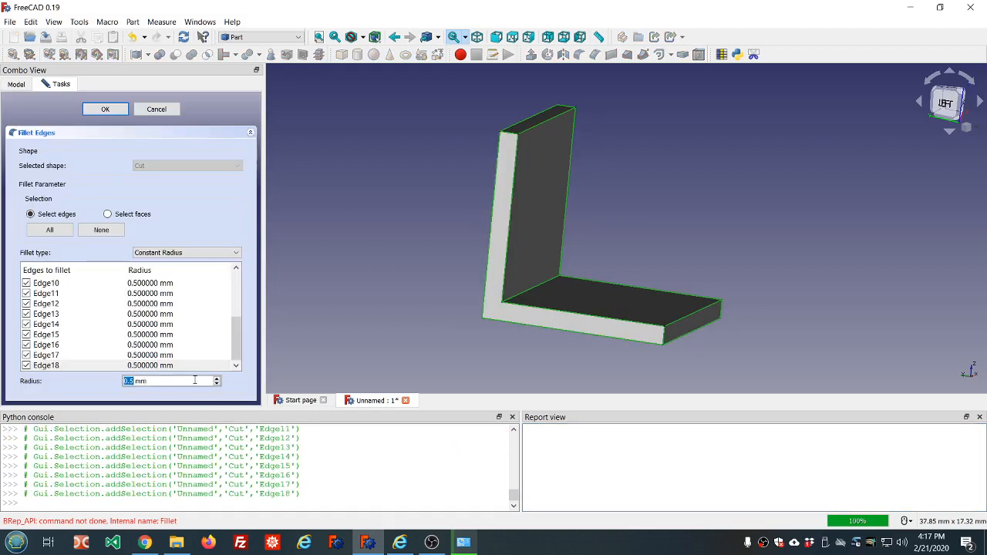
{"action": "left_click", "coordinate": [105, 109]}
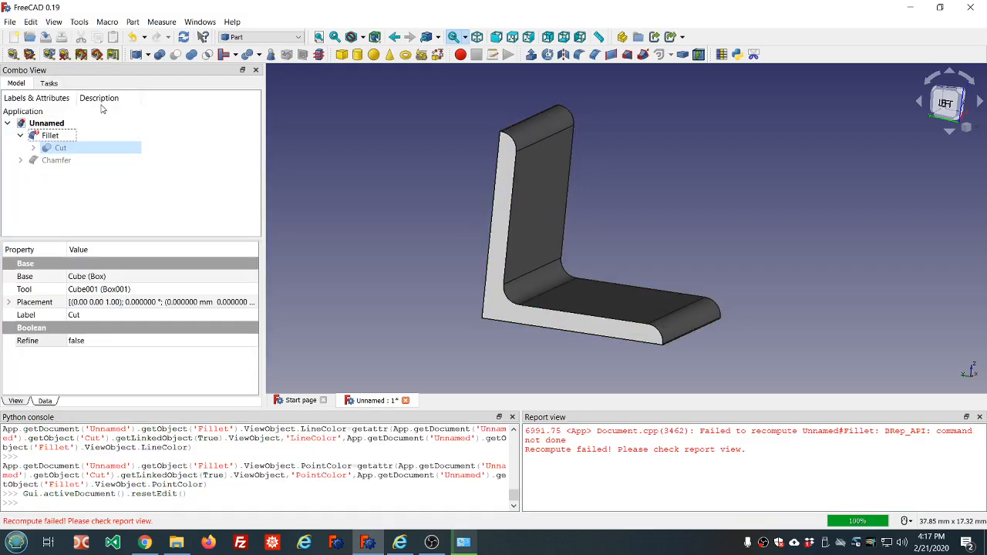
{"action": "double_click", "coordinate": [49, 135]}
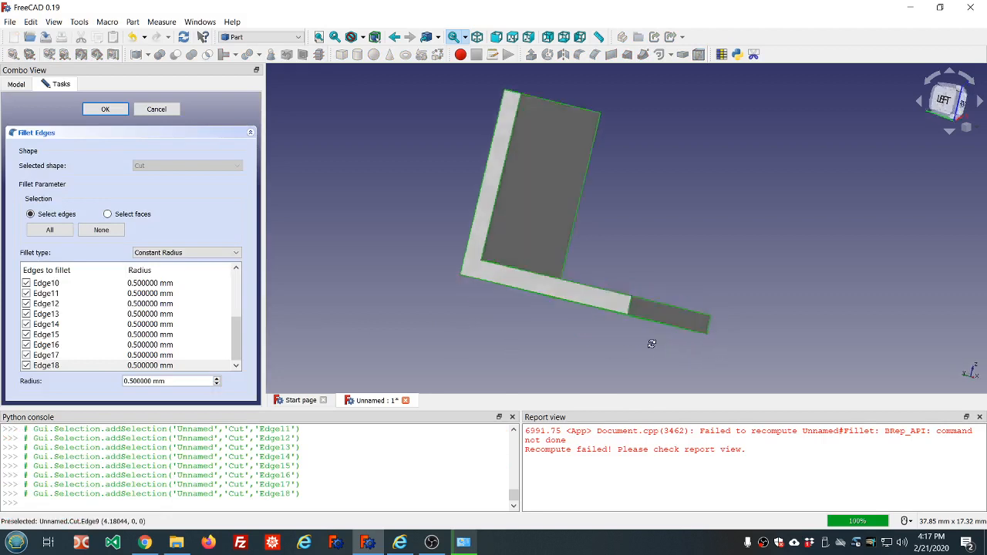
{"action": "left_click_drag", "start_coordinate": [652, 344], "coordinate": [726, 349]}
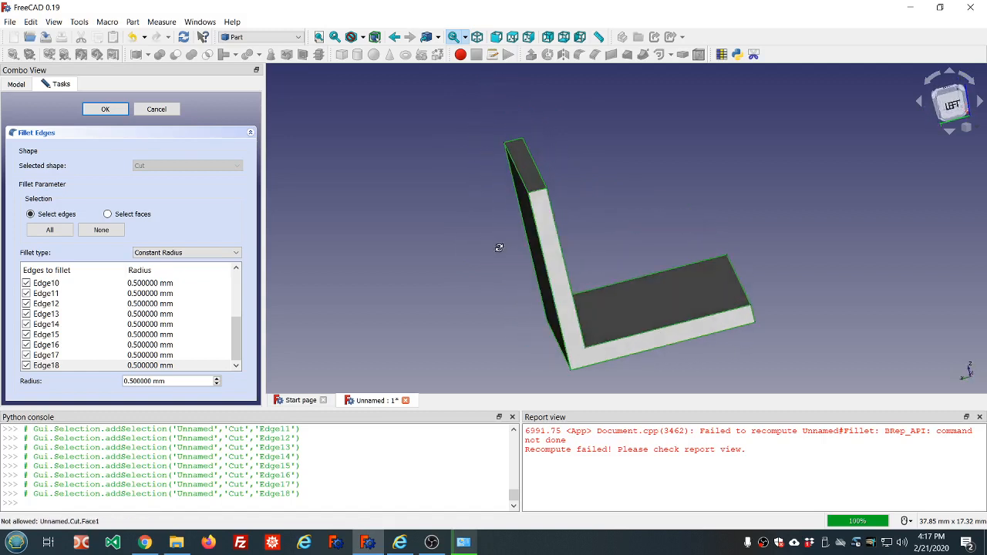
{"action": "mouse_move", "coordinate": [537, 163]}
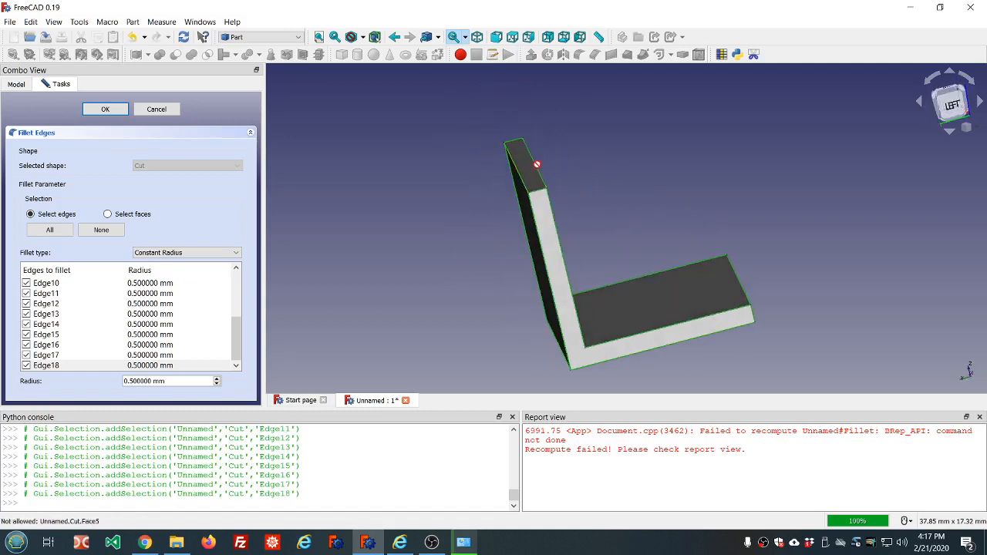
{"action": "mouse_move", "coordinate": [523, 179]}
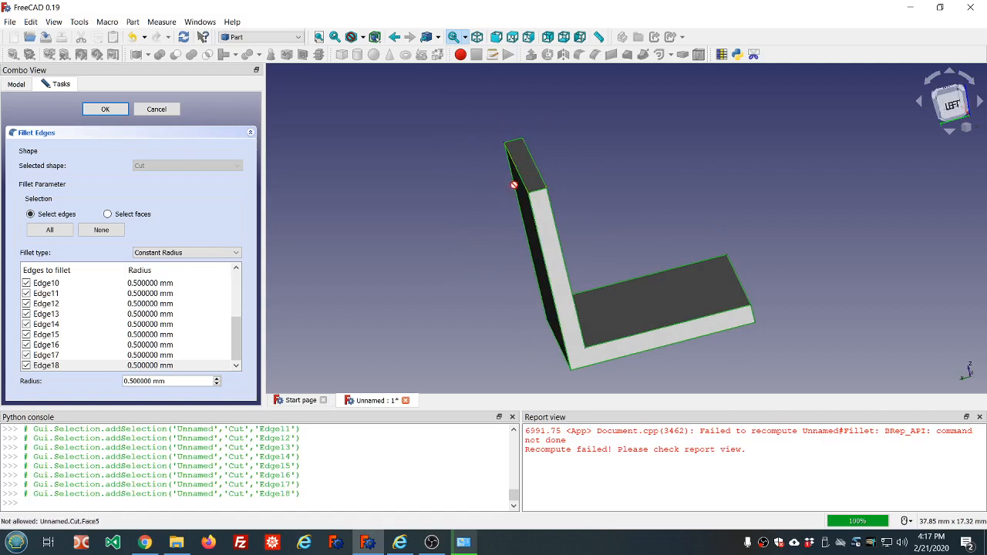
{"action": "mouse_move", "coordinate": [543, 177]}
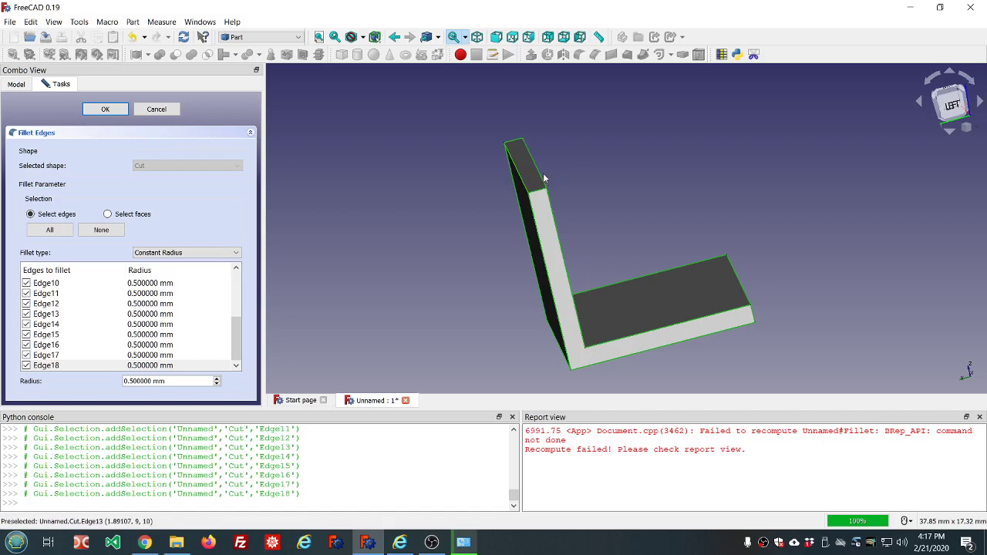
{"action": "mouse_move", "coordinate": [543, 181]}
{"action": "type", "text": "0.4"}
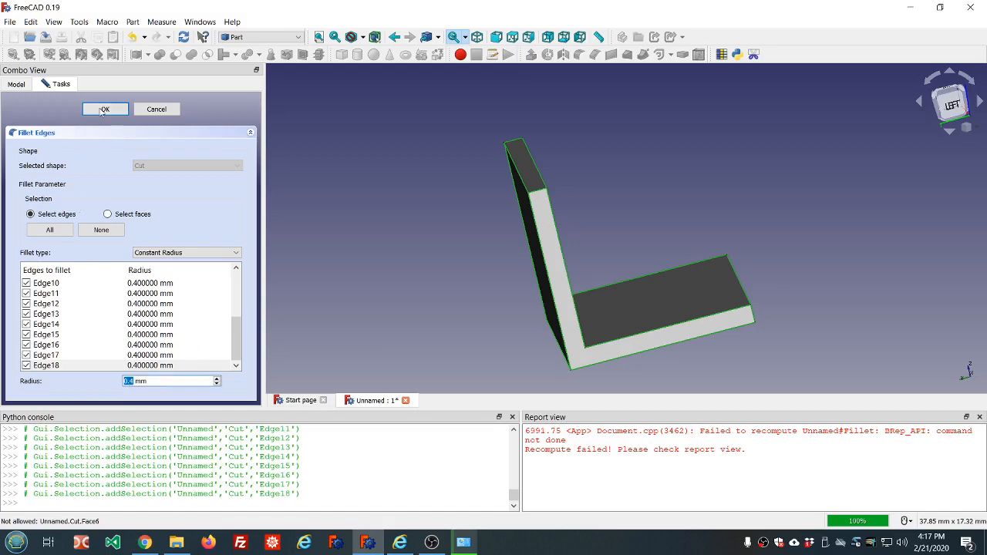
{"action": "left_click", "coordinate": [105, 109]}
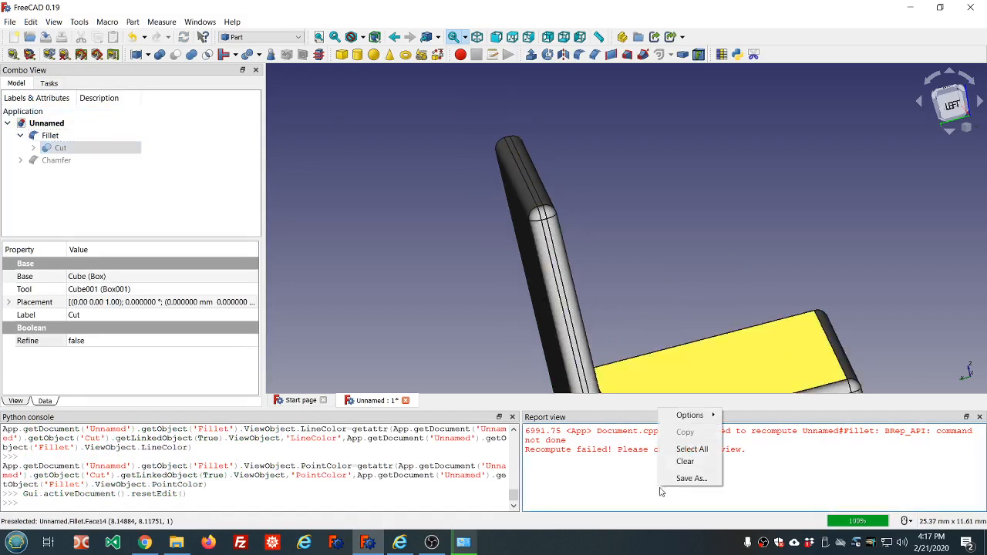
{"action": "left_click", "coordinate": [684, 461]}
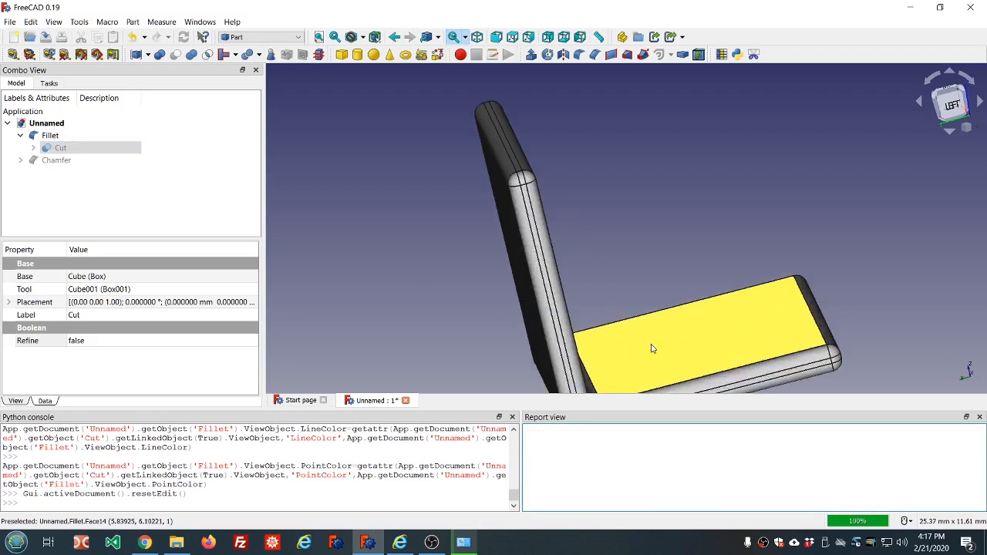
{"action": "left_click", "coordinate": [50, 135]}
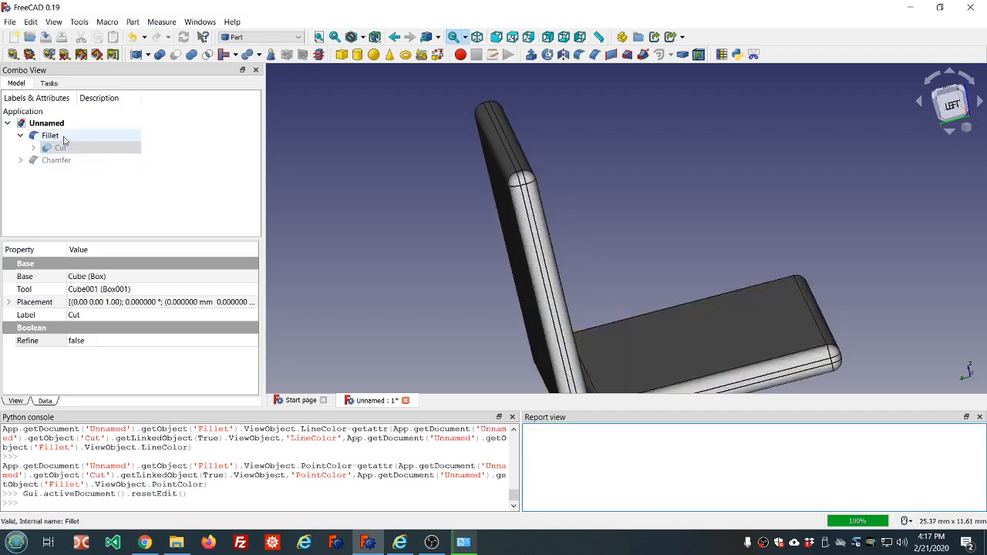
{"action": "double_click", "coordinate": [49, 135]}
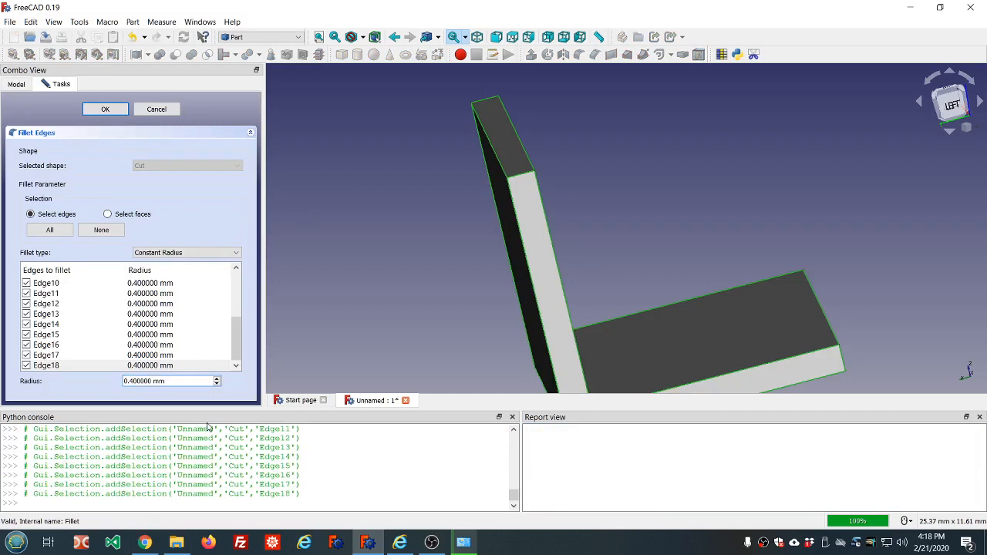
{"action": "left_click", "coordinate": [217, 378]}
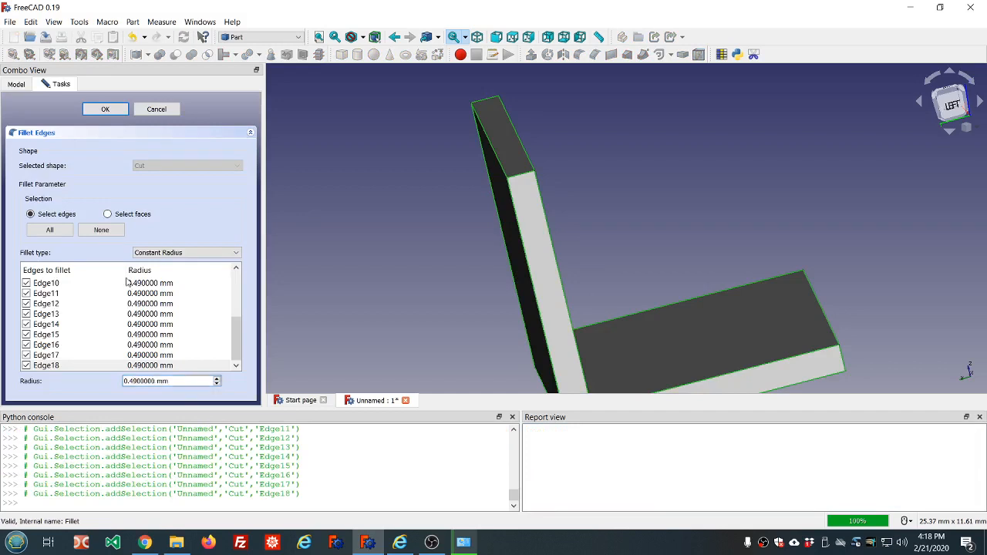
{"action": "left_click", "coordinate": [105, 109]}
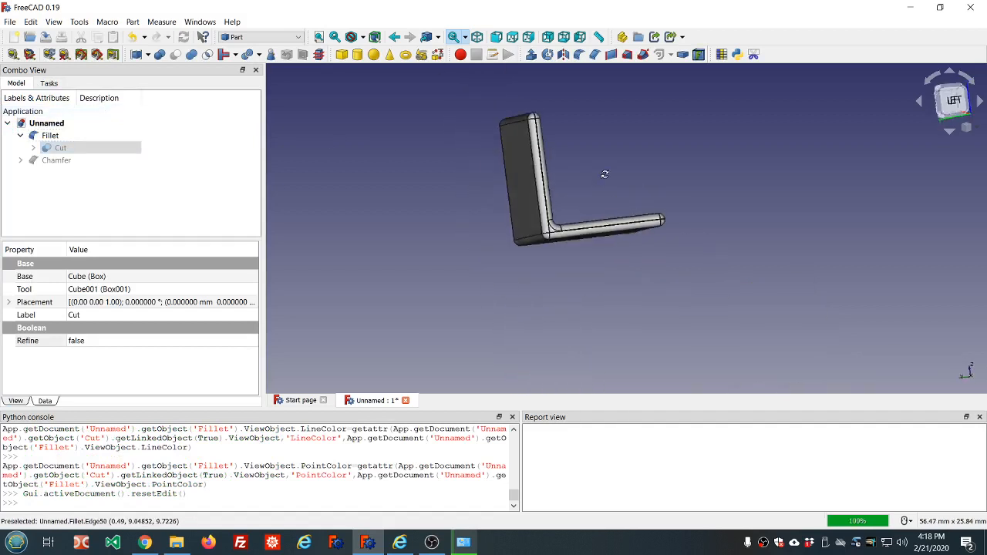
{"action": "left_click_drag", "start_coordinate": [604, 174], "coordinate": [586, 192]}
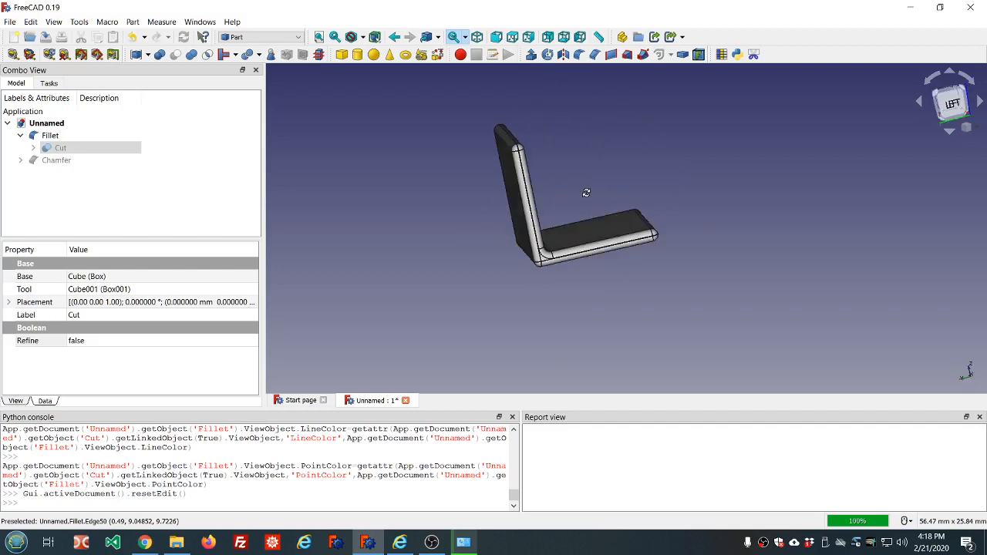
{"action": "left_click_drag", "start_coordinate": [586, 193], "coordinate": [540, 224]}
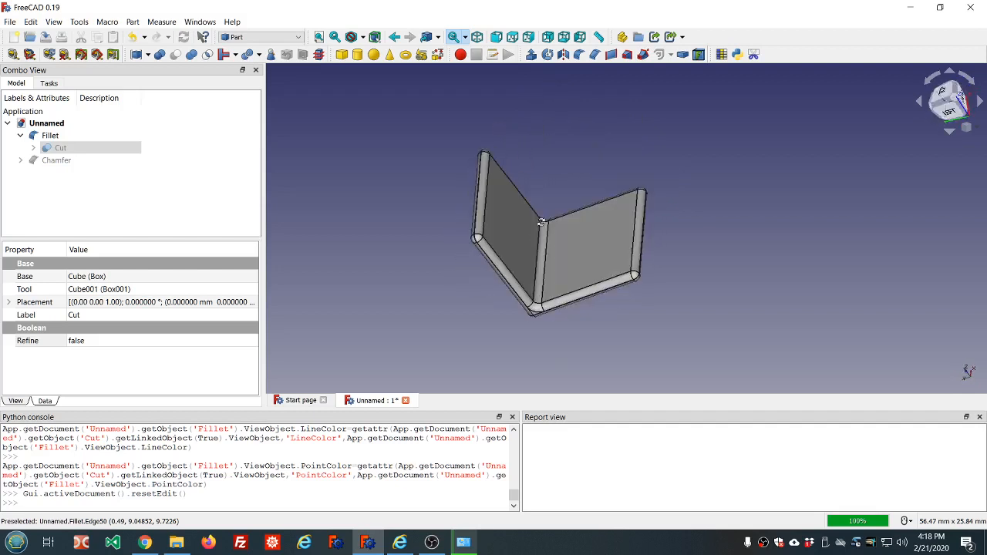
{"action": "left_click_drag", "start_coordinate": [555, 231], "coordinate": [663, 342]}
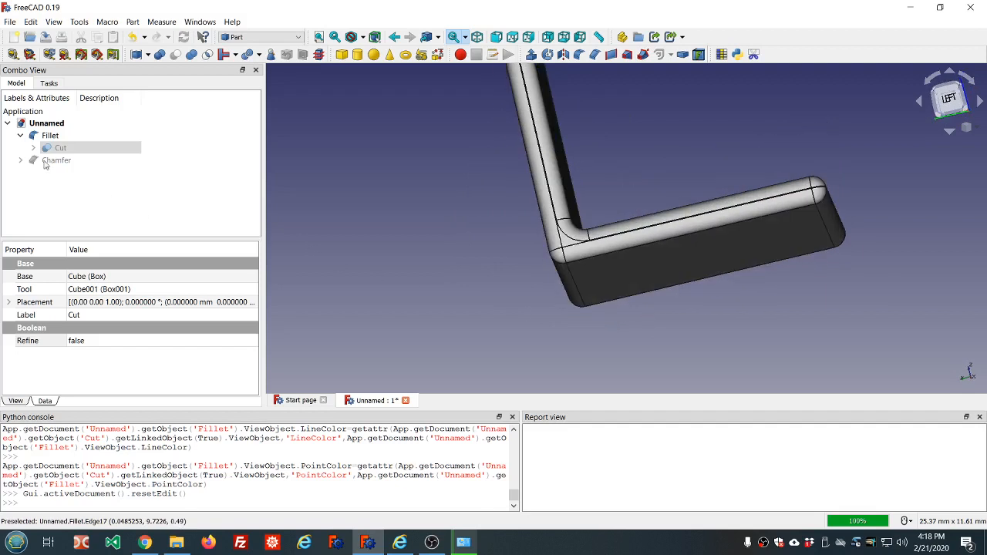
Reopen the Fillet to review its edge list and 0.49 mm radius
{"action": "double_click", "coordinate": [49, 135]}
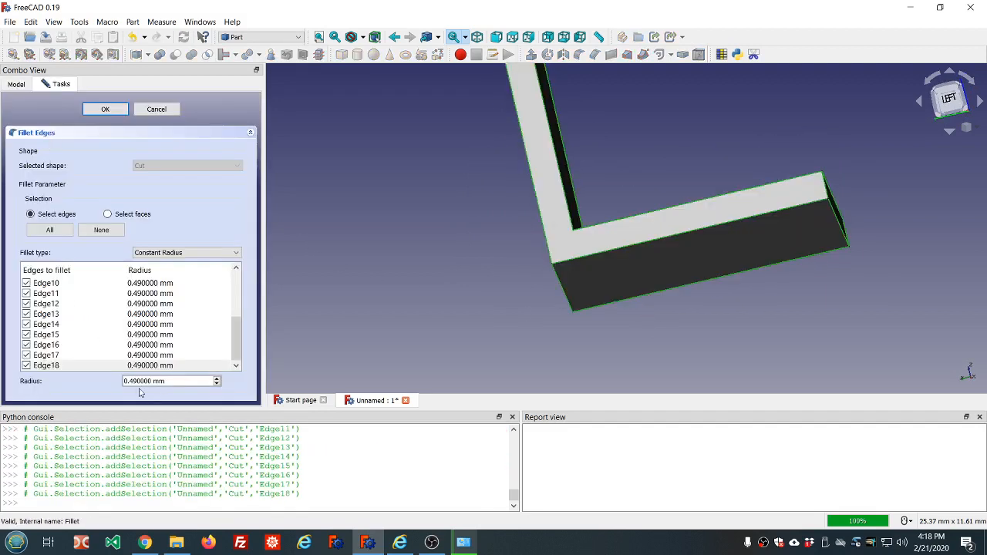
{"action": "left_click", "coordinate": [162, 380]}
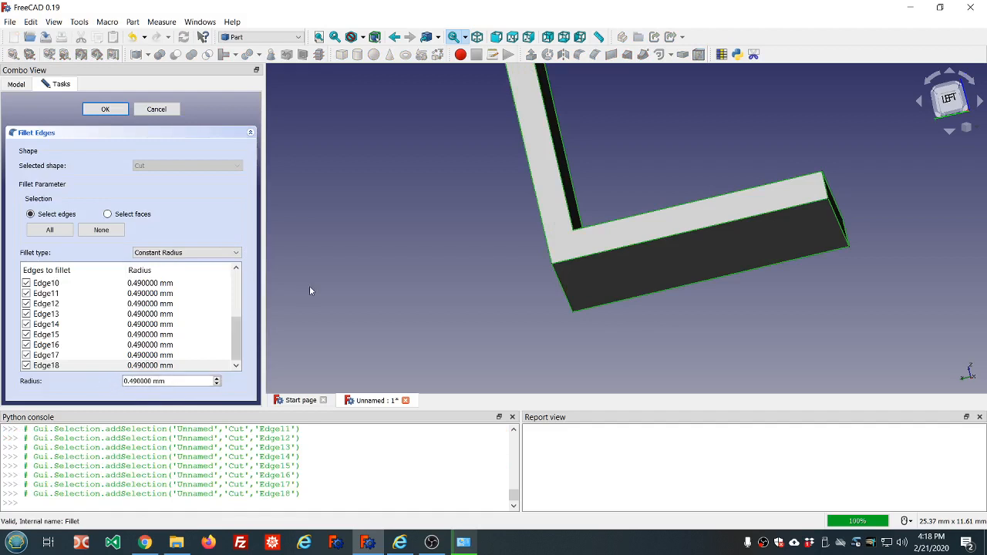
{"action": "mouse_move", "coordinate": [317, 113]}
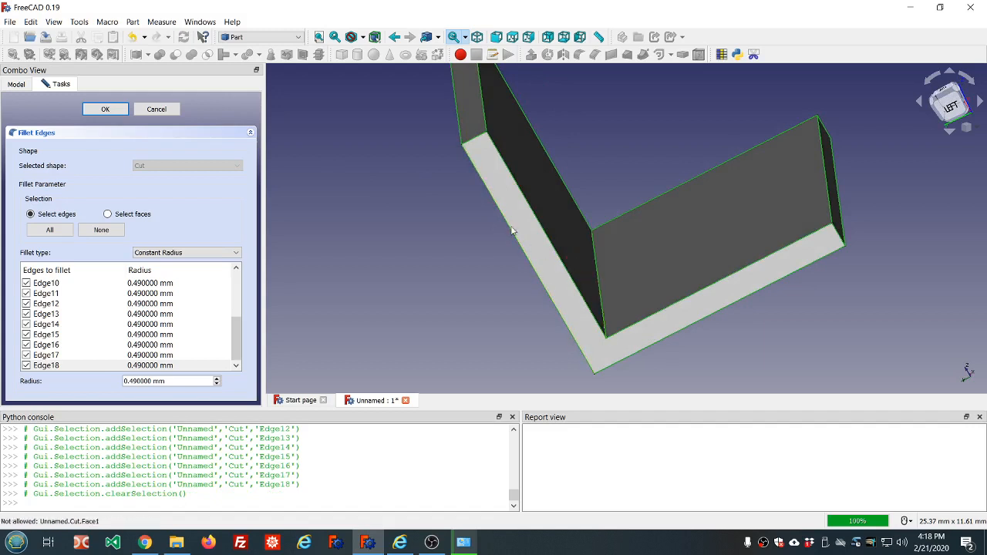
{"action": "mouse_move", "coordinate": [407, 231]}
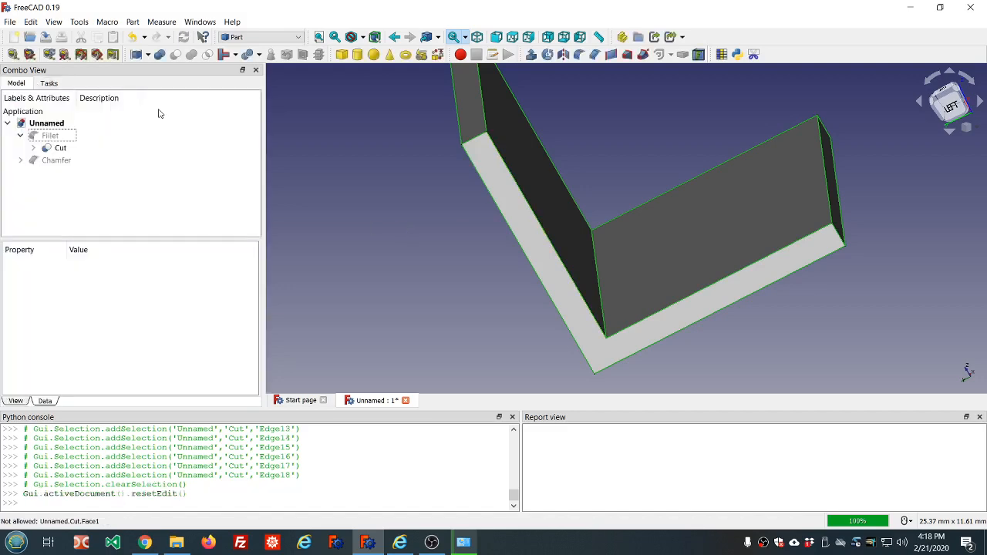
{"action": "left_click", "coordinate": [400, 191]}
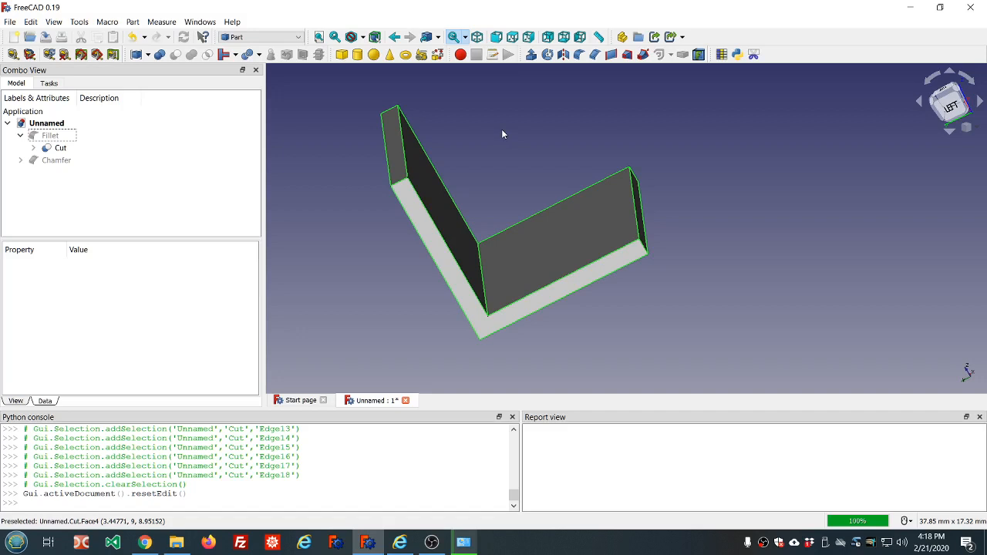
{"action": "mouse_move", "coordinate": [531, 128]}
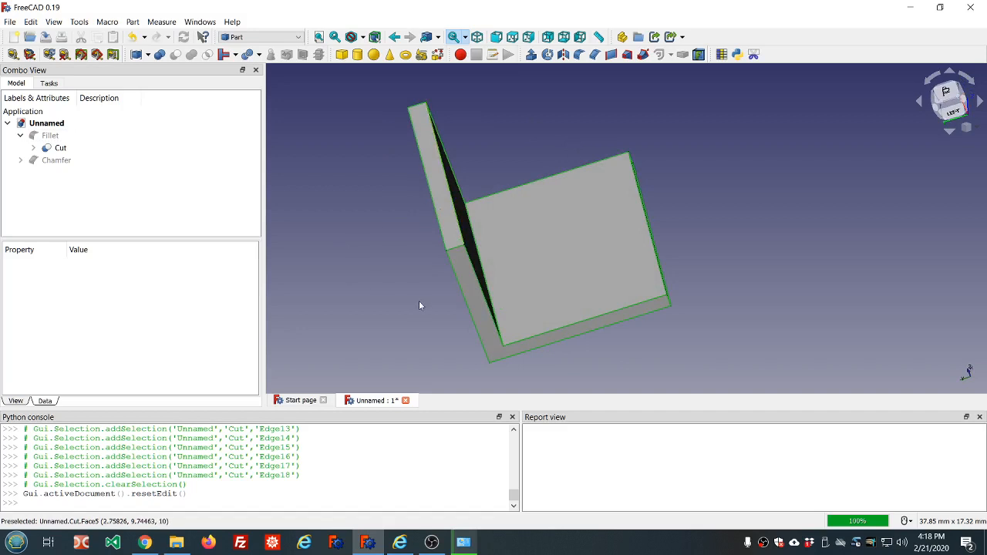
{"action": "left_click_drag", "start_coordinate": [420, 305], "coordinate": [386, 293]}
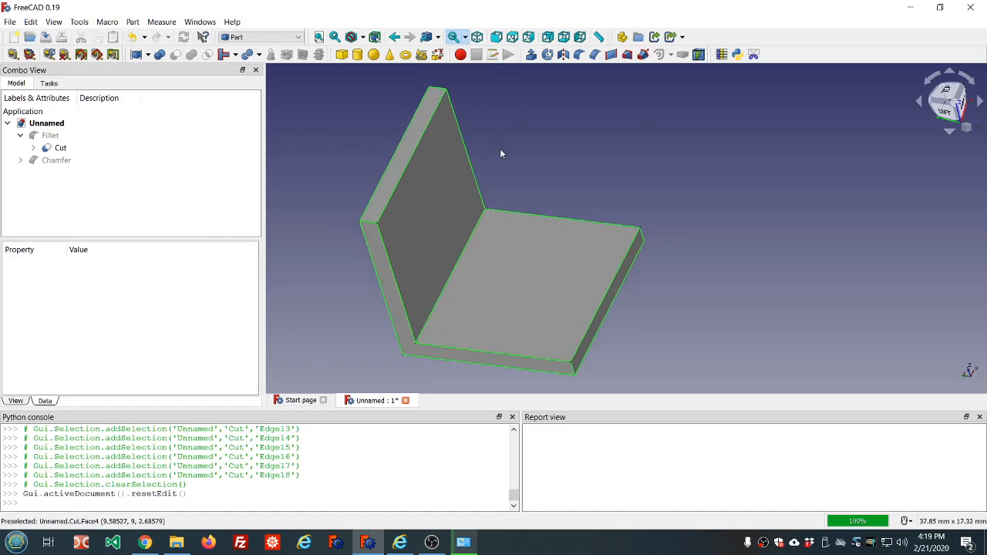
{"action": "mouse_move", "coordinate": [397, 198]}
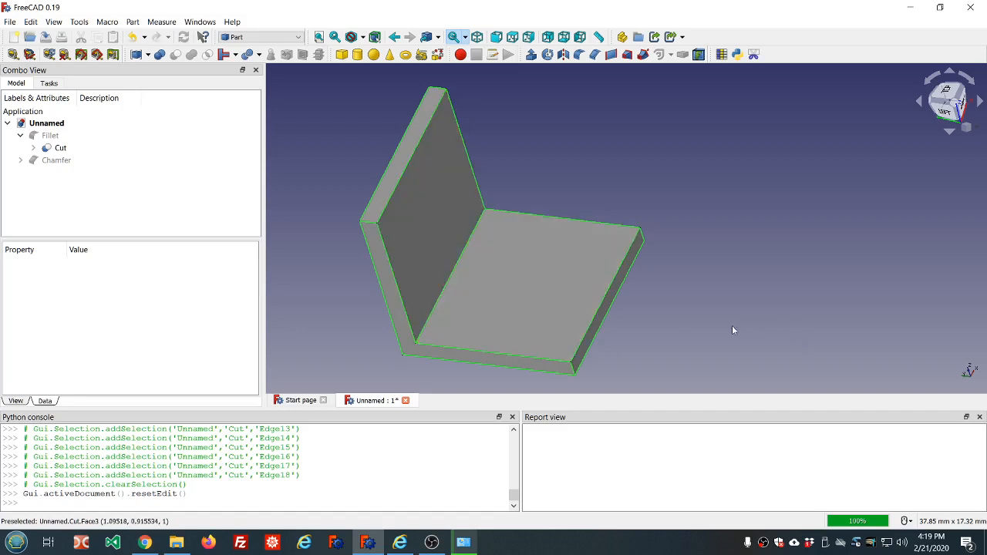
{"action": "left_click_drag", "start_coordinate": [732, 330], "coordinate": [678, 311]}
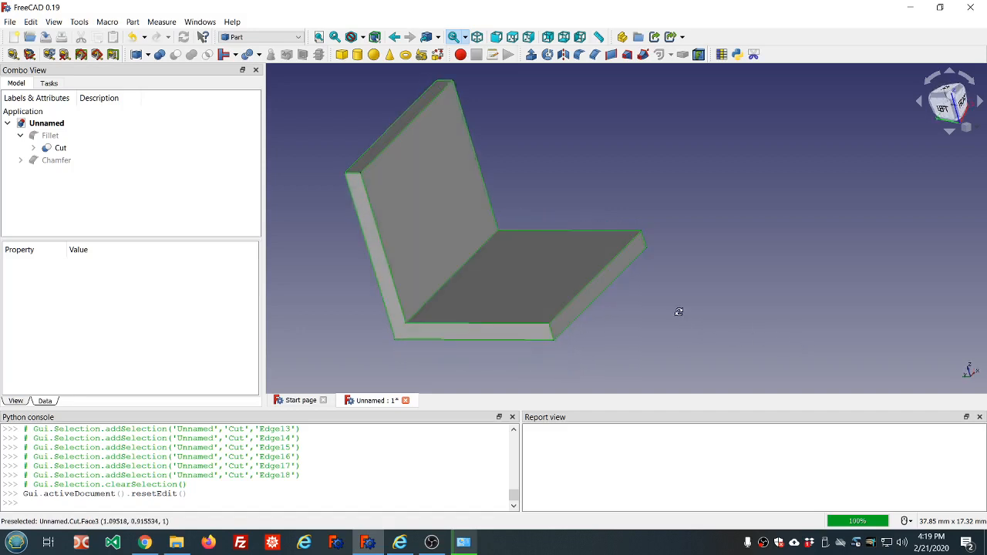
{"action": "mouse_move", "coordinate": [679, 316]}
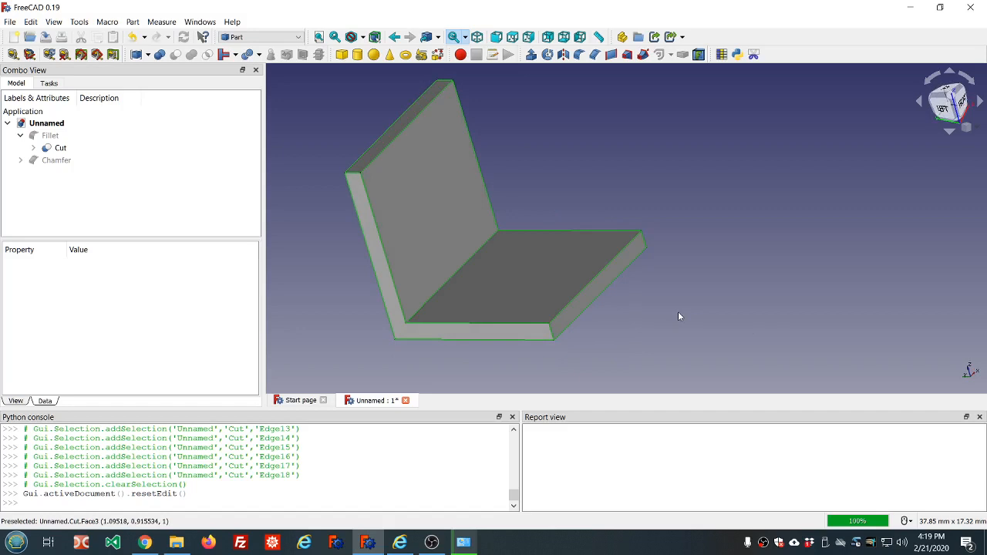
{"action": "mouse_move", "coordinate": [627, 187]}
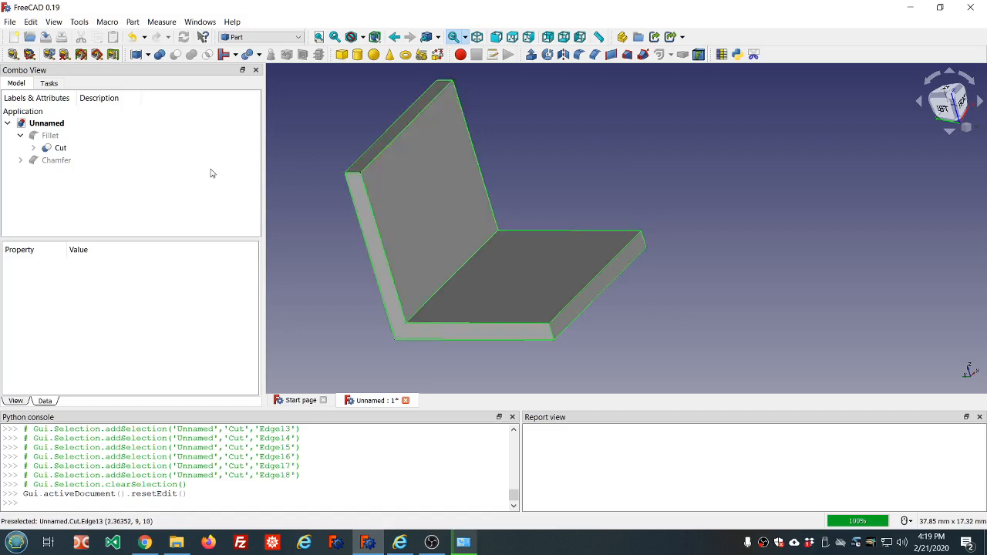
Delete the Fillet and Chamfer features from the tree, then select the Cut solid
{"action": "left_click", "coordinate": [60, 147]}
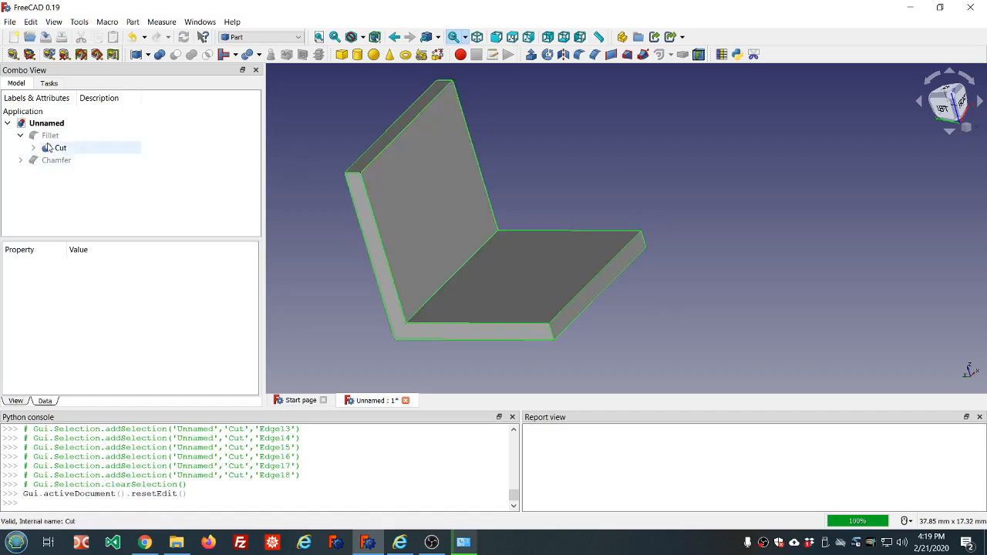
{"action": "left_click", "coordinate": [50, 135]}
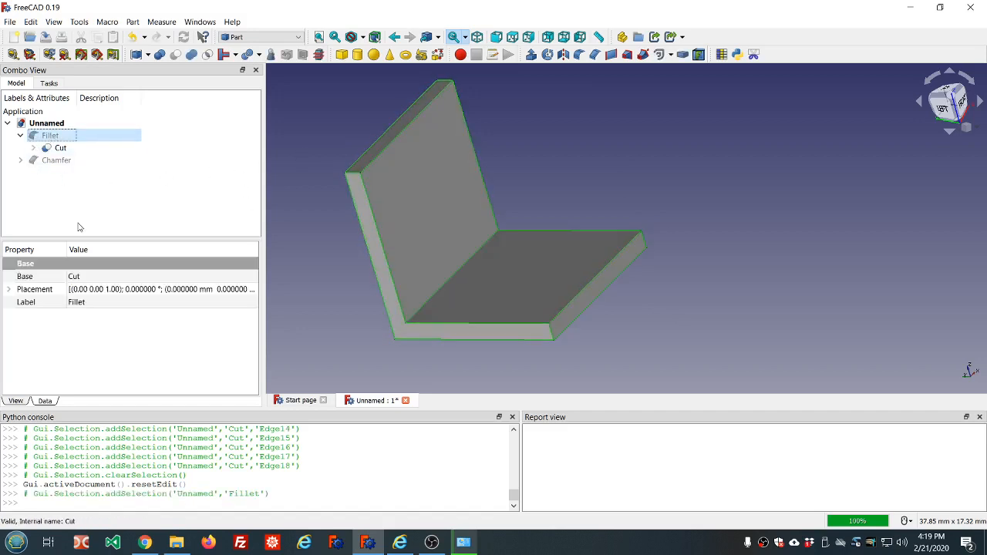
{"action": "key", "text": "Delete"}
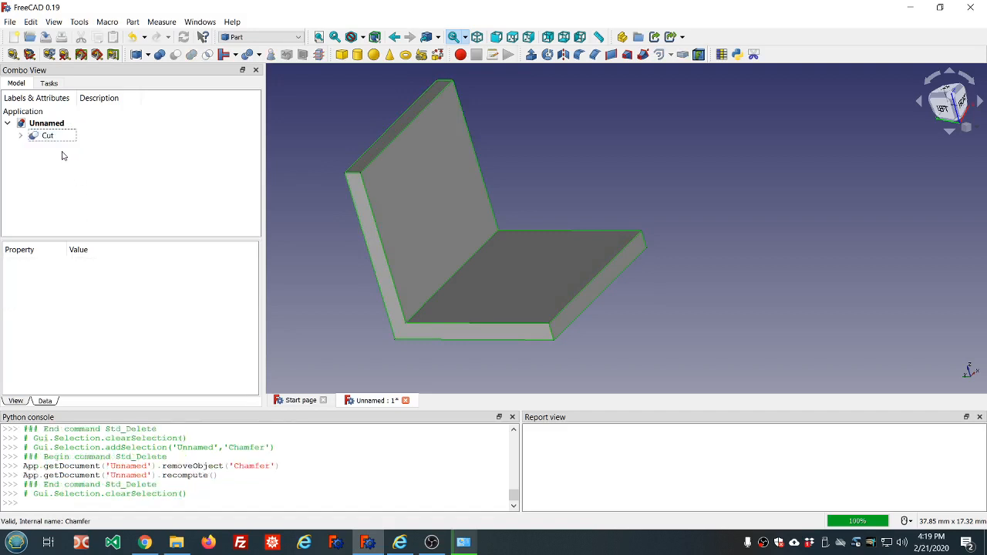
{"action": "left_click", "coordinate": [48, 135]}
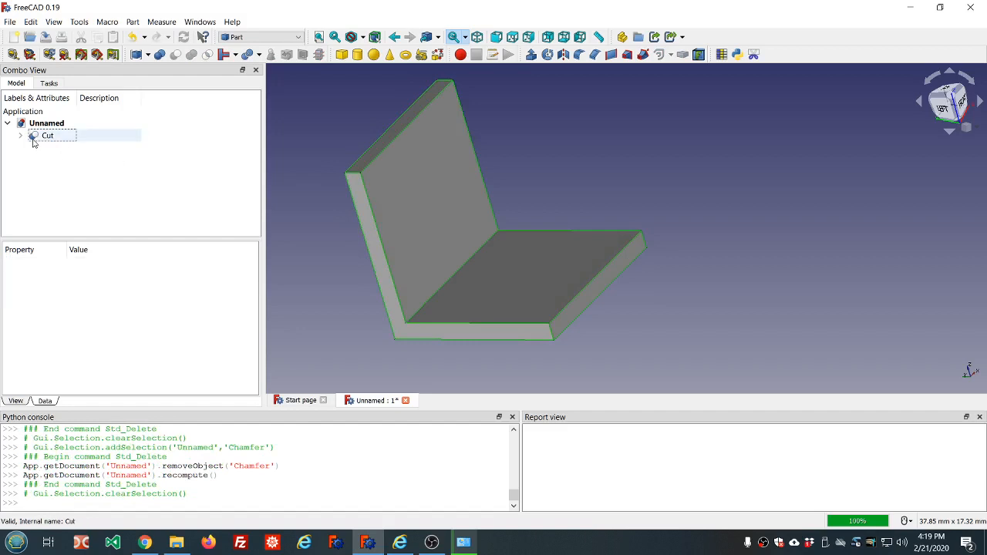
{"action": "left_click", "coordinate": [419, 199]}
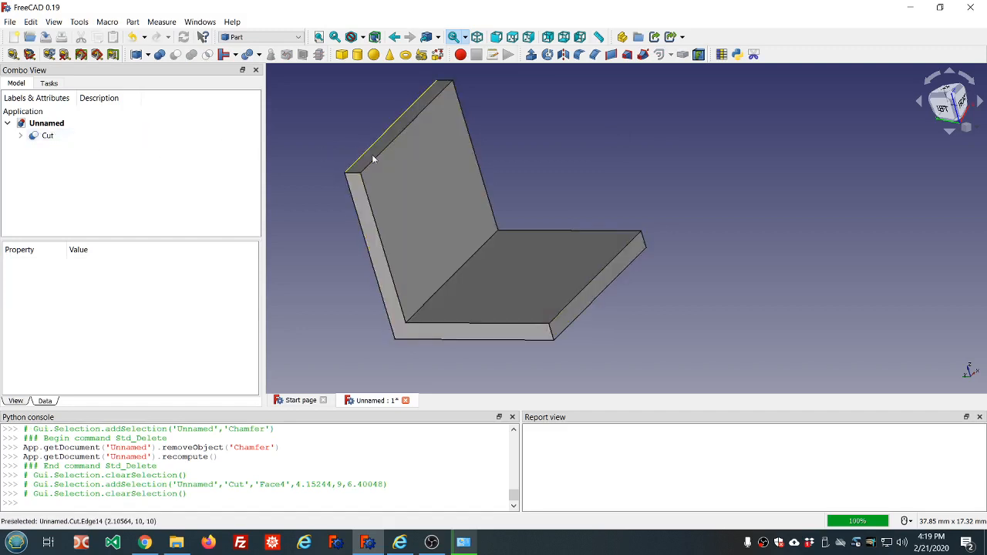
{"action": "left_click", "coordinate": [47, 136]}
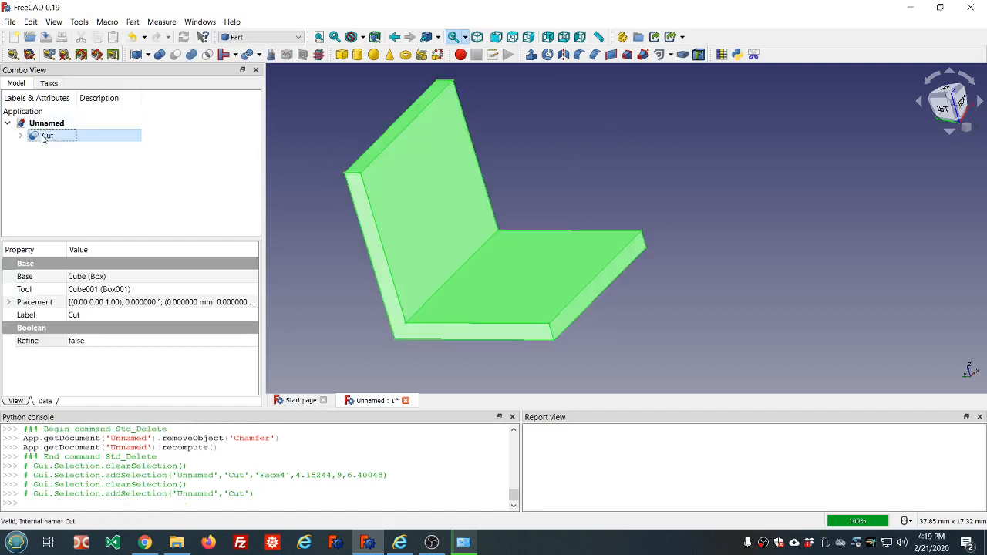
Fillet all edges of the Cut solid at a 0.4 mm radius
{"action": "left_click", "coordinate": [562, 54]}
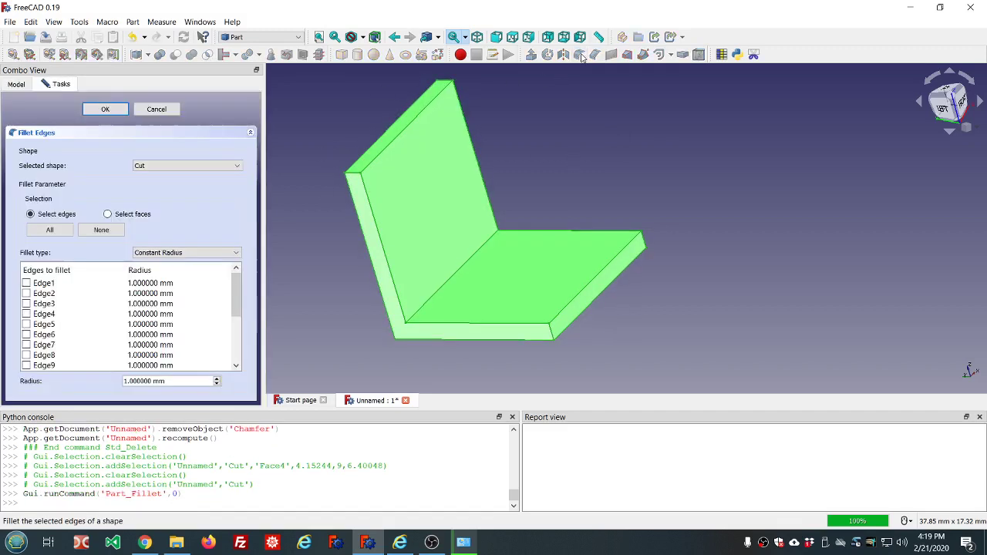
{"action": "left_click", "coordinate": [49, 230]}
{"action": "type", "text": "0.4"}
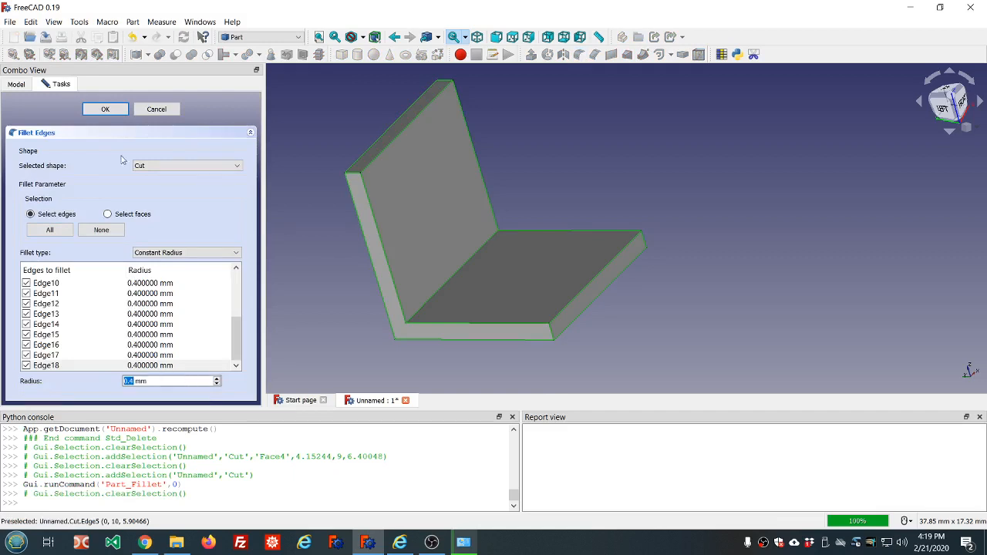
{"action": "left_click", "coordinate": [105, 109]}
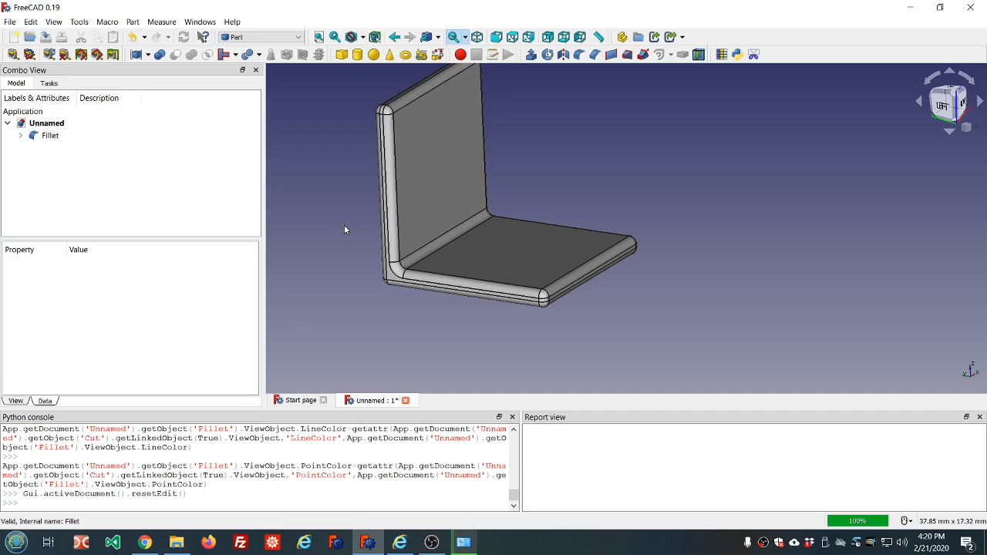
{"action": "mouse_move", "coordinate": [499, 190]}
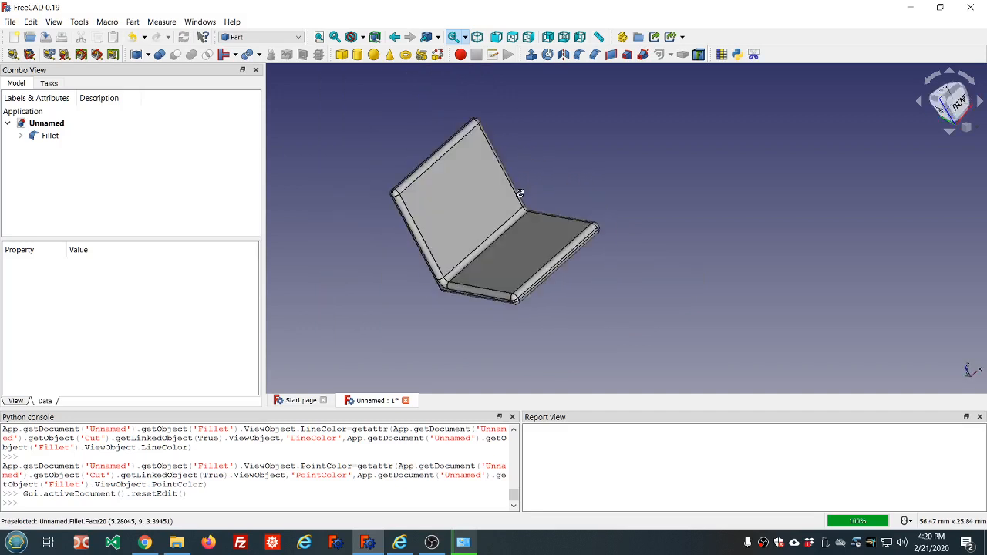
{"action": "left_click_drag", "start_coordinate": [519, 193], "coordinate": [567, 167]}
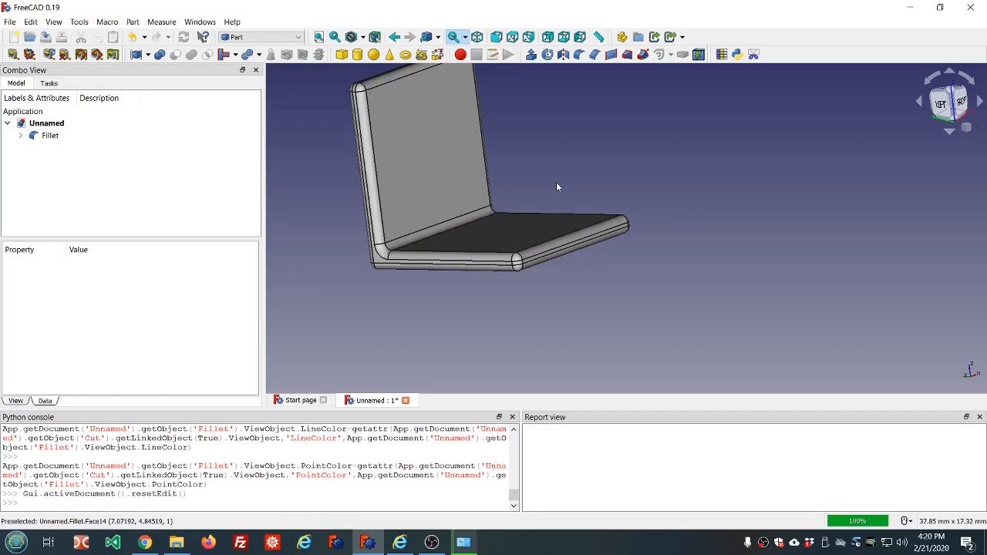
{"action": "mouse_move", "coordinate": [520, 188]}
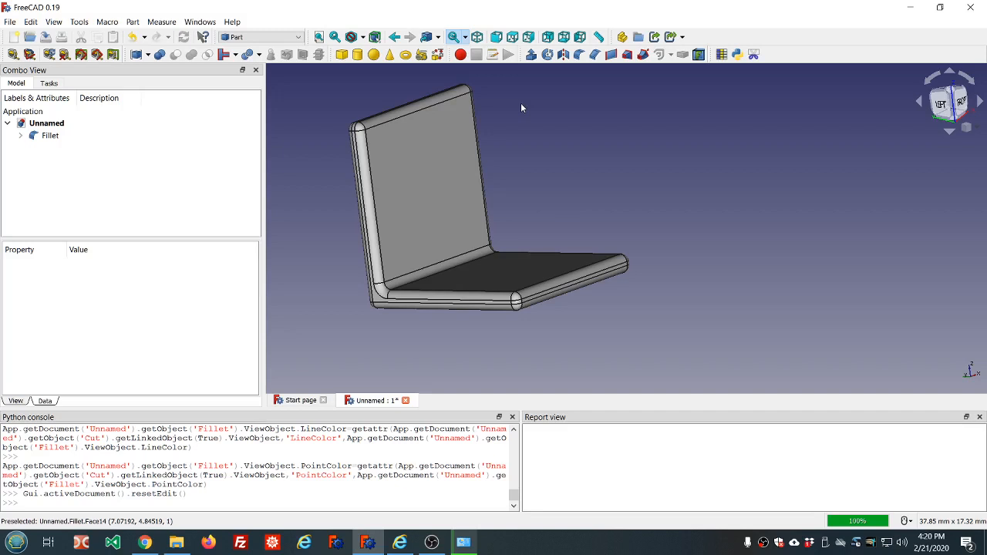
{"action": "mouse_move", "coordinate": [429, 103]}
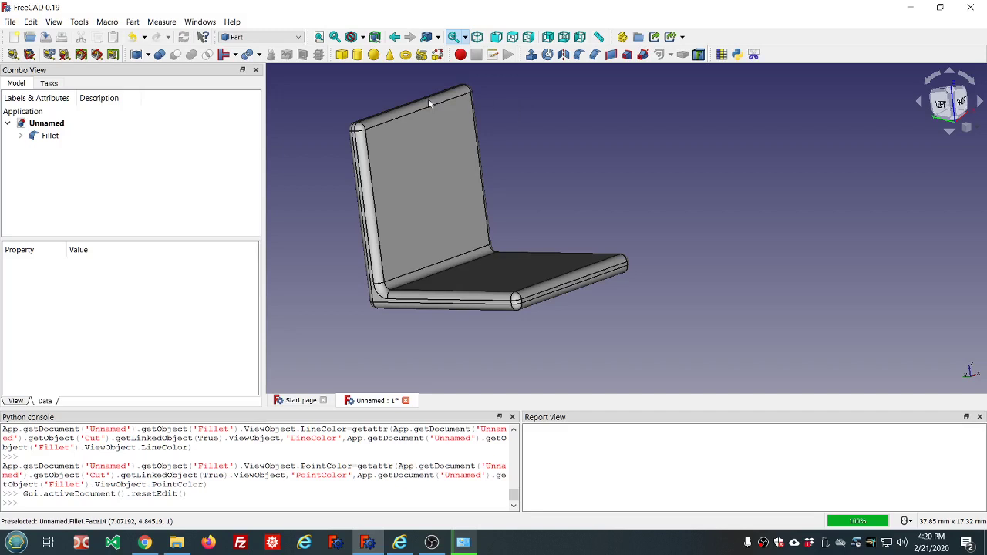
{"action": "mouse_move", "coordinate": [429, 104]}
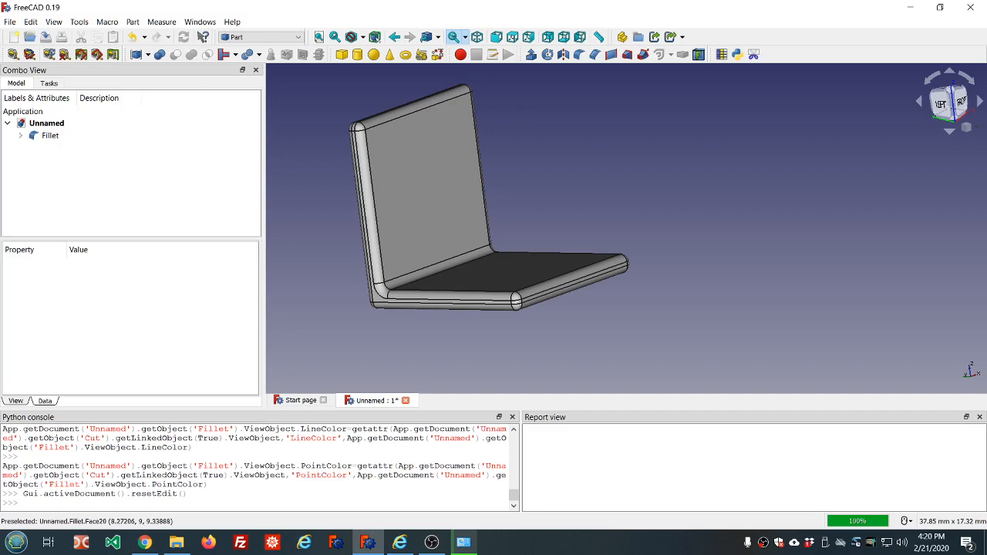